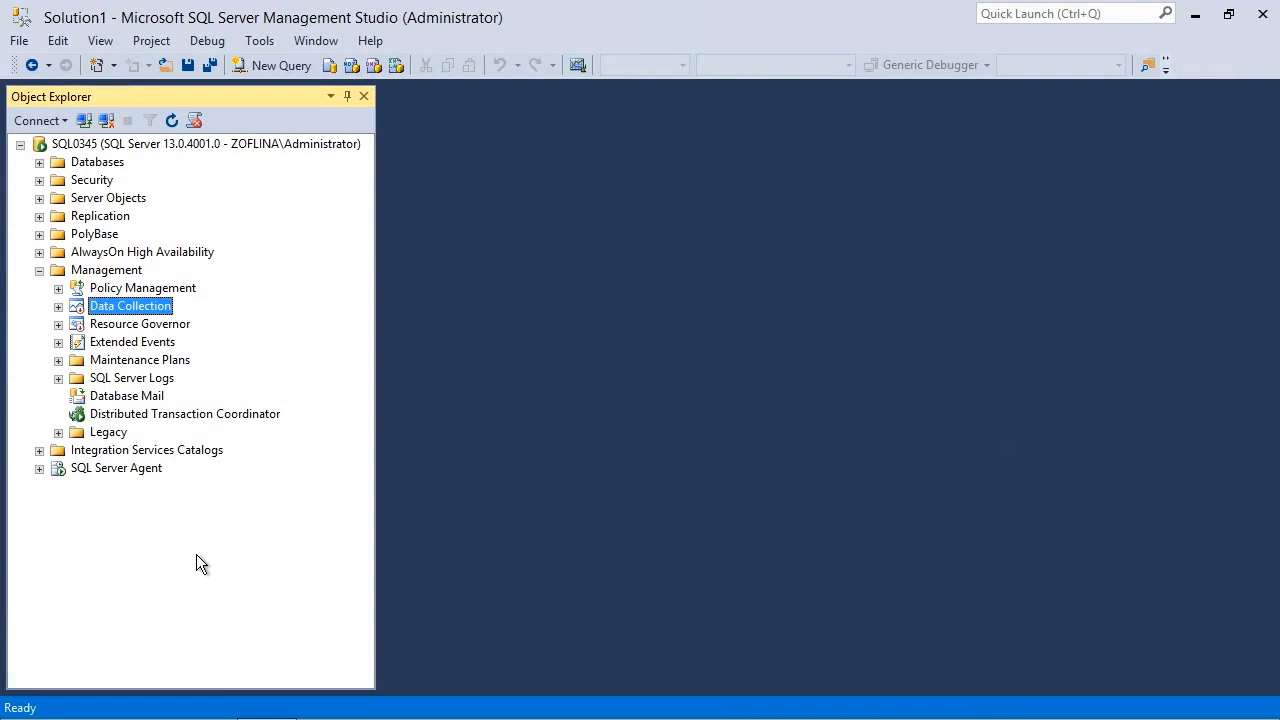
{"action": "mouse_move", "coordinate": [158, 560]}
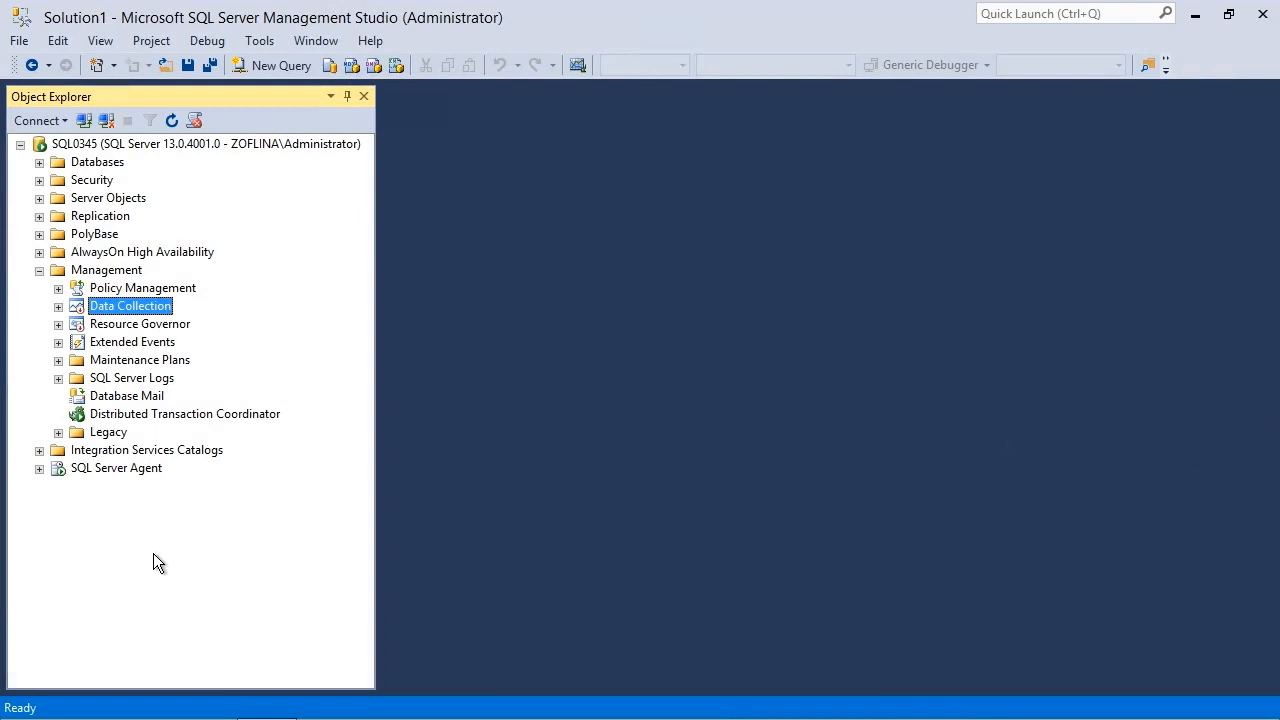
Step: Launch the Configure Data Collection Wizard from the Data Collection node's Tasks menu
{"action": "right_click", "coordinate": [130, 305]}
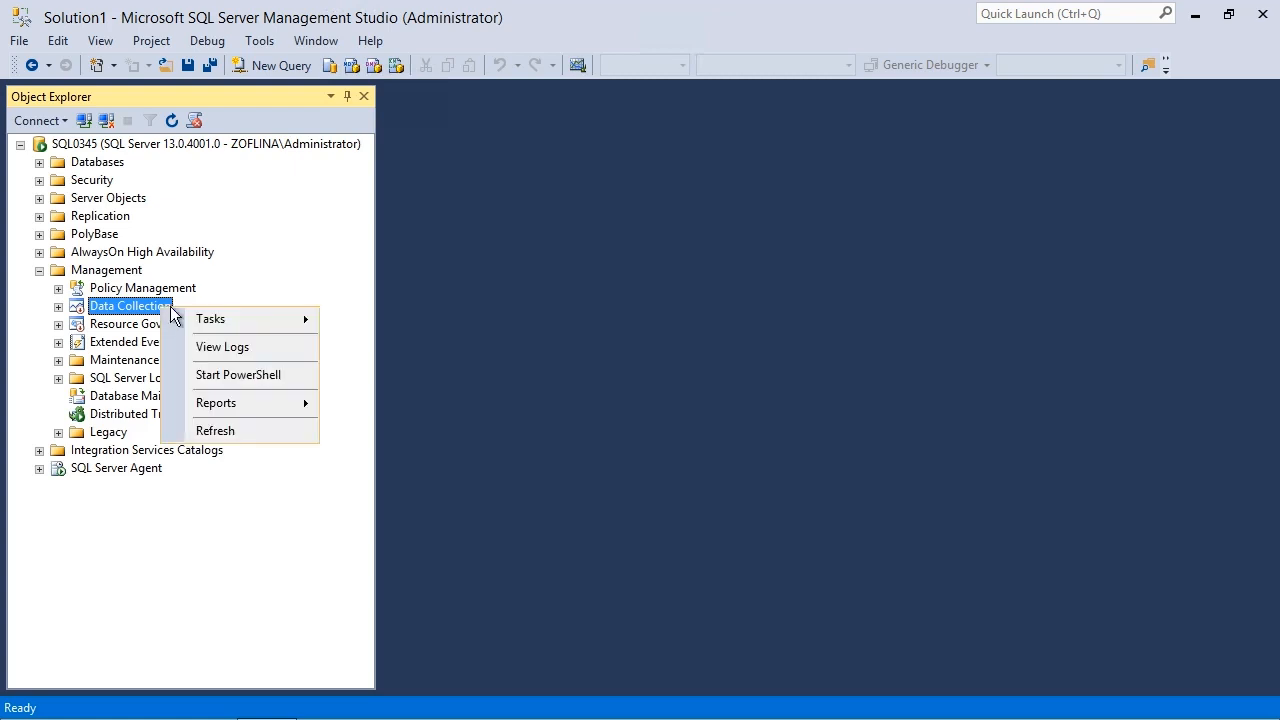
{"action": "mouse_move", "coordinate": [211, 318]}
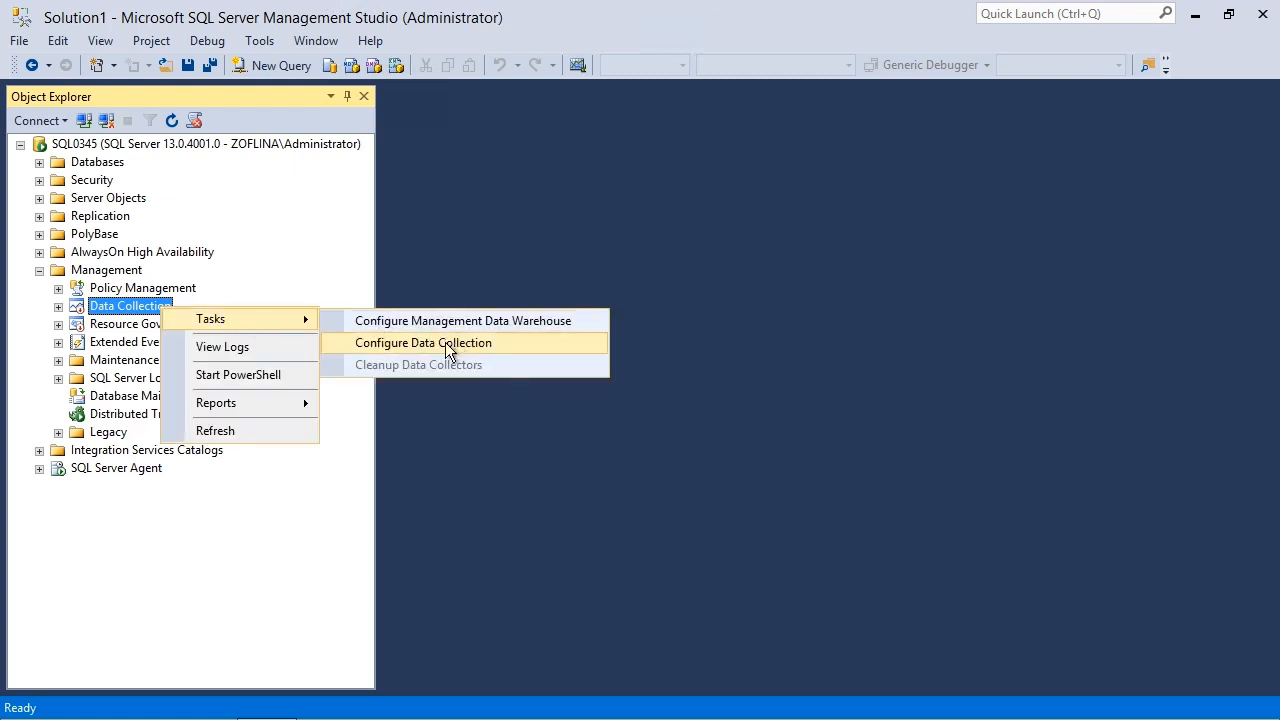
{"action": "left_click", "coordinate": [423, 342]}
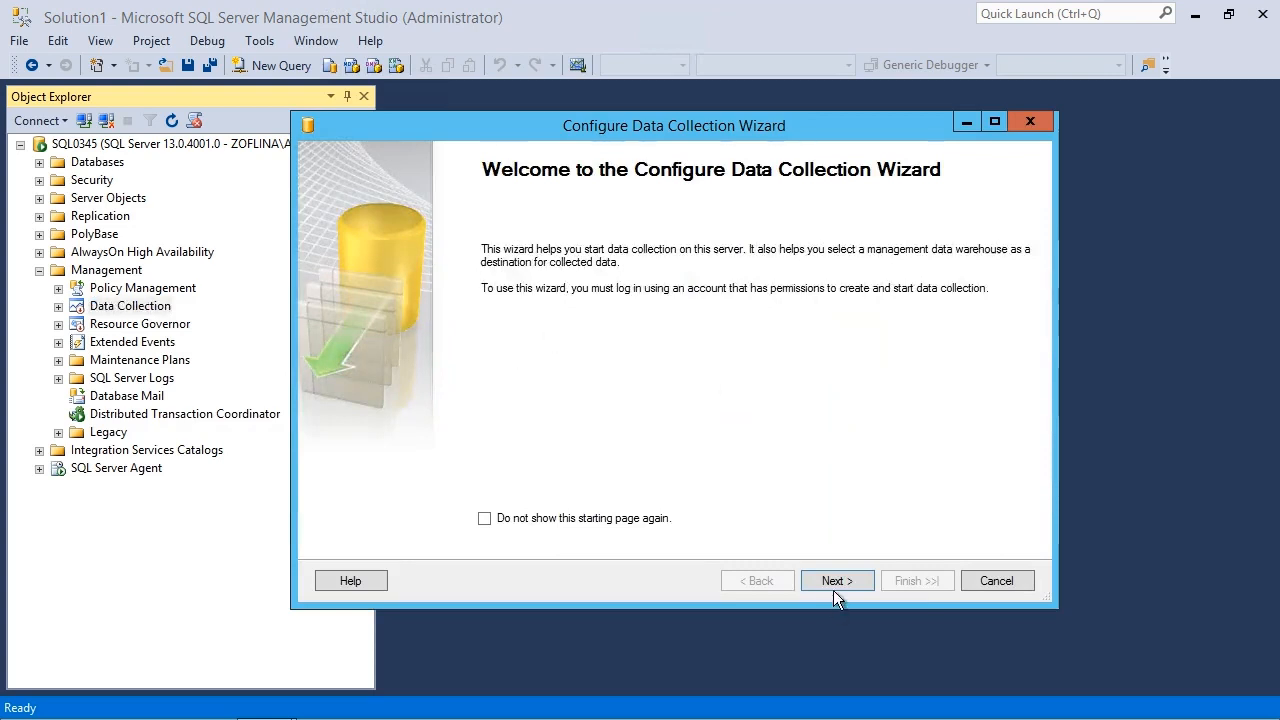
Step: Pass the welcome page, connect to server SQL0345 and pick MDW as the warehouse database
{"action": "left_click", "coordinate": [836, 580]}
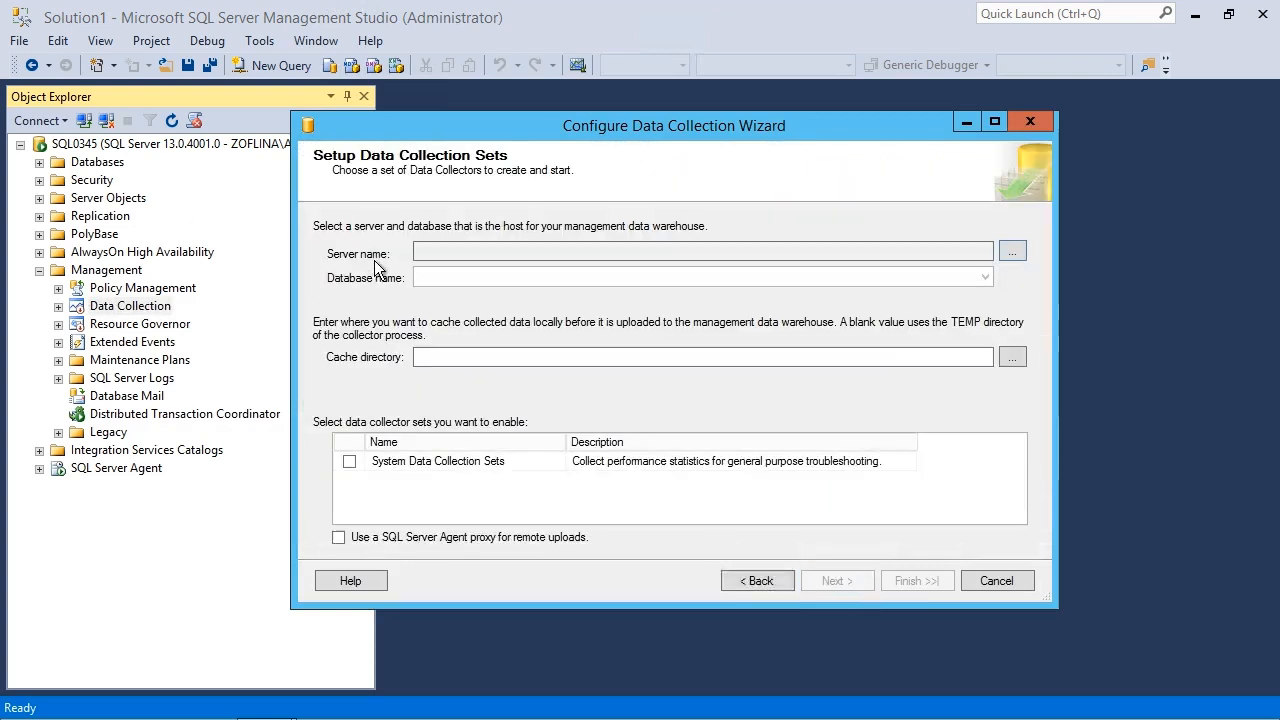
{"action": "left_click", "coordinate": [1012, 251]}
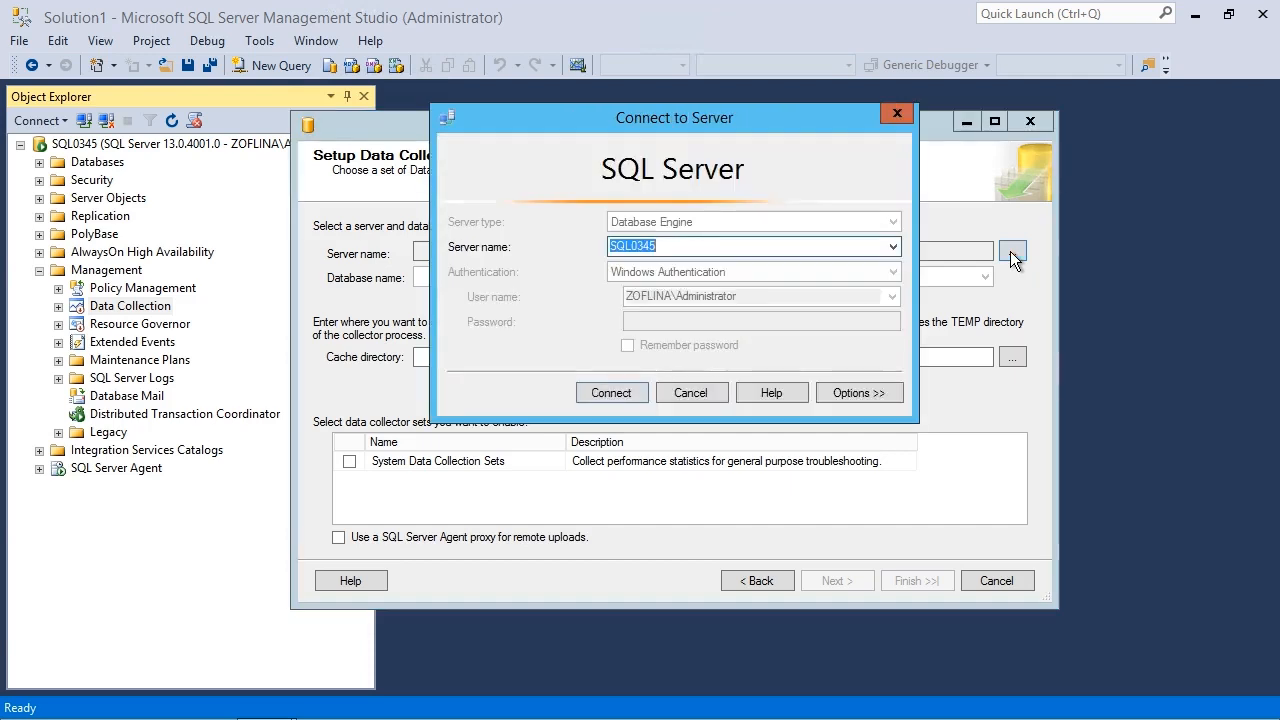
{"action": "left_click", "coordinate": [611, 392]}
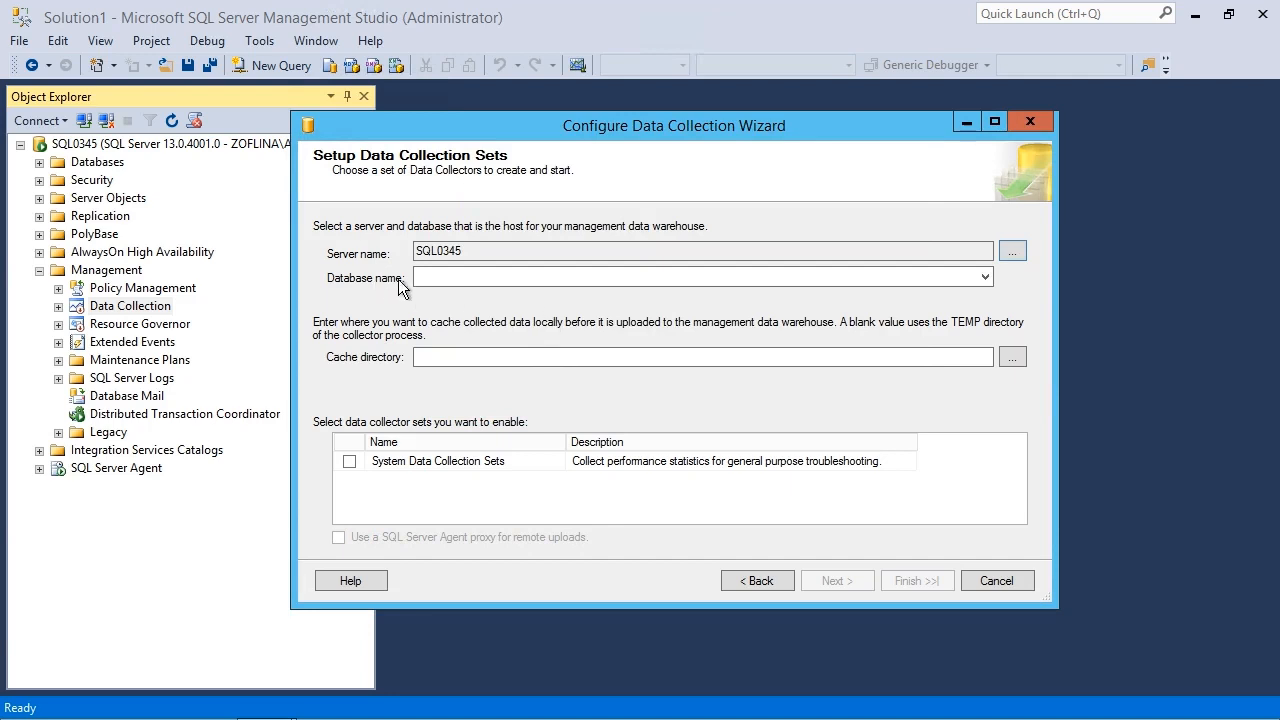
{"action": "left_click", "coordinate": [700, 277]}
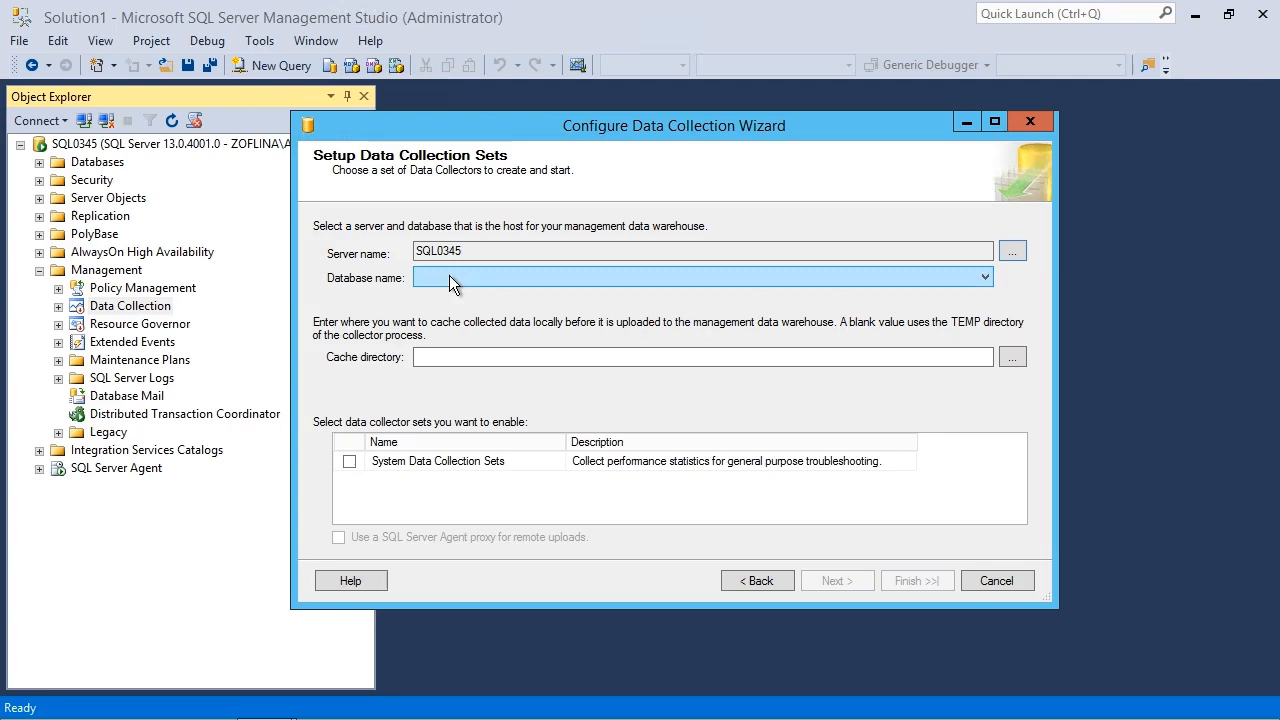
{"action": "left_click", "coordinate": [983, 277]}
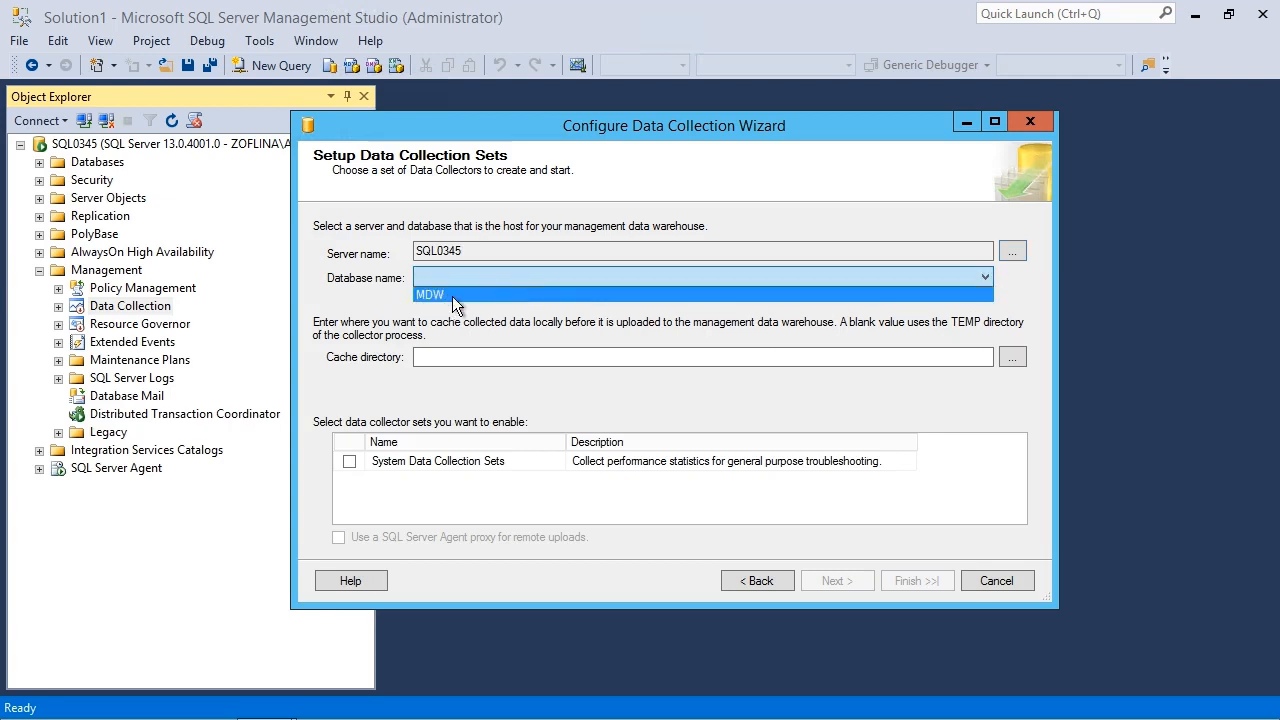
{"action": "left_click", "coordinate": [430, 294]}
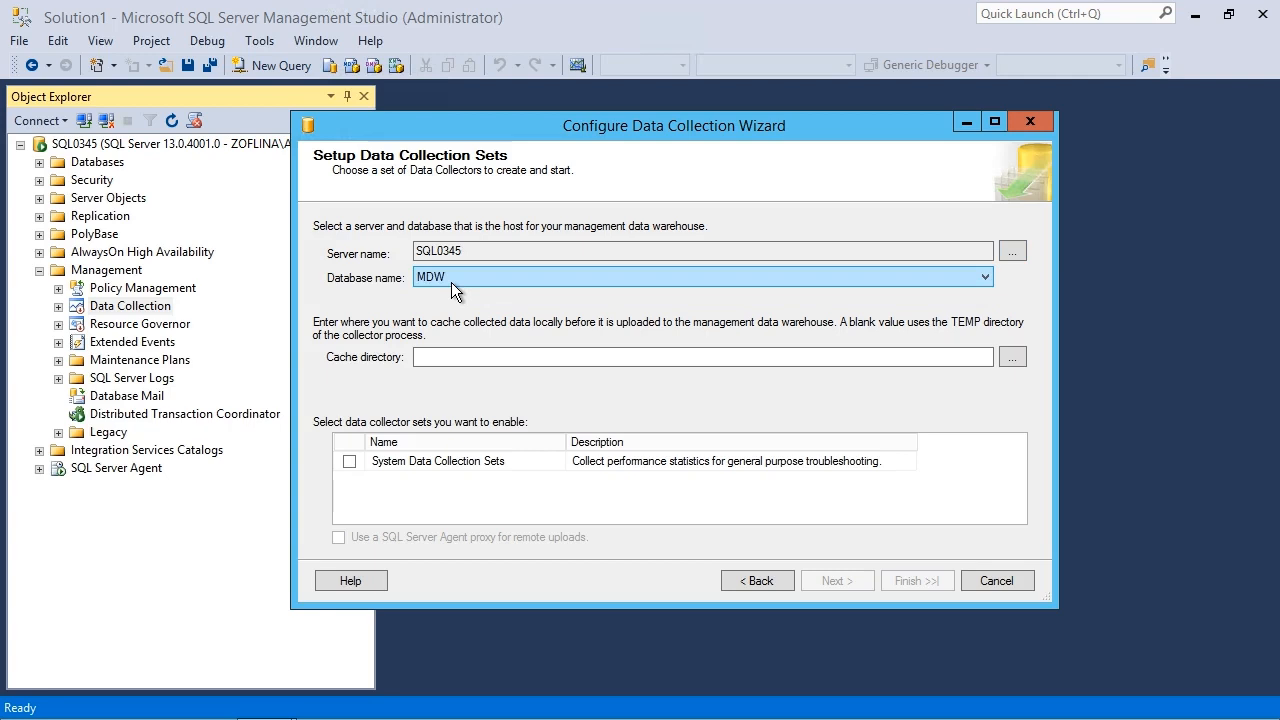
{"action": "left_click", "coordinate": [700, 357]}
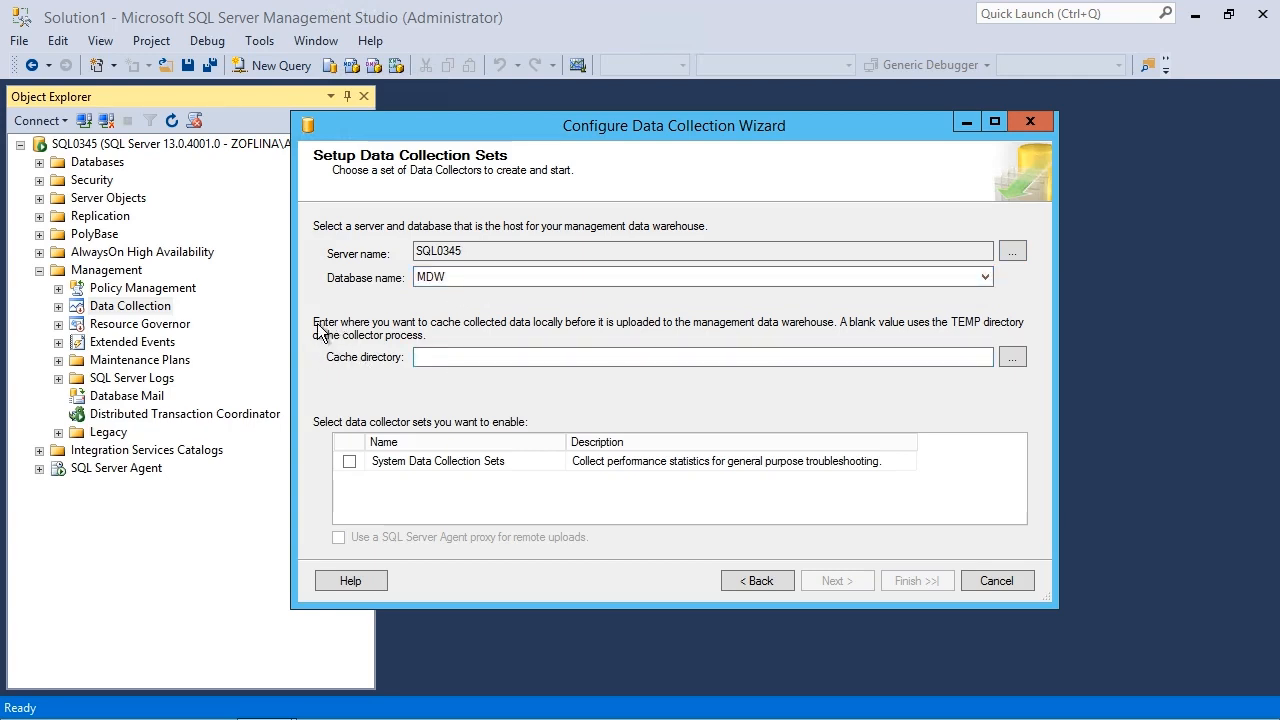
{"action": "mouse_move", "coordinate": [495, 330]}
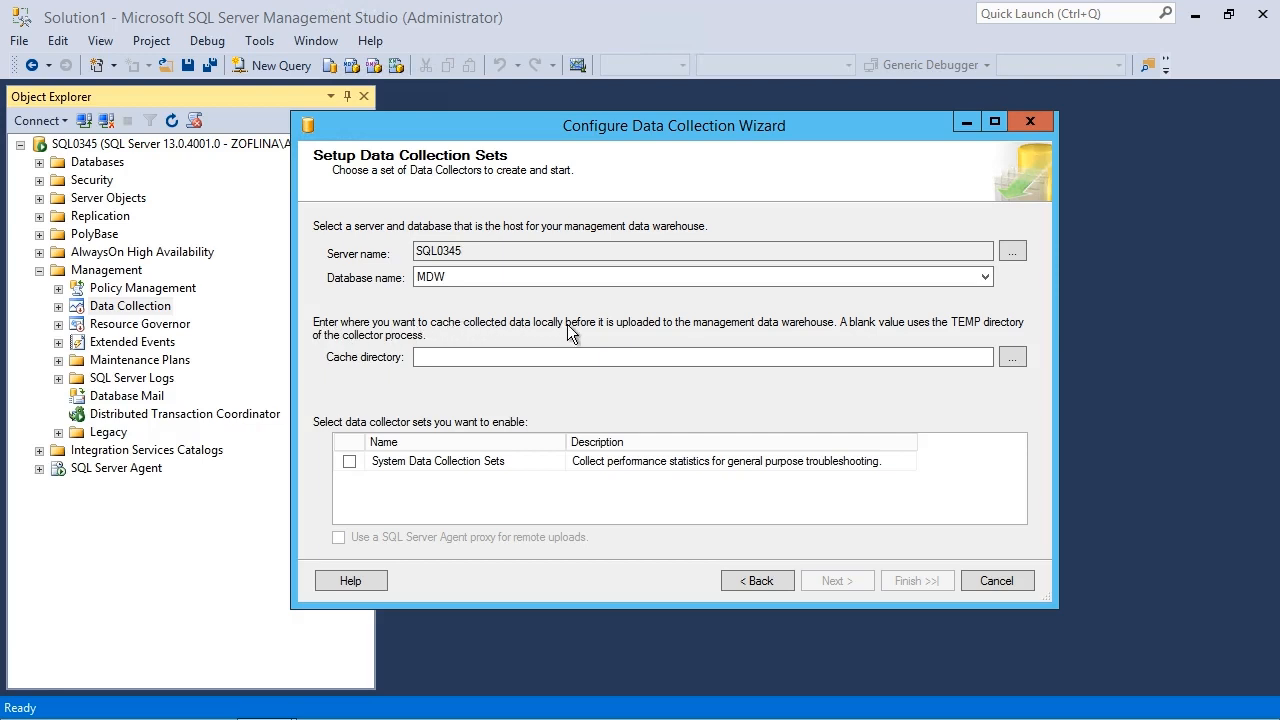
{"action": "mouse_move", "coordinate": [780, 335]}
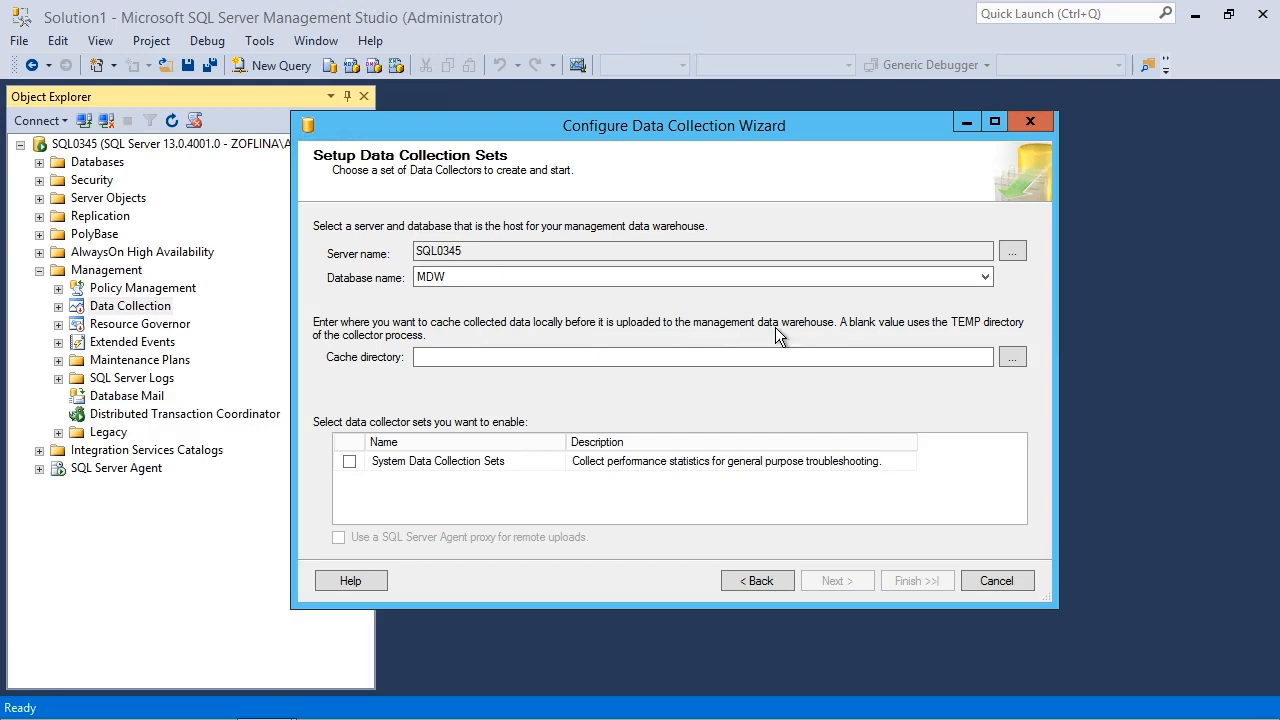
{"action": "mouse_move", "coordinate": [833, 335]}
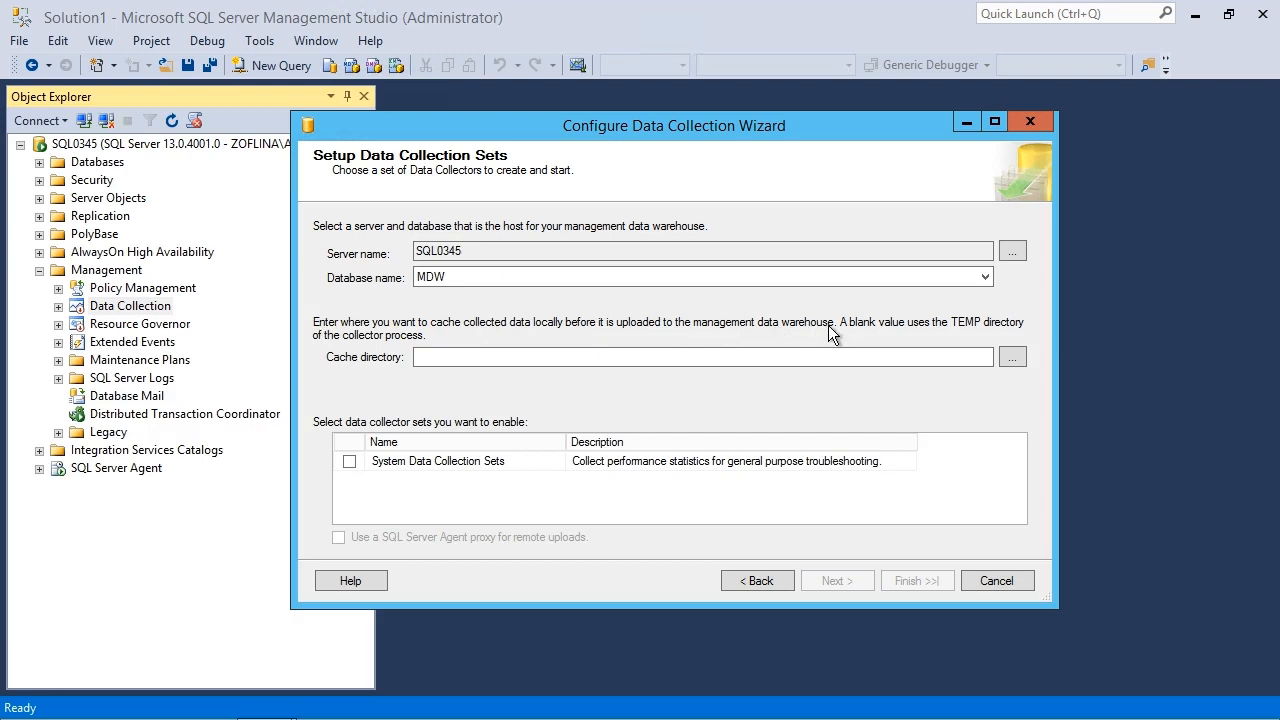
{"action": "mouse_move", "coordinate": [878, 336]}
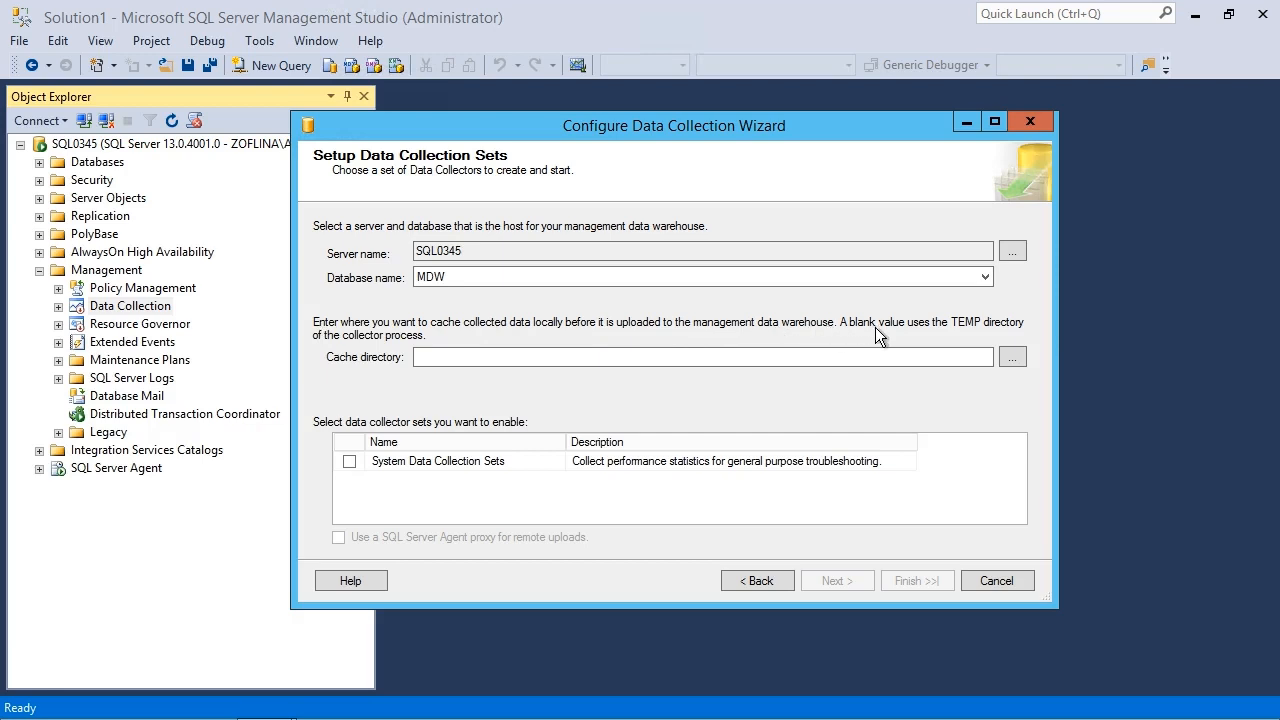
{"action": "mouse_move", "coordinate": [968, 335]}
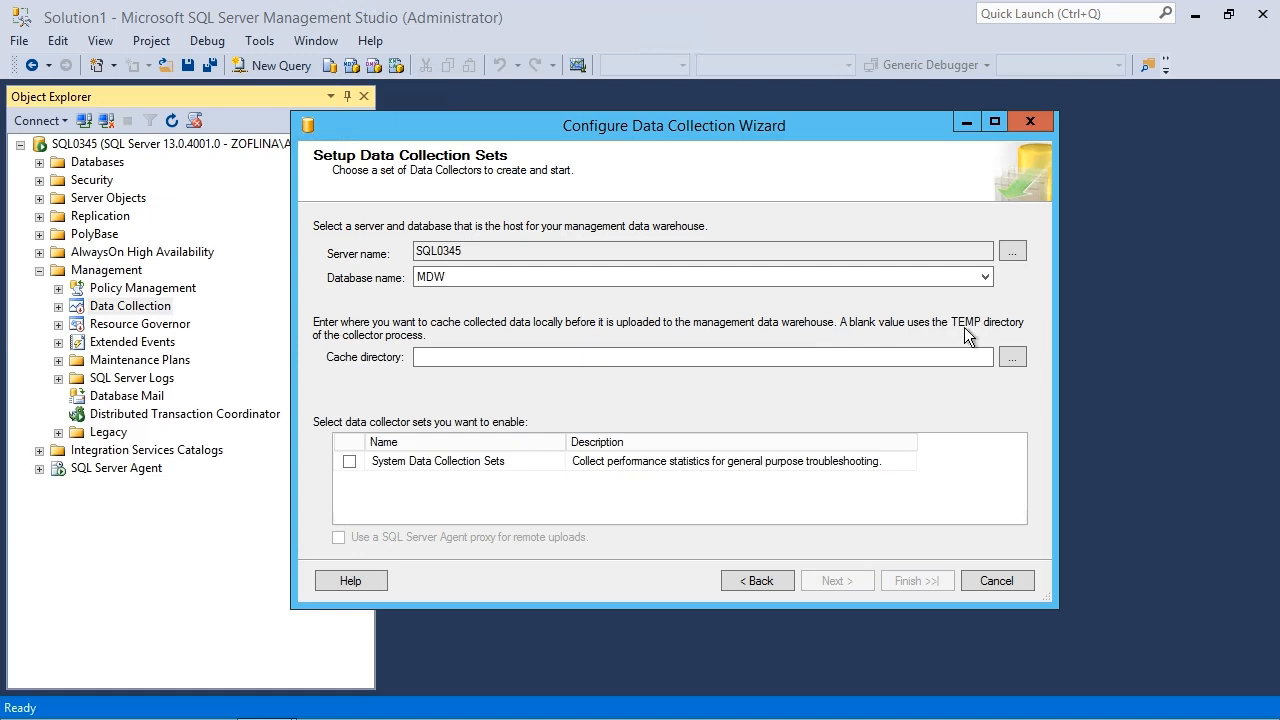
{"action": "mouse_move", "coordinate": [980, 338]}
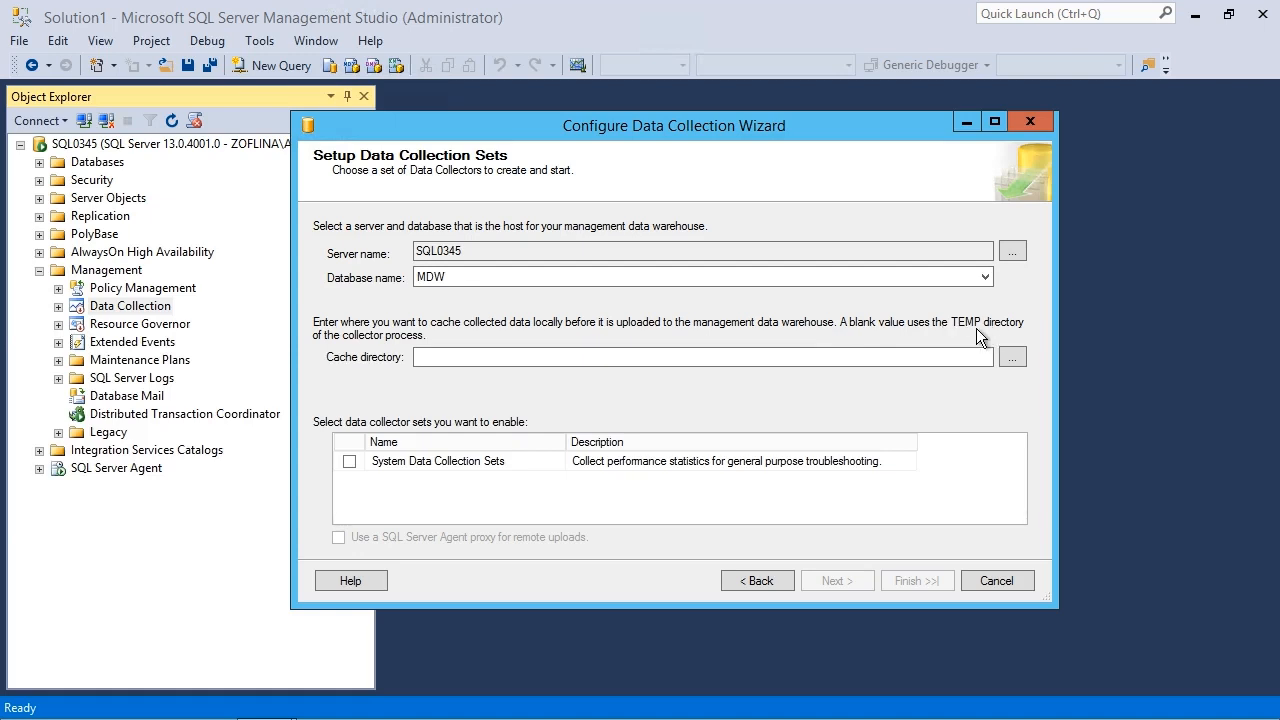
{"action": "mouse_move", "coordinate": [501, 390]}
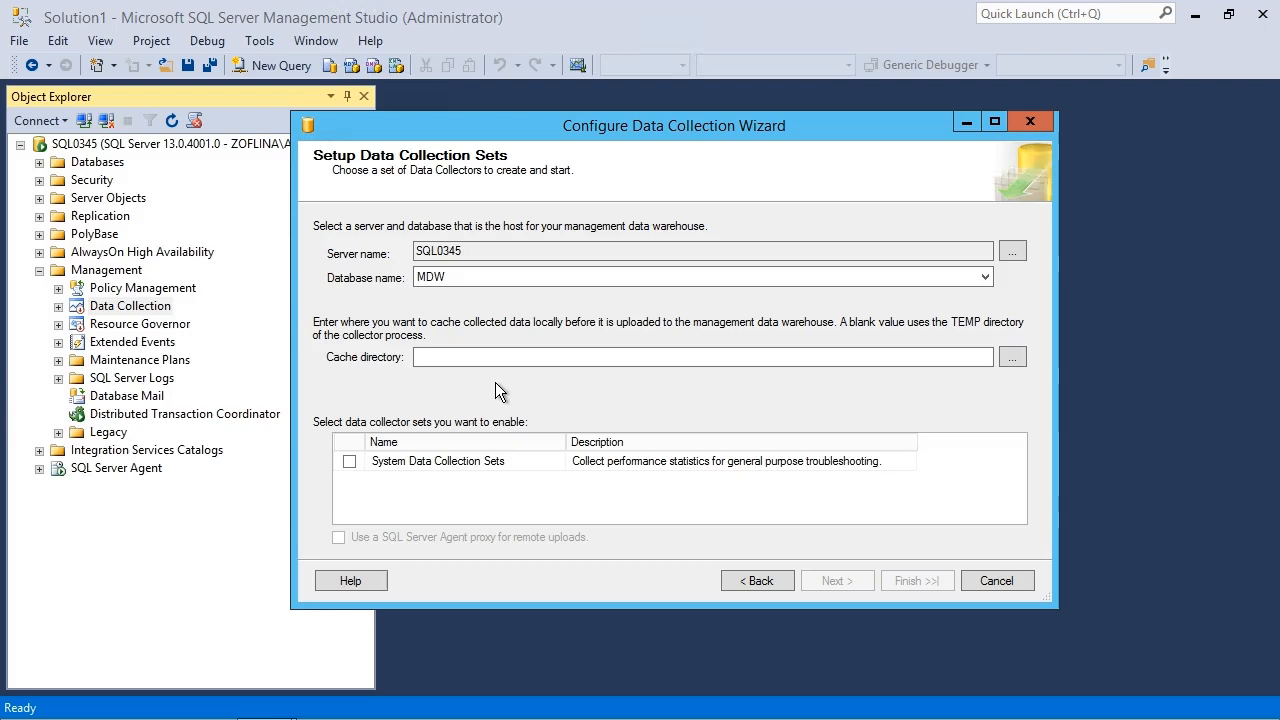
{"action": "mouse_move", "coordinate": [494, 388]}
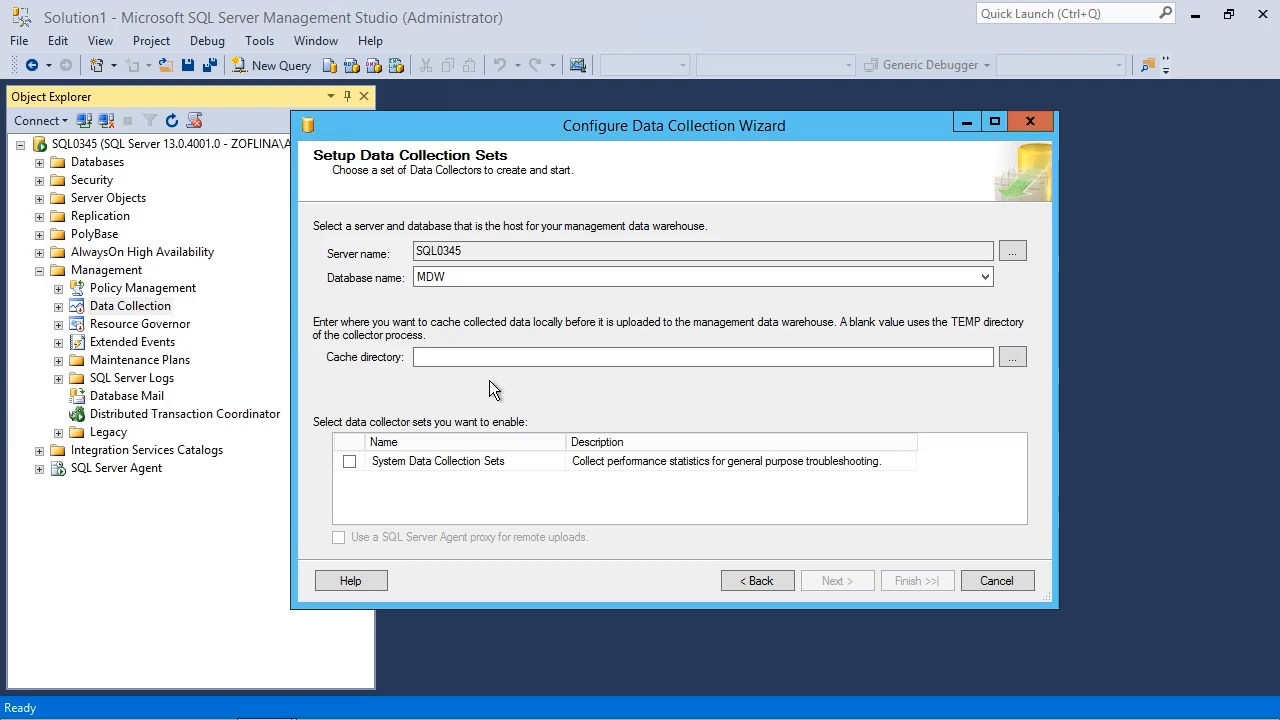
{"action": "mouse_move", "coordinate": [452, 432]}
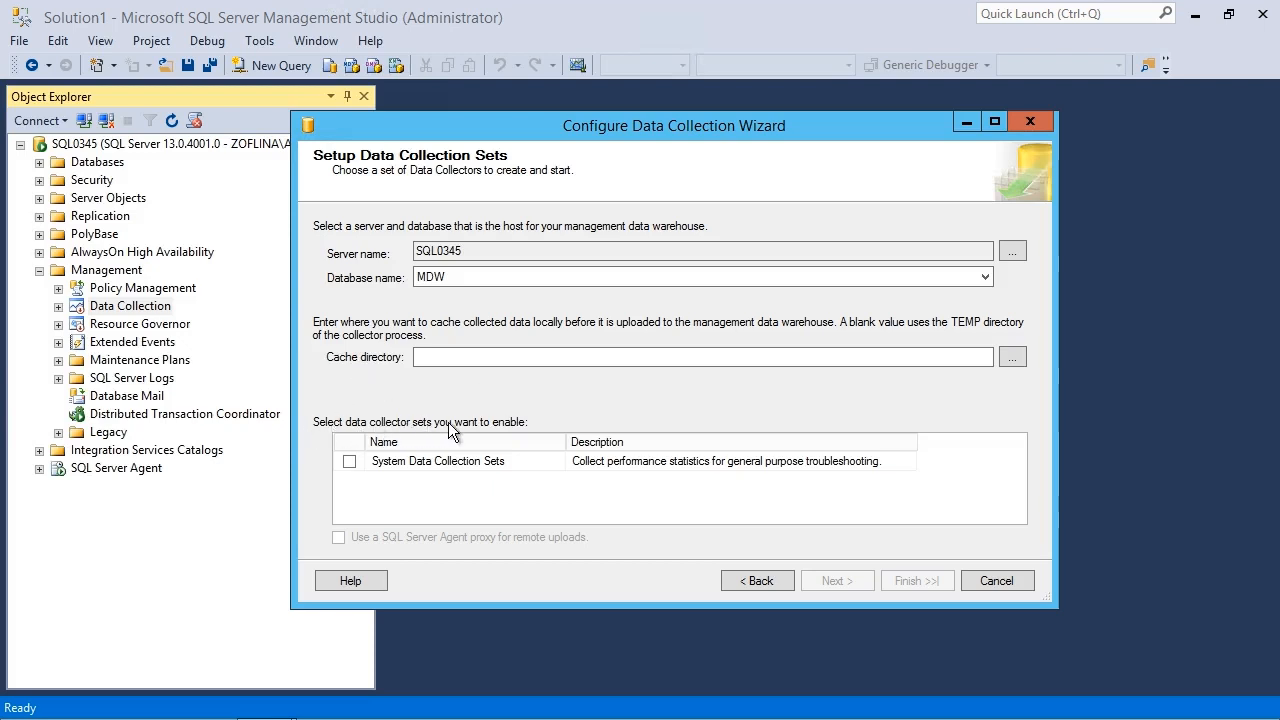
{"action": "mouse_move", "coordinate": [519, 433]}
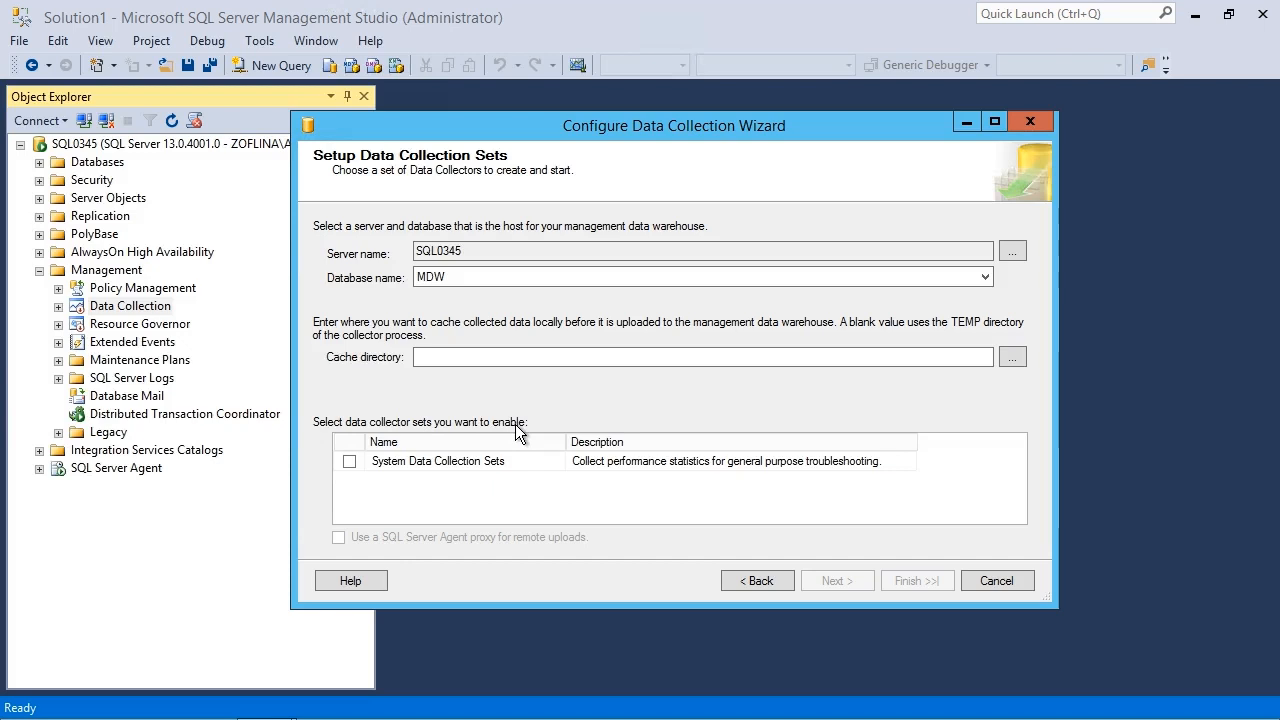
{"action": "mouse_move", "coordinate": [329, 454]}
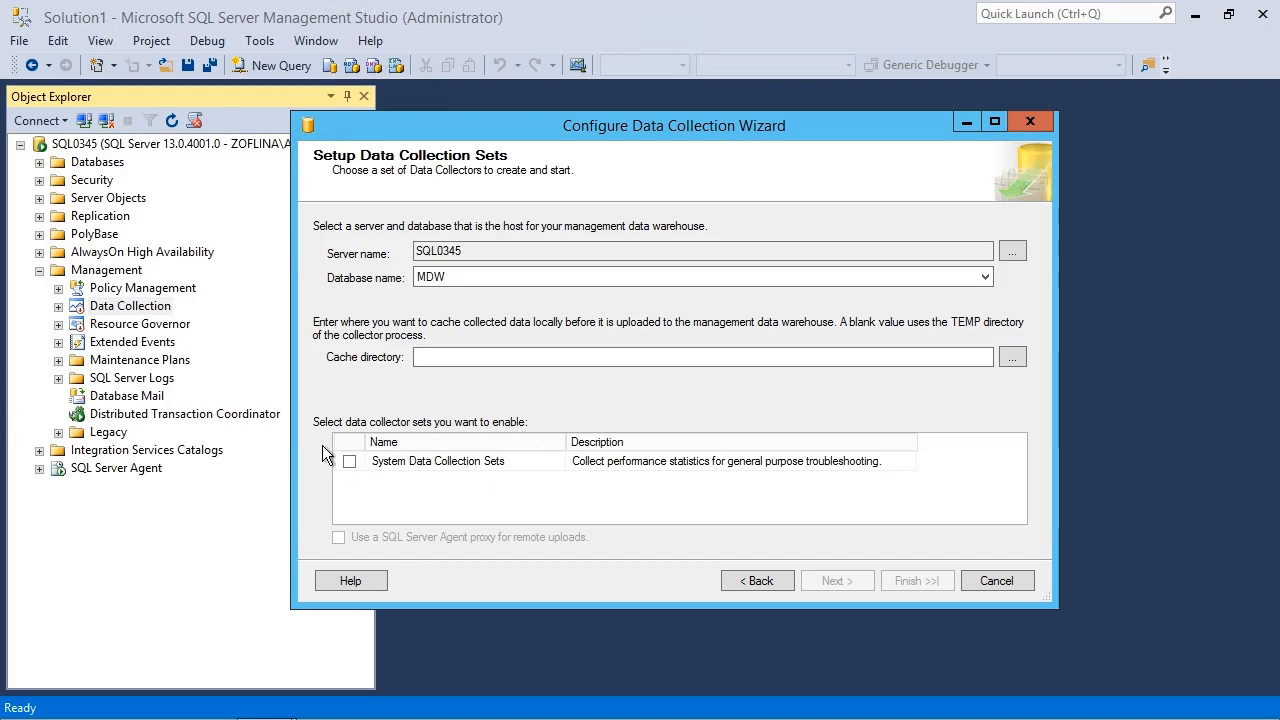
Step: Tick the System Data Collection Sets checkbox, leaving the cache directory blank
{"action": "left_click", "coordinate": [349, 461]}
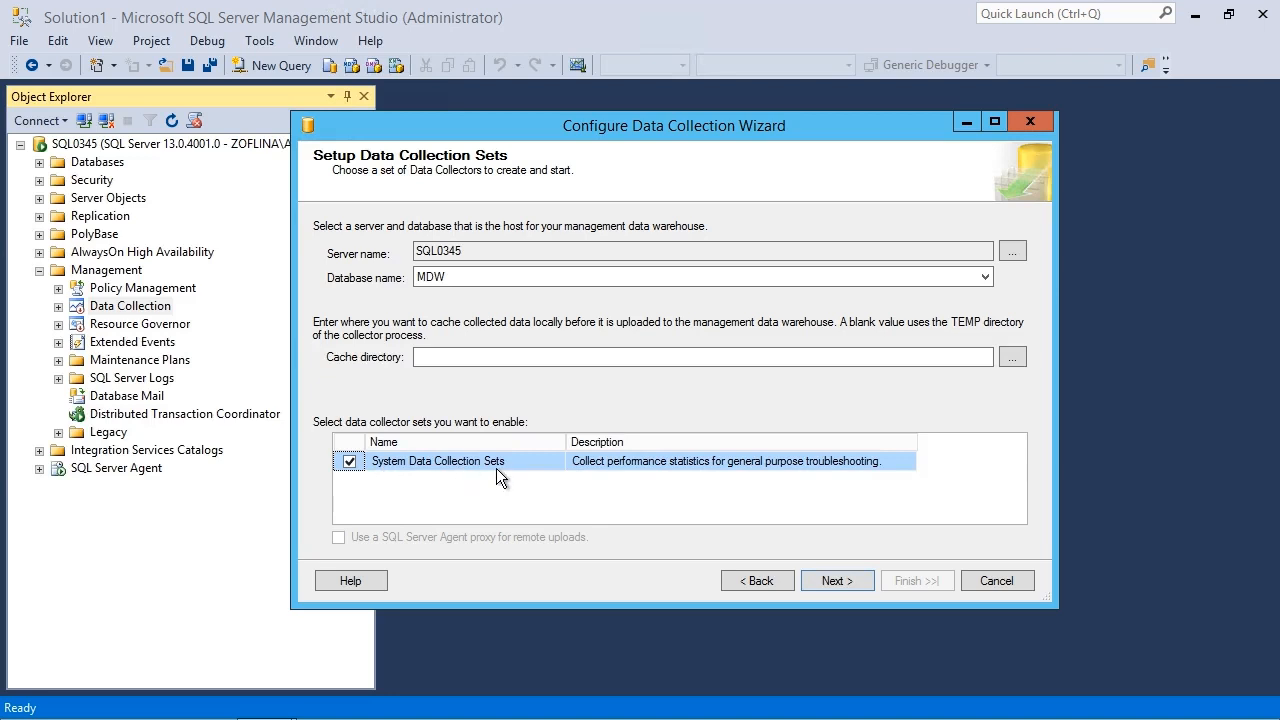
{"action": "mouse_move", "coordinate": [512, 477]}
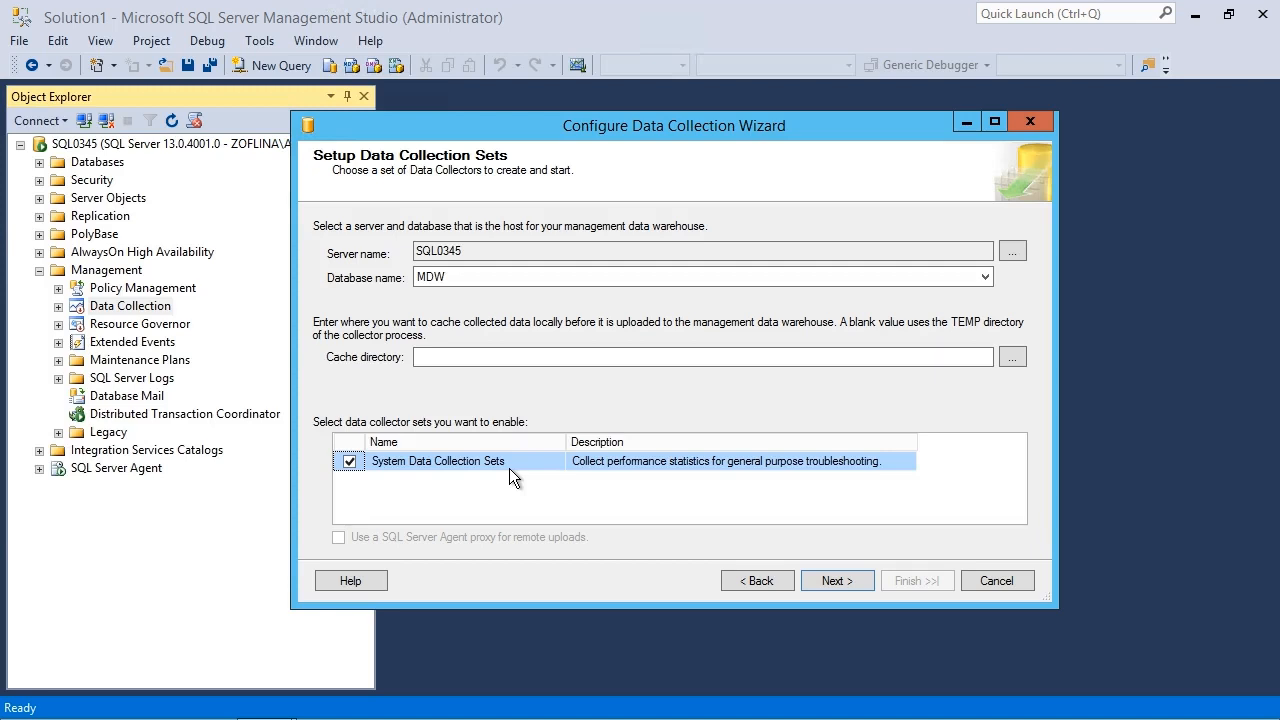
{"action": "mouse_move", "coordinate": [575, 503]}
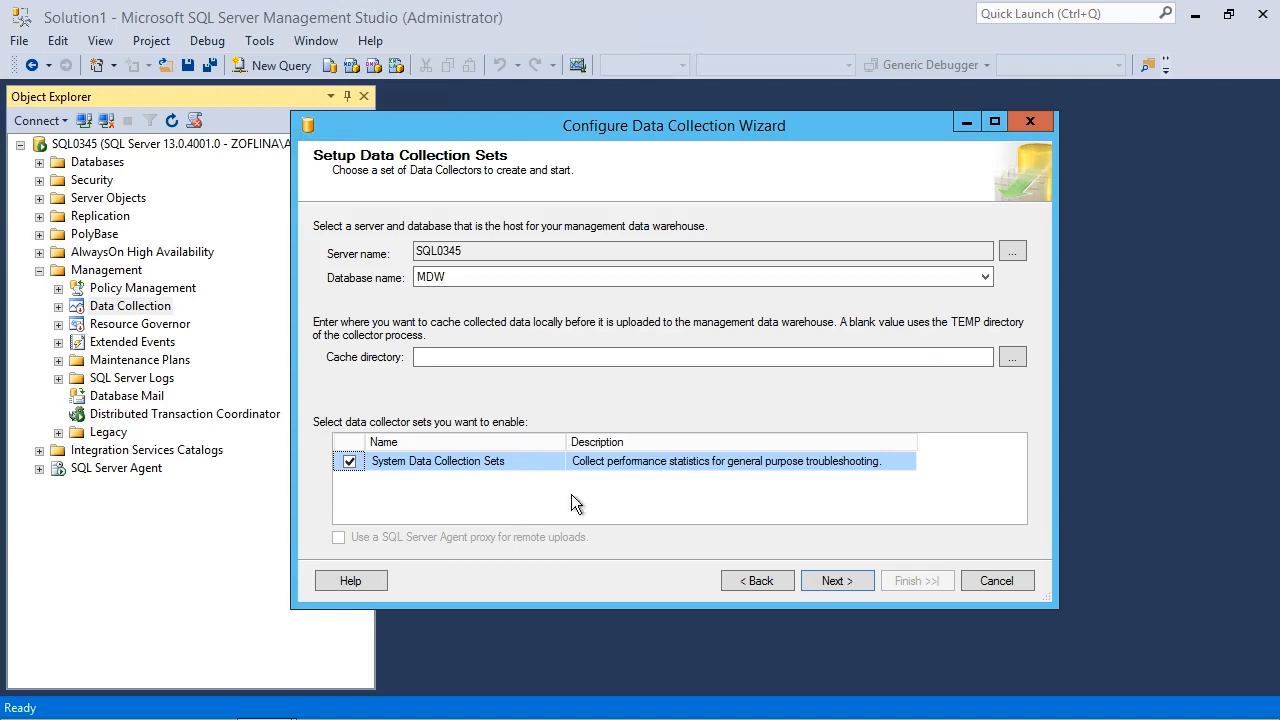
Step: Finish the wizard, let all three configuration actions succeed, and close it
{"action": "left_click", "coordinate": [836, 580]}
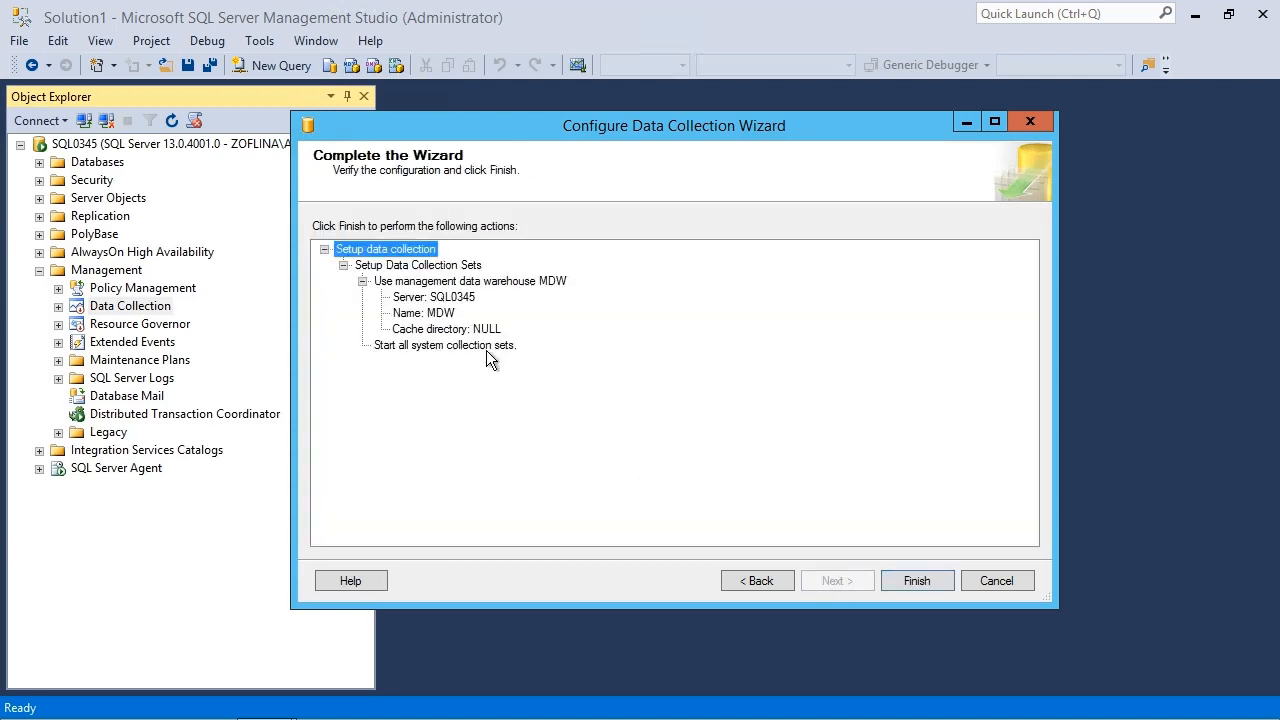
{"action": "mouse_move", "coordinate": [772, 413]}
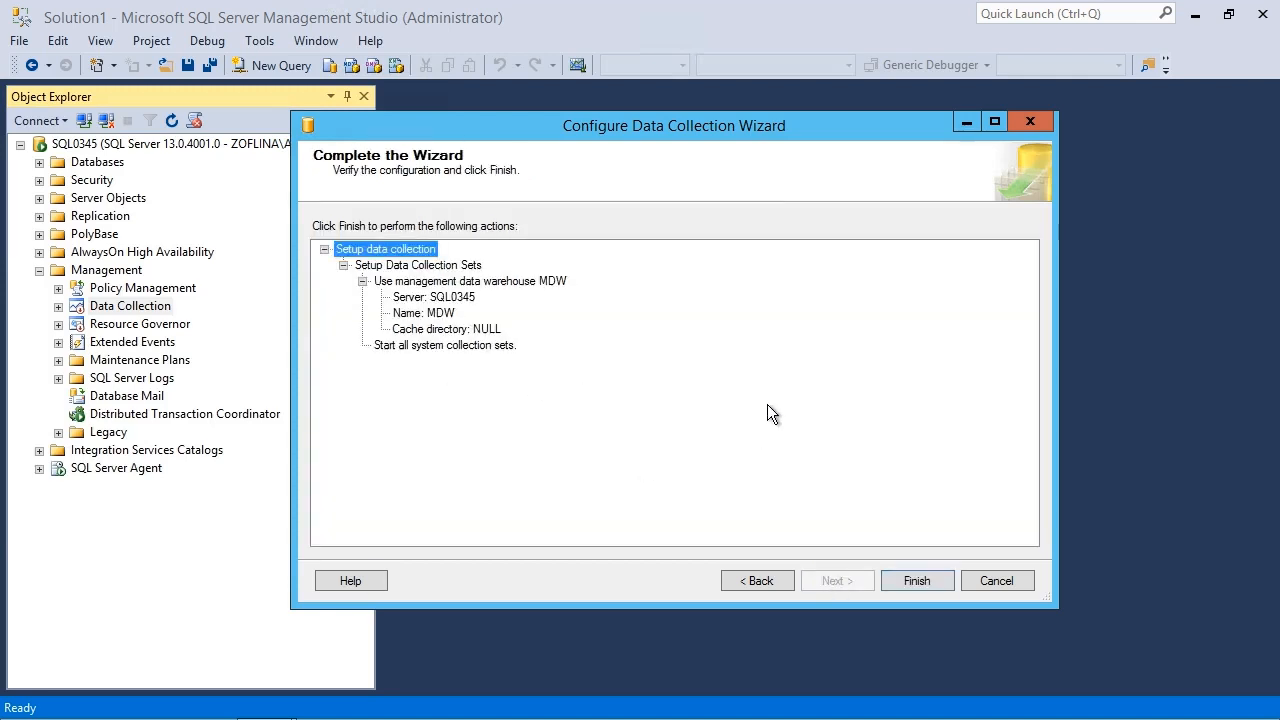
{"action": "left_click", "coordinate": [916, 580]}
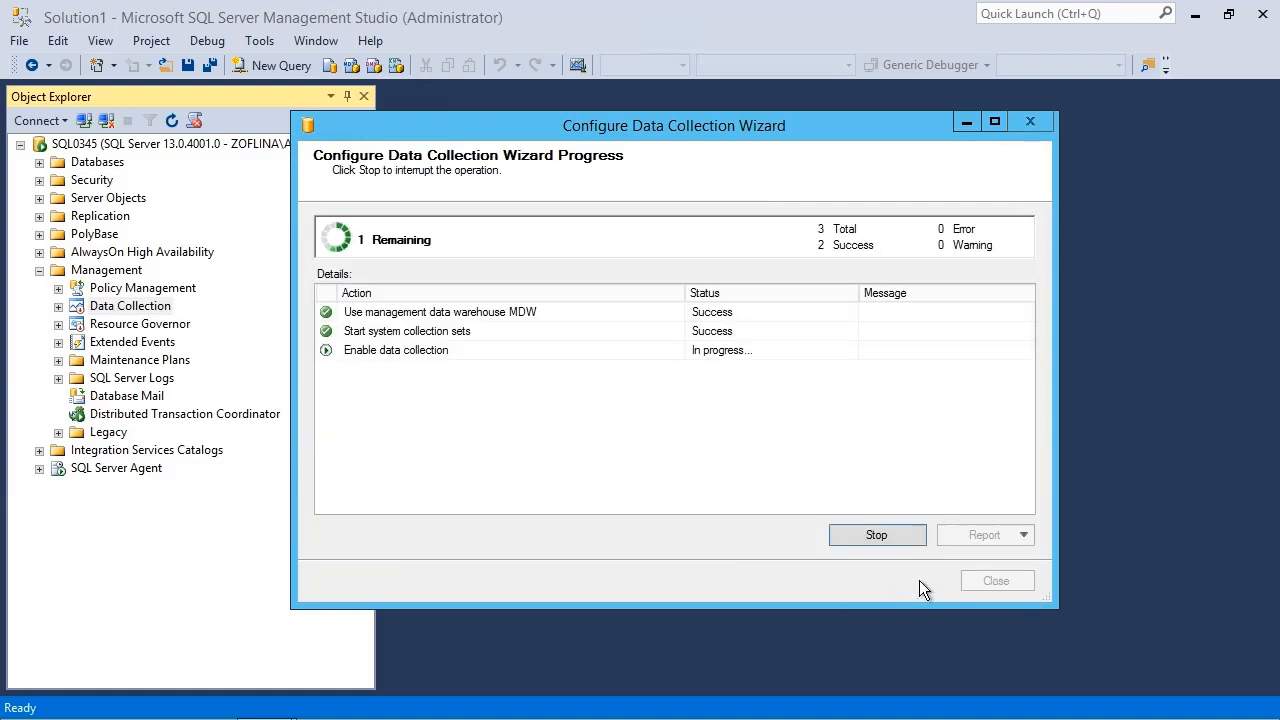
{"action": "mouse_move", "coordinate": [685, 500]}
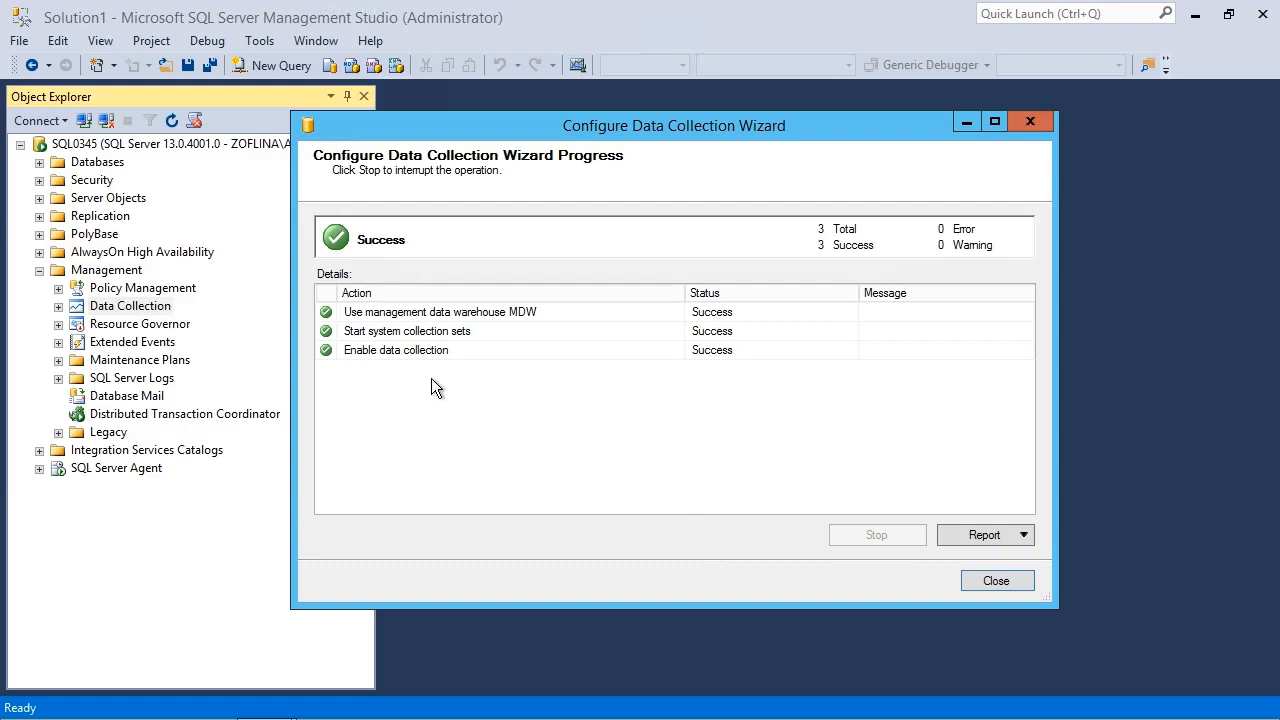
{"action": "left_click", "coordinate": [996, 580]}
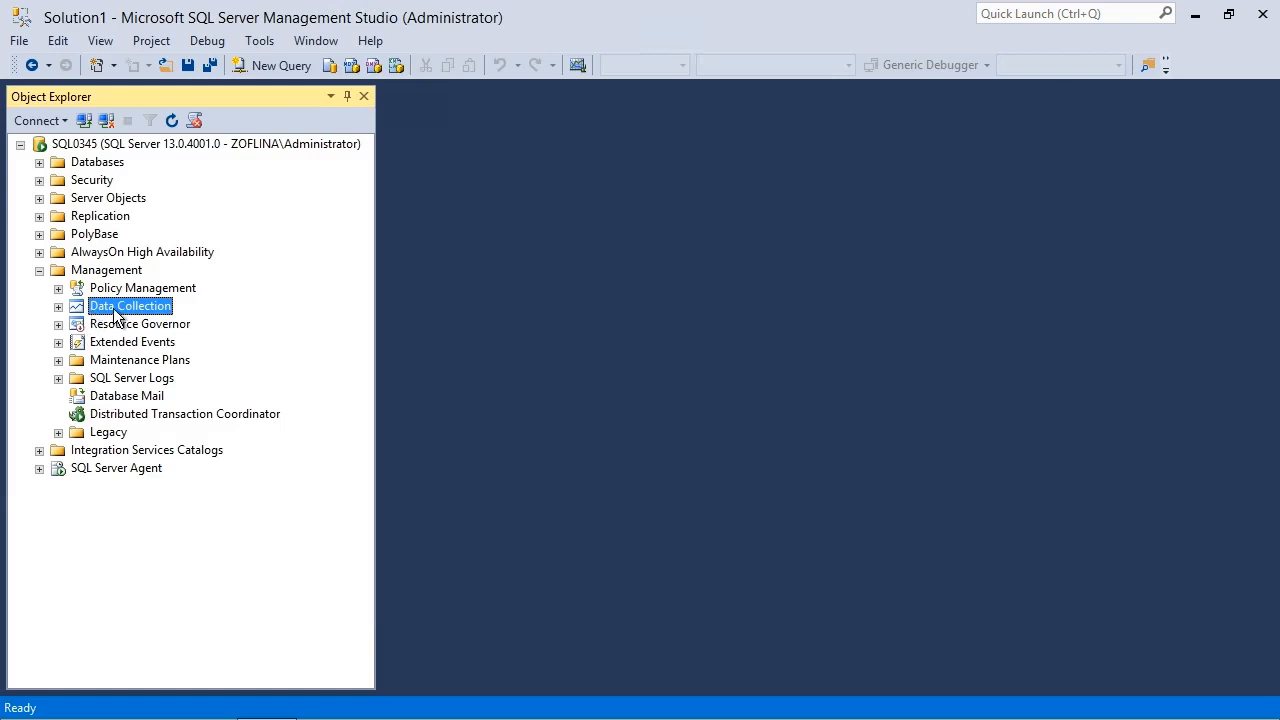
Step: Expand System Data Collection Sets and select the Query Statistics and Server Activity sets
{"action": "left_click", "coordinate": [58, 306]}
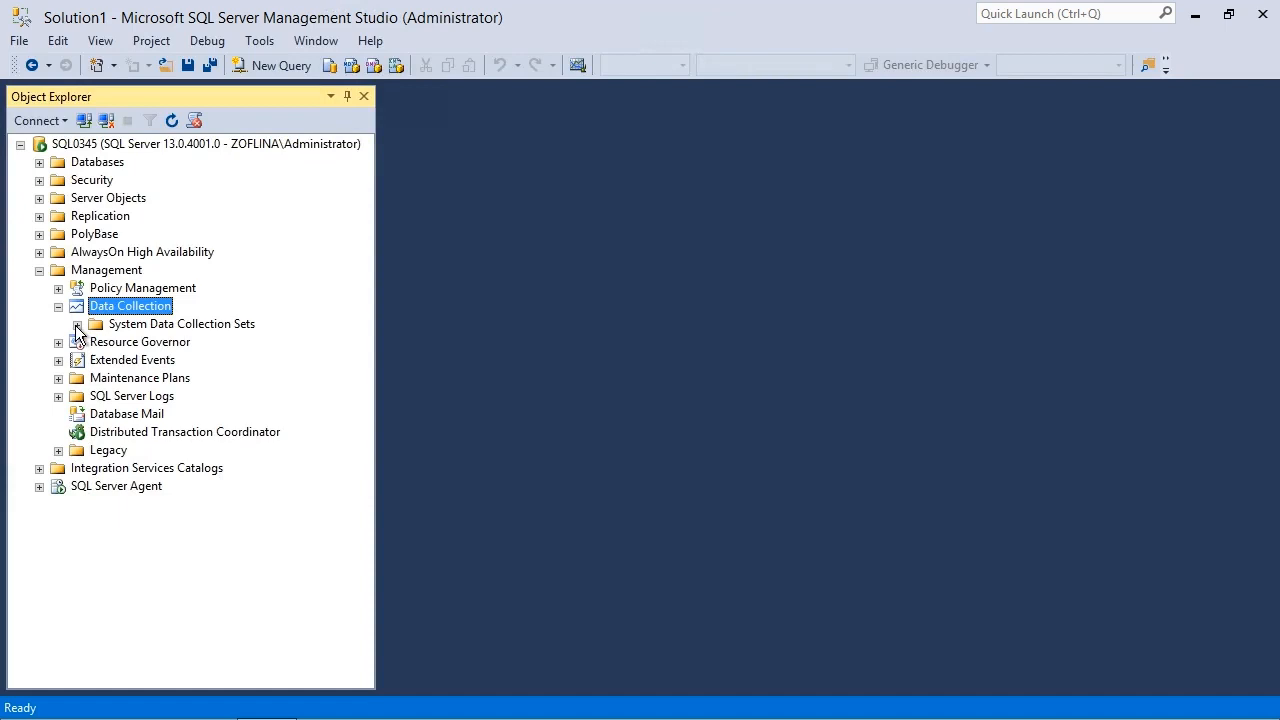
{"action": "left_click", "coordinate": [96, 324]}
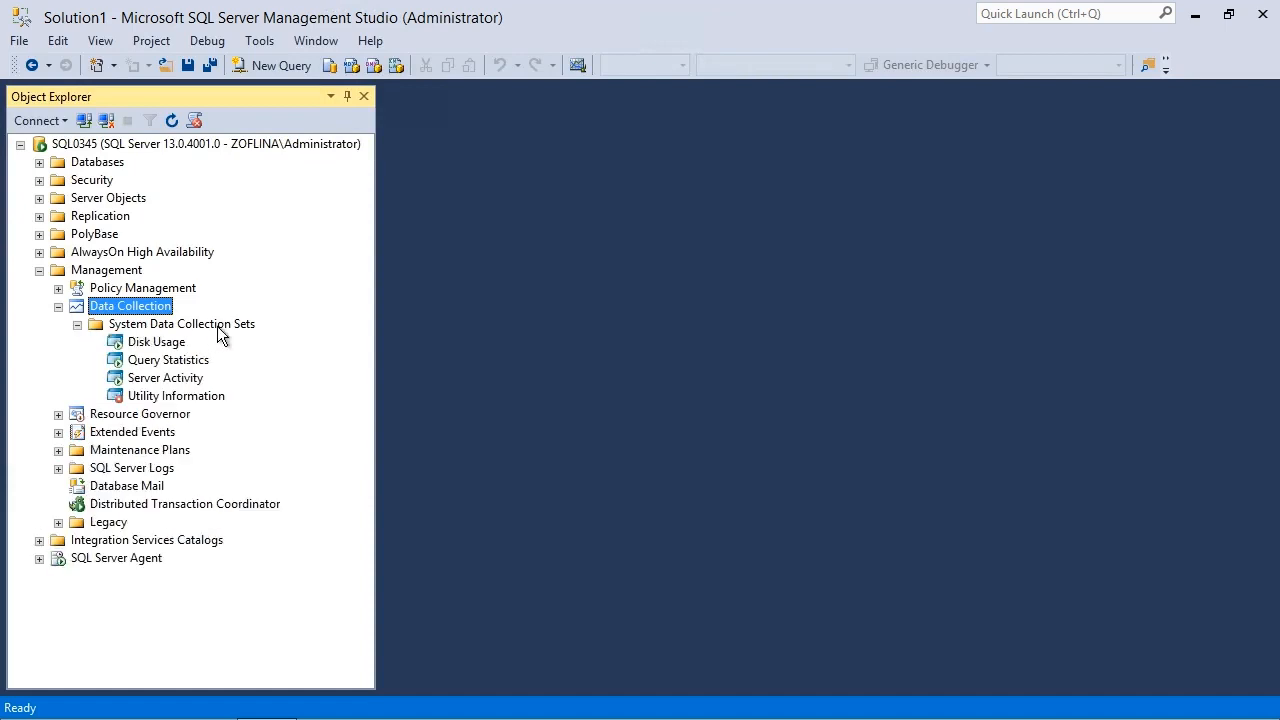
{"action": "mouse_move", "coordinate": [158, 355]}
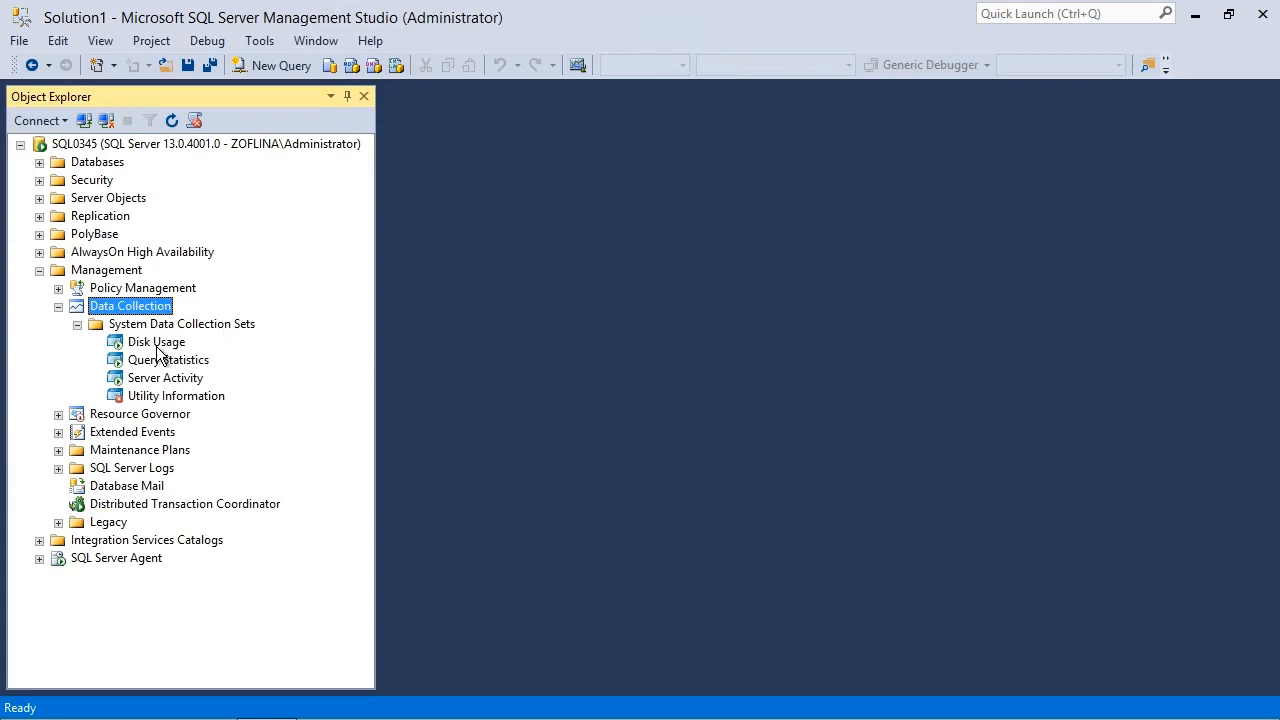
{"action": "left_click", "coordinate": [168, 359]}
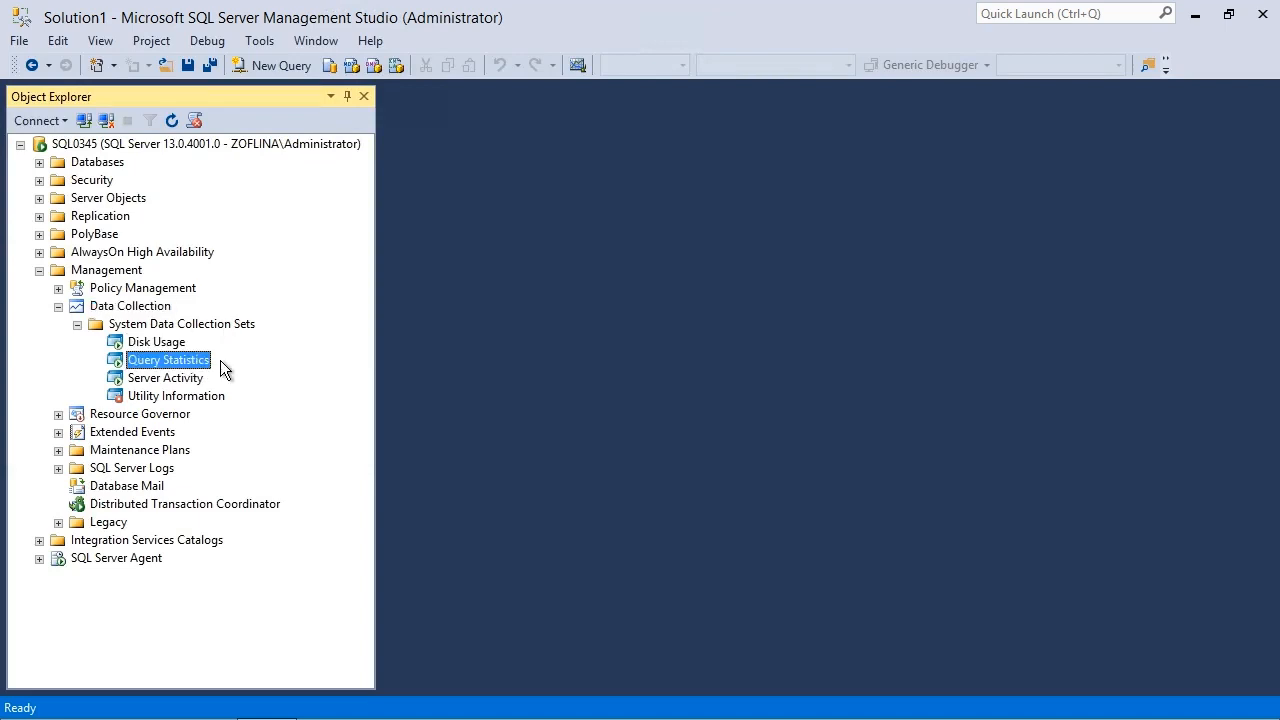
{"action": "left_click", "coordinate": [165, 377]}
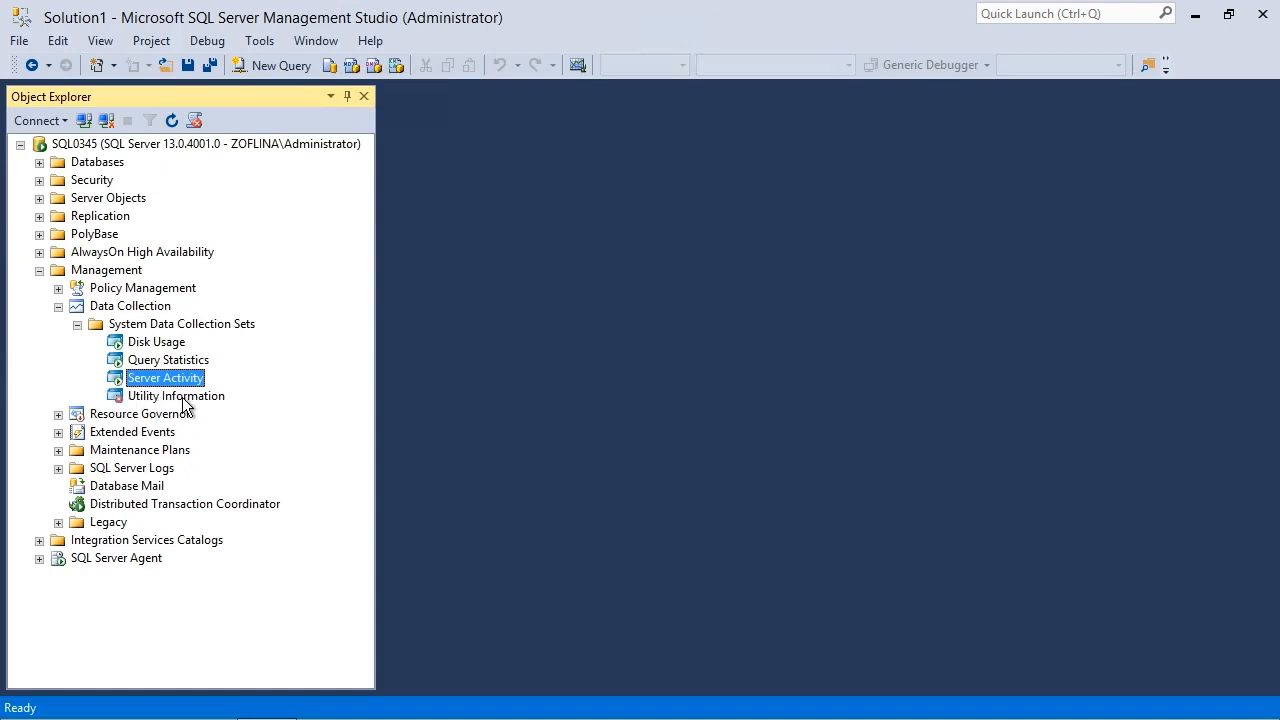
{"action": "right_click", "coordinate": [156, 341]}
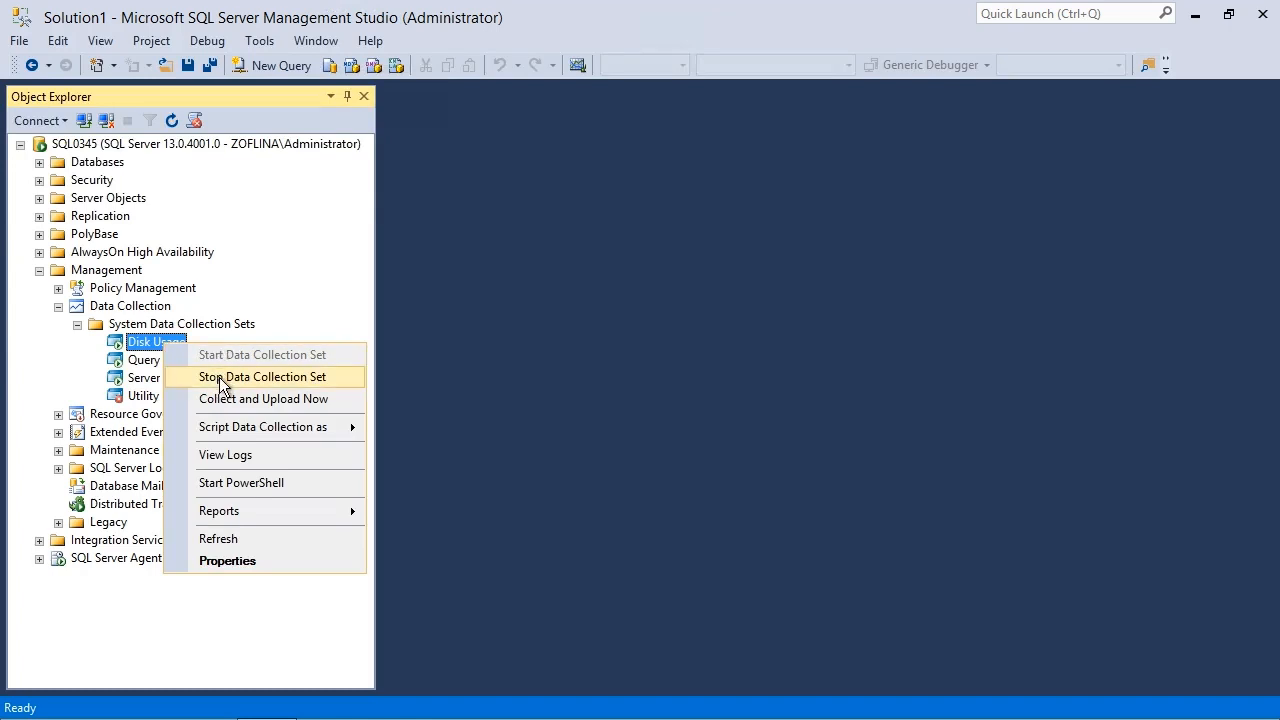
{"action": "mouse_move", "coordinate": [155, 380]}
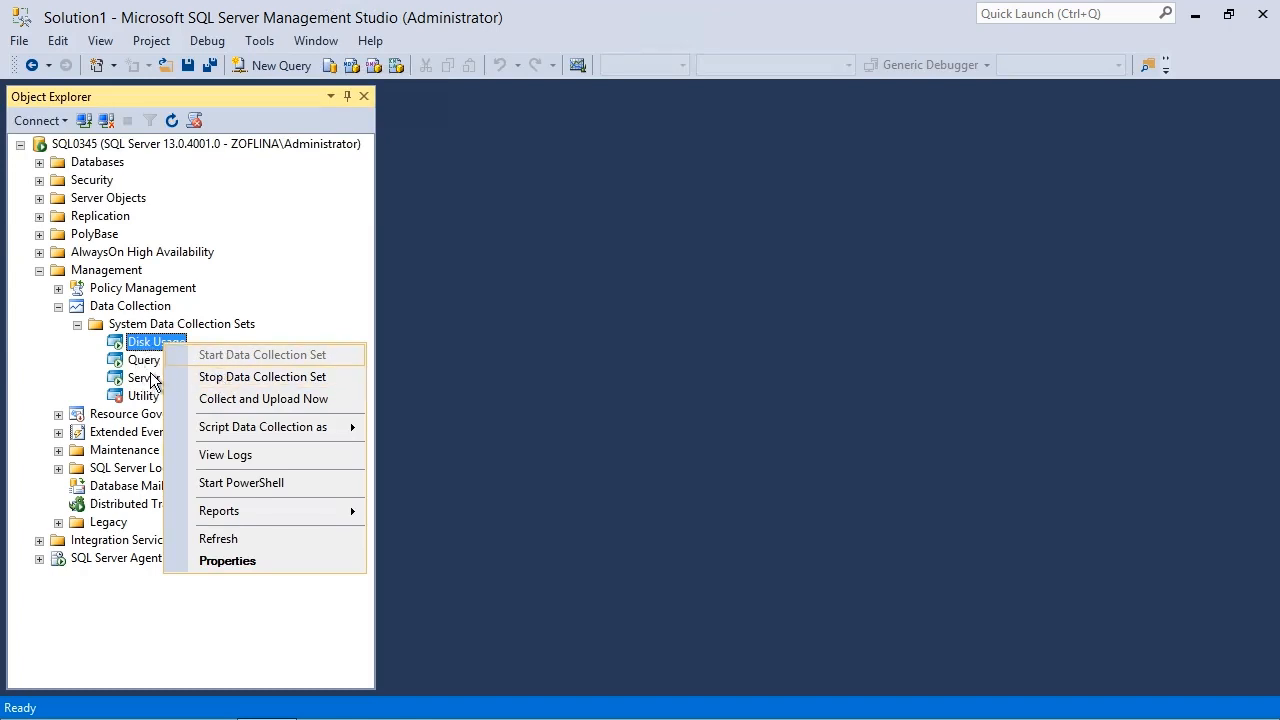
{"action": "mouse_move", "coordinate": [290, 405]}
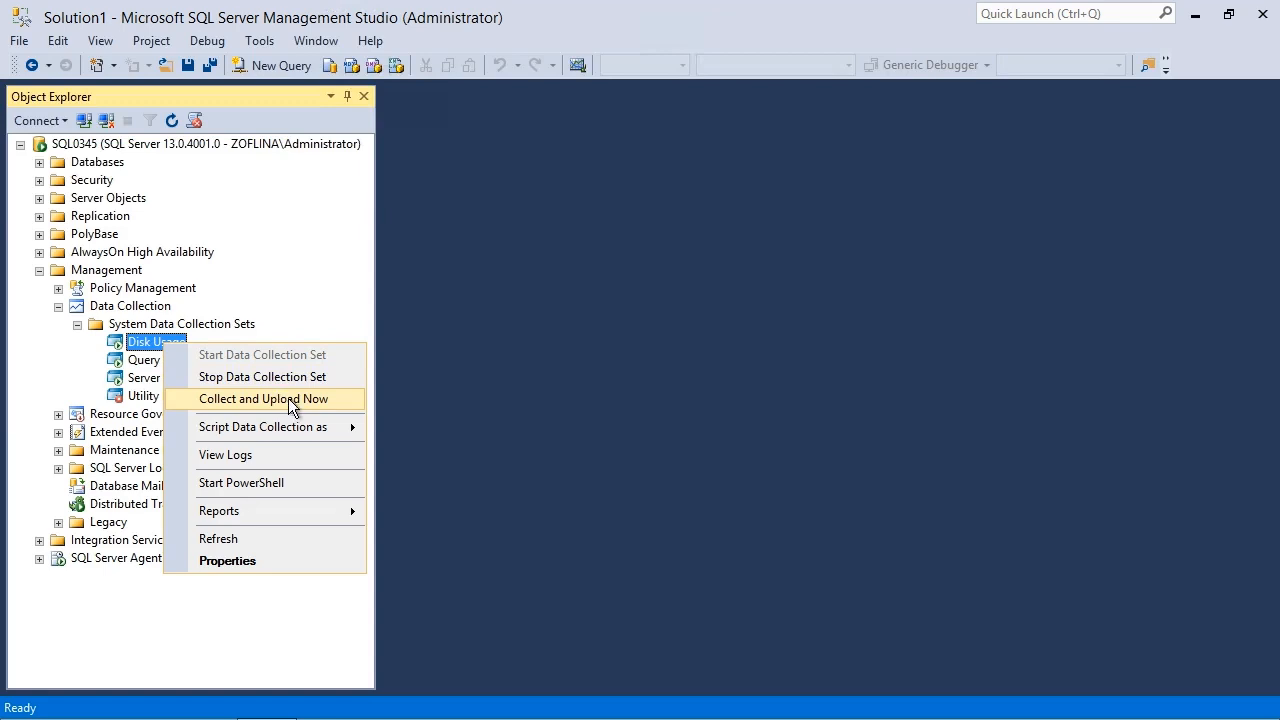
{"action": "mouse_move", "coordinate": [315, 410]}
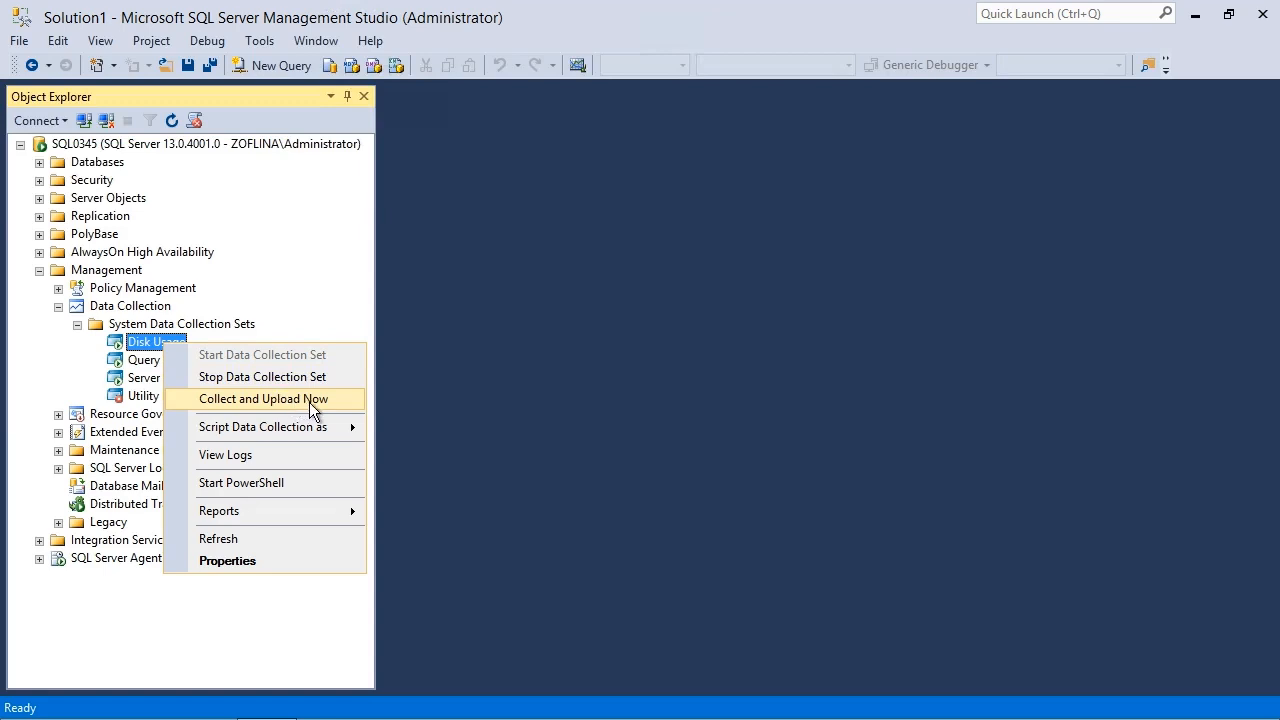
{"action": "mouse_move", "coordinate": [340, 410]}
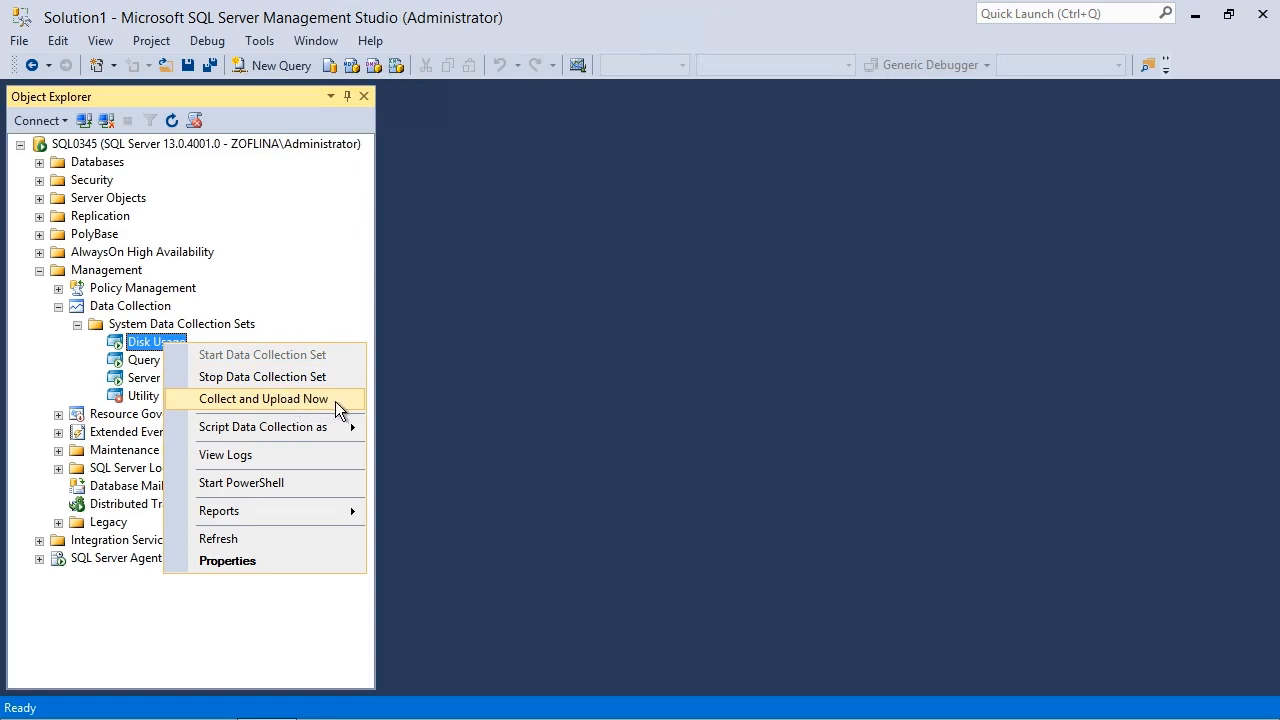
{"action": "mouse_move", "coordinate": [307, 407]}
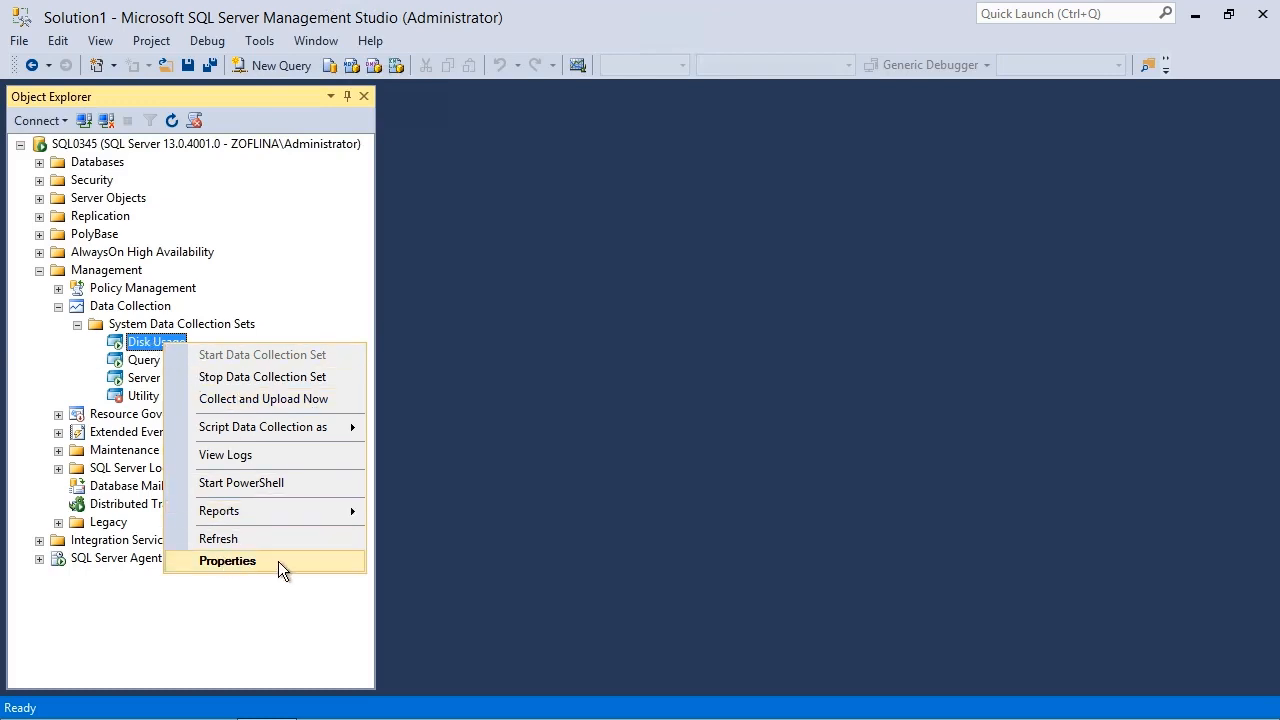
{"action": "left_click", "coordinate": [227, 560]}
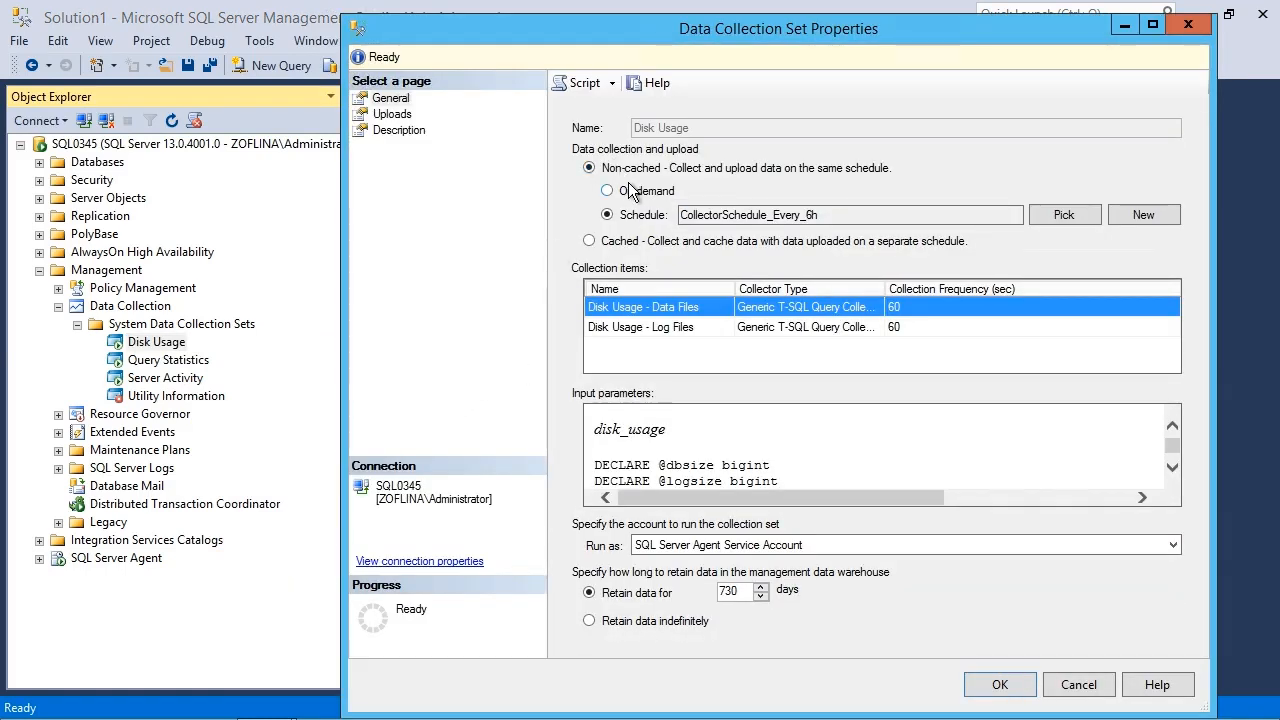
{"action": "left_click", "coordinate": [588, 167]}
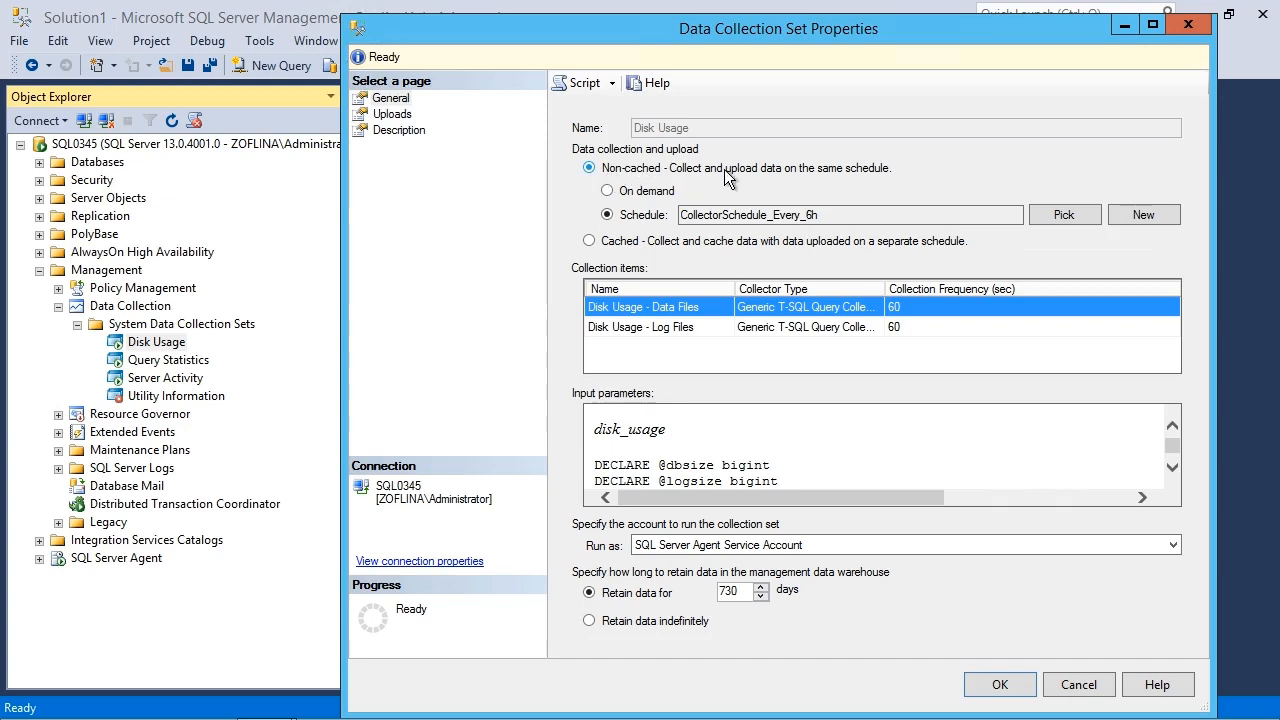
{"action": "mouse_move", "coordinate": [766, 178]}
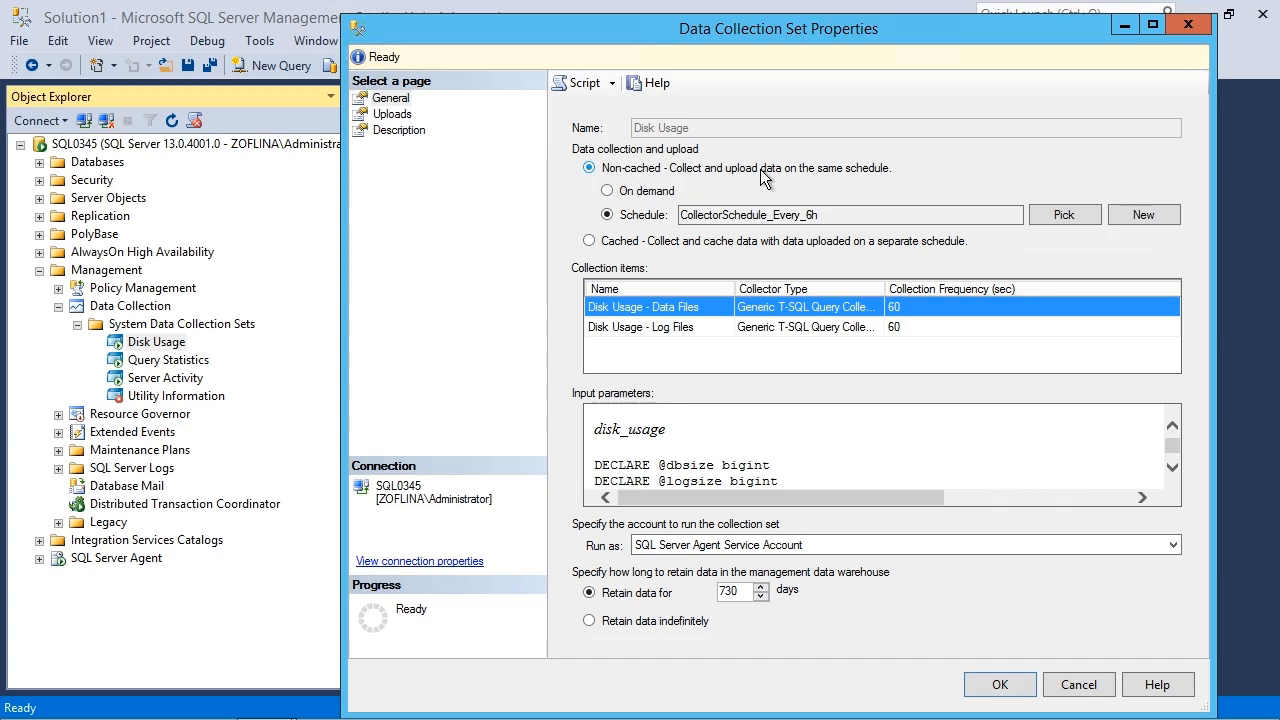
{"action": "left_click", "coordinate": [850, 214]}
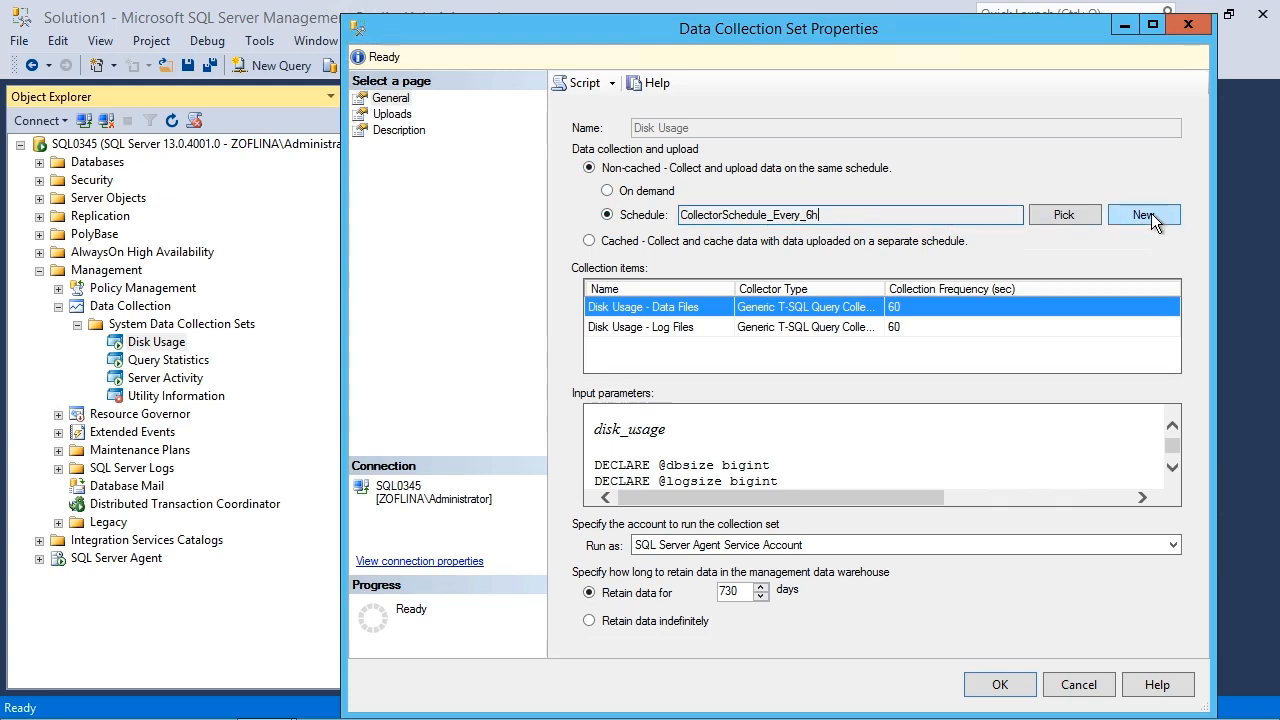
{"action": "mouse_move", "coordinate": [1165, 220]}
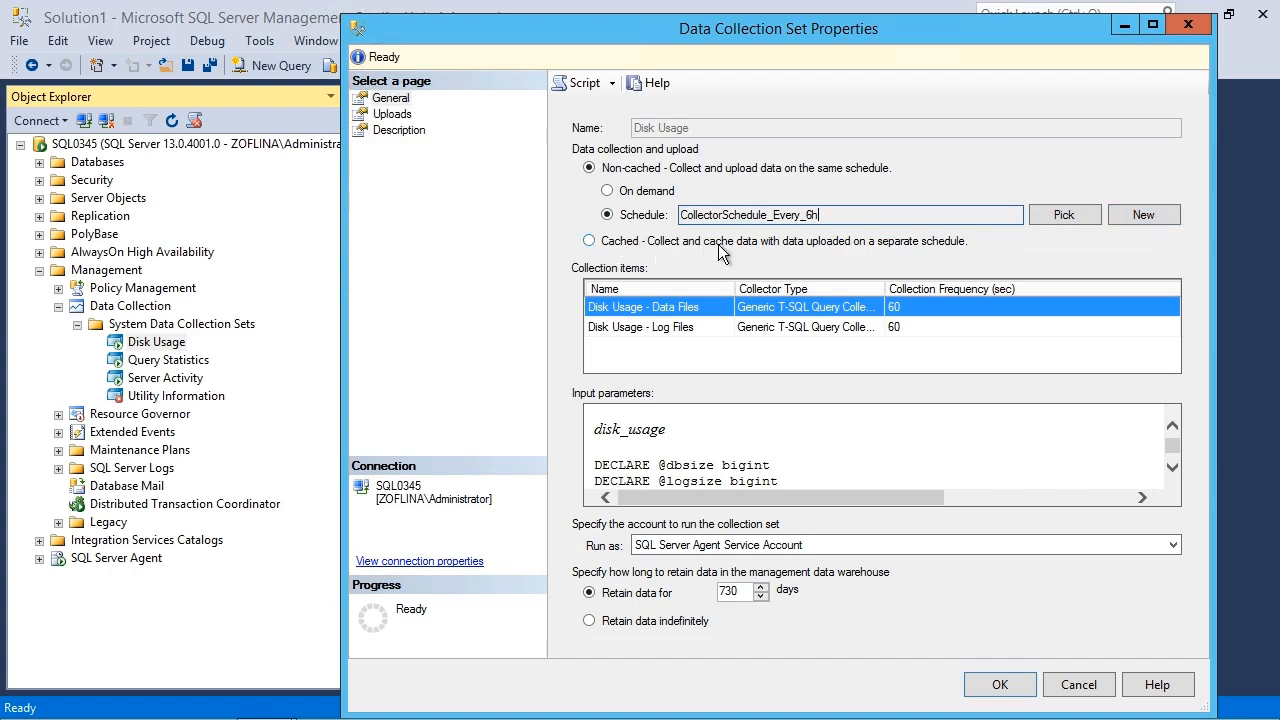
{"action": "mouse_move", "coordinate": [825, 250]}
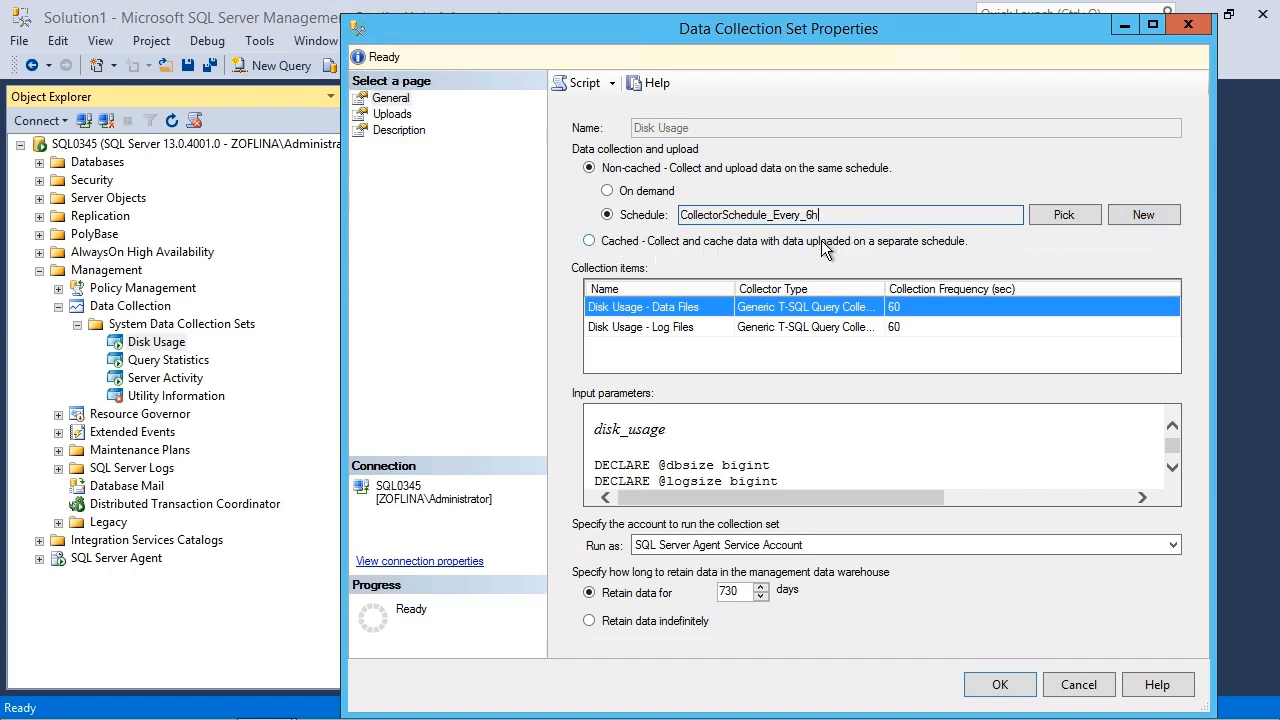
{"action": "mouse_move", "coordinate": [950, 247]}
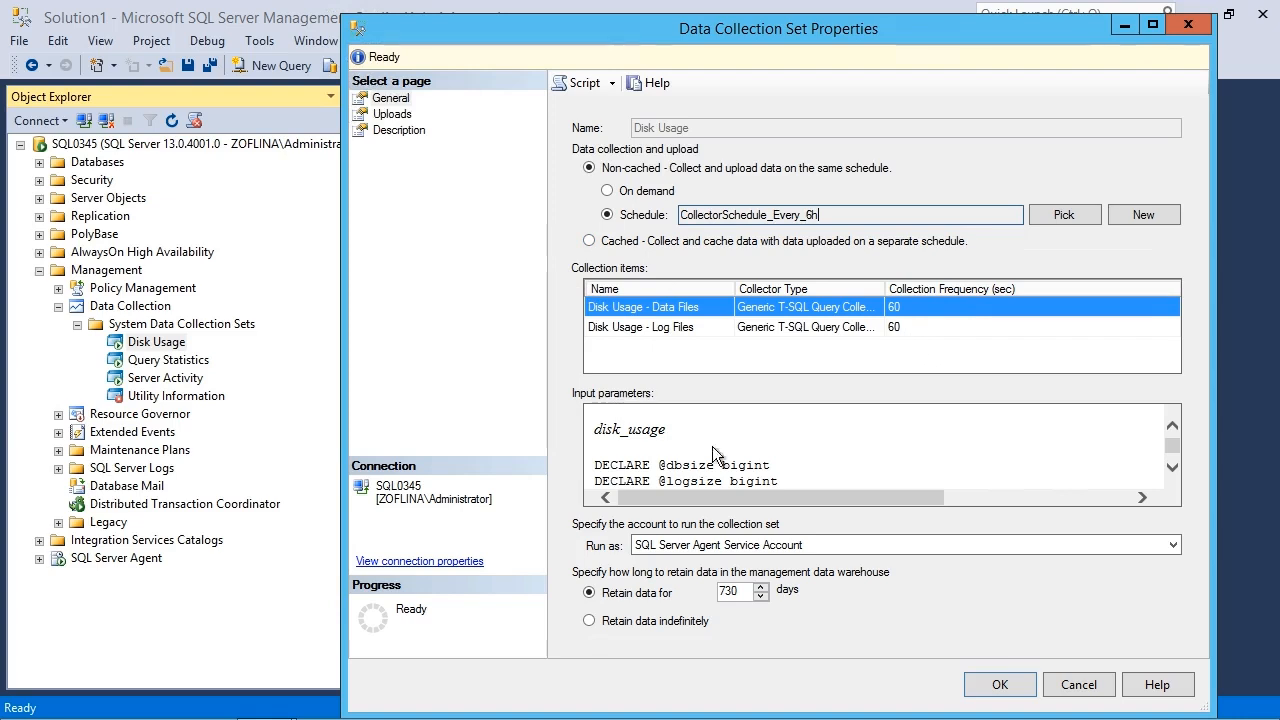
{"action": "left_click", "coordinate": [900, 545]}
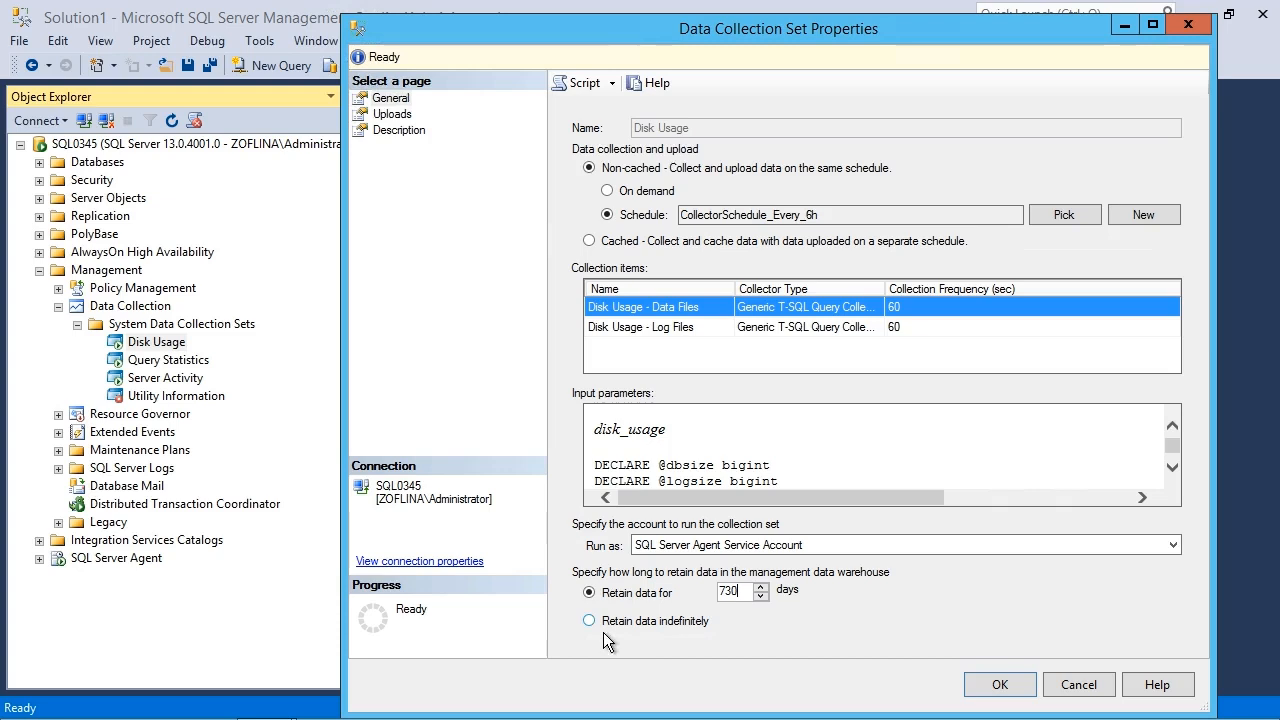
{"action": "mouse_move", "coordinate": [651, 627]}
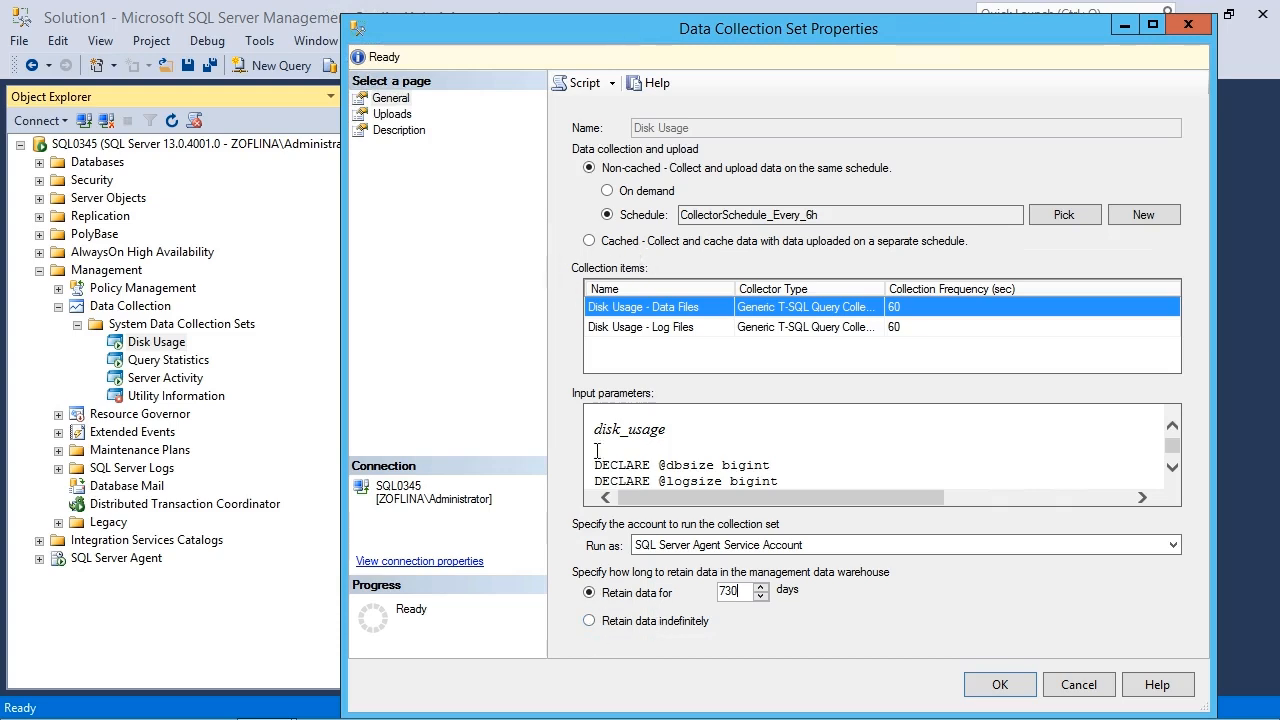
{"action": "left_click", "coordinate": [1078, 684]}
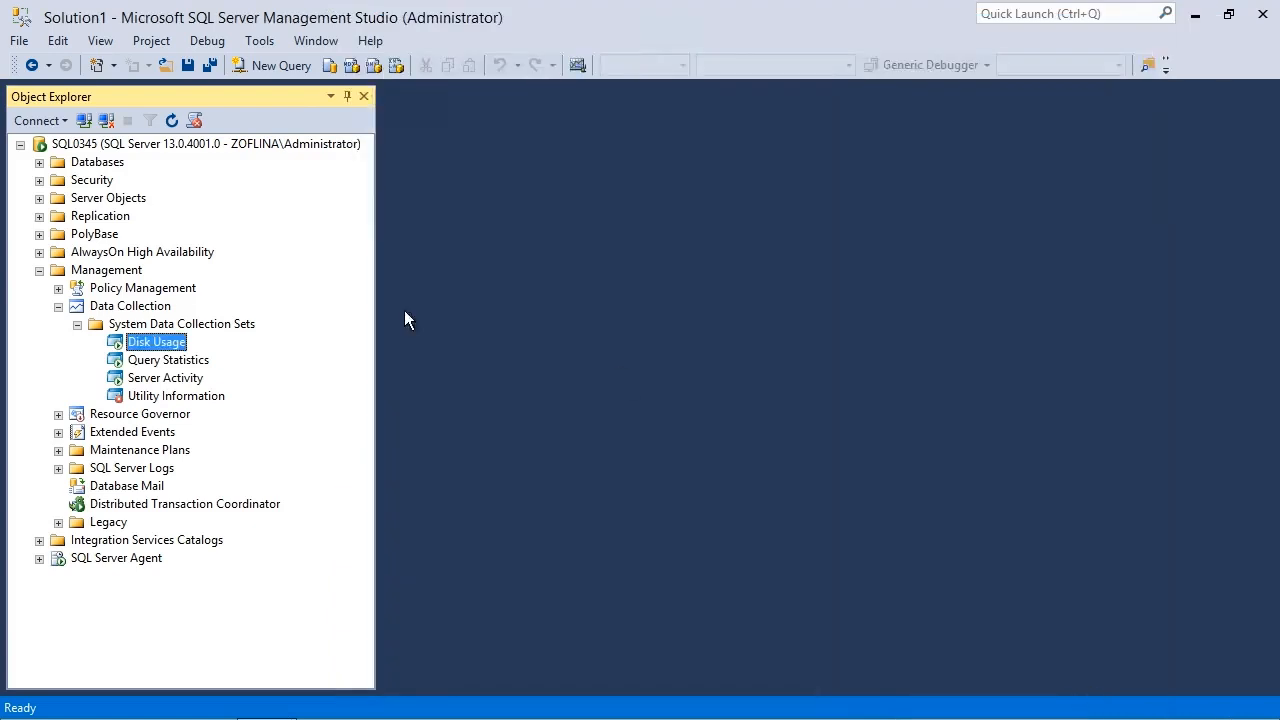
Step: Bring up the action menus for the Query Statistics and Disk Usage collection sets
{"action": "right_click", "coordinate": [167, 359]}
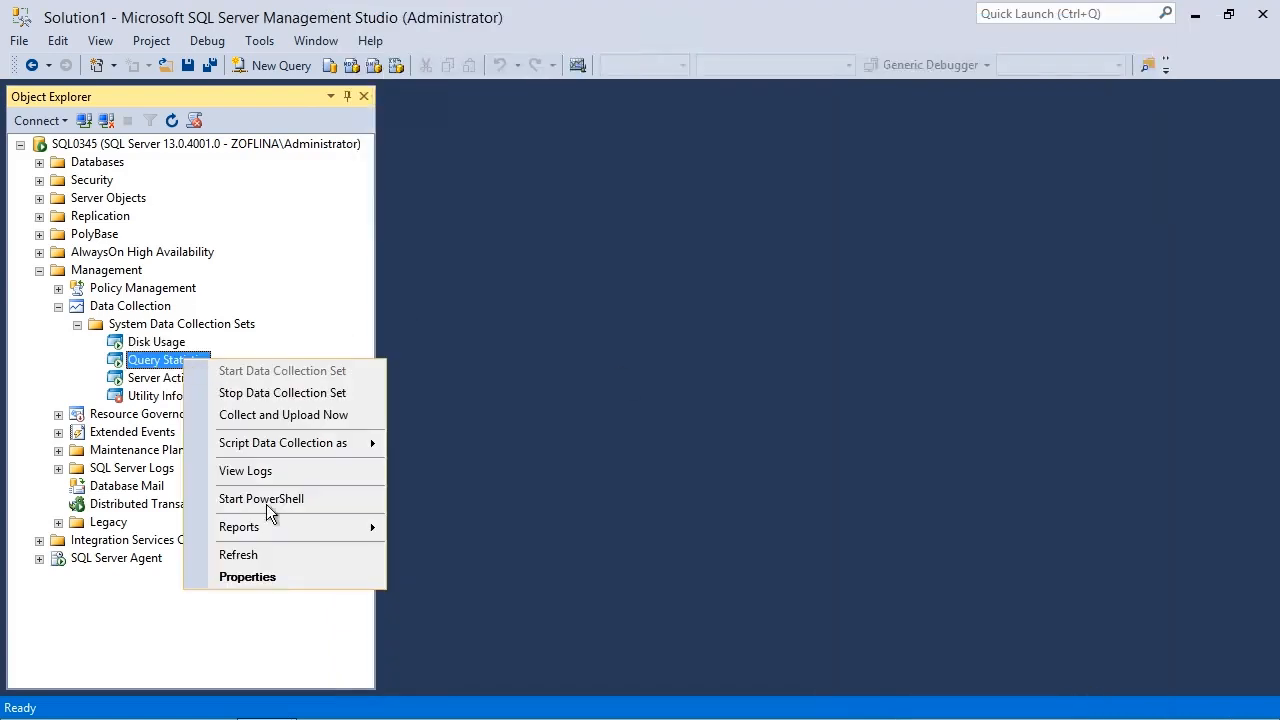
{"action": "left_click", "coordinate": [247, 576]}
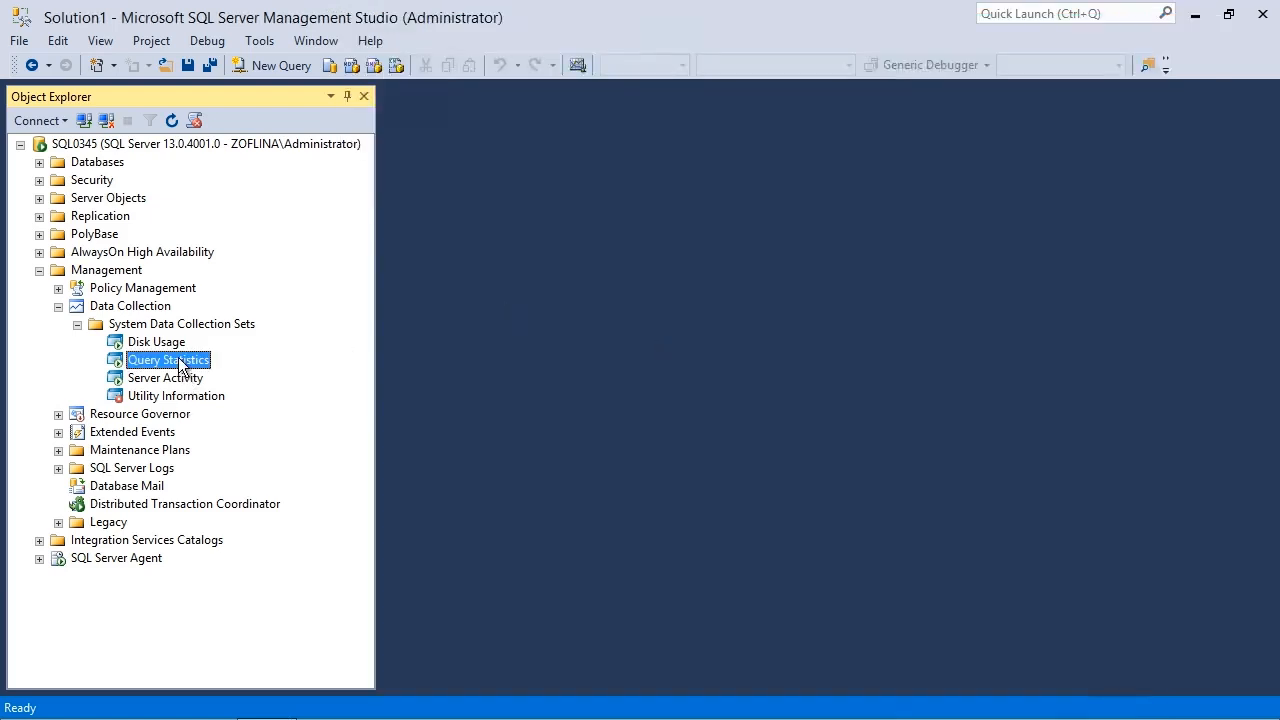
{"action": "right_click", "coordinate": [156, 341]}
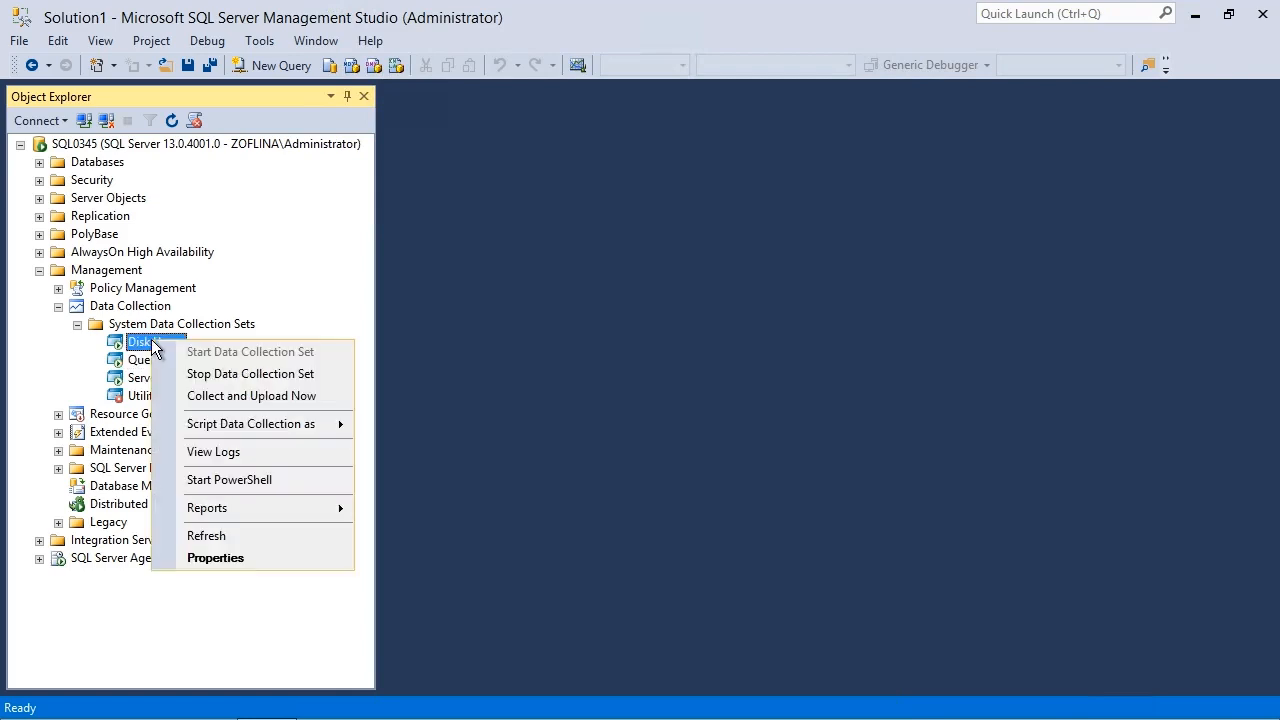
{"action": "mouse_move", "coordinate": [250, 351]}
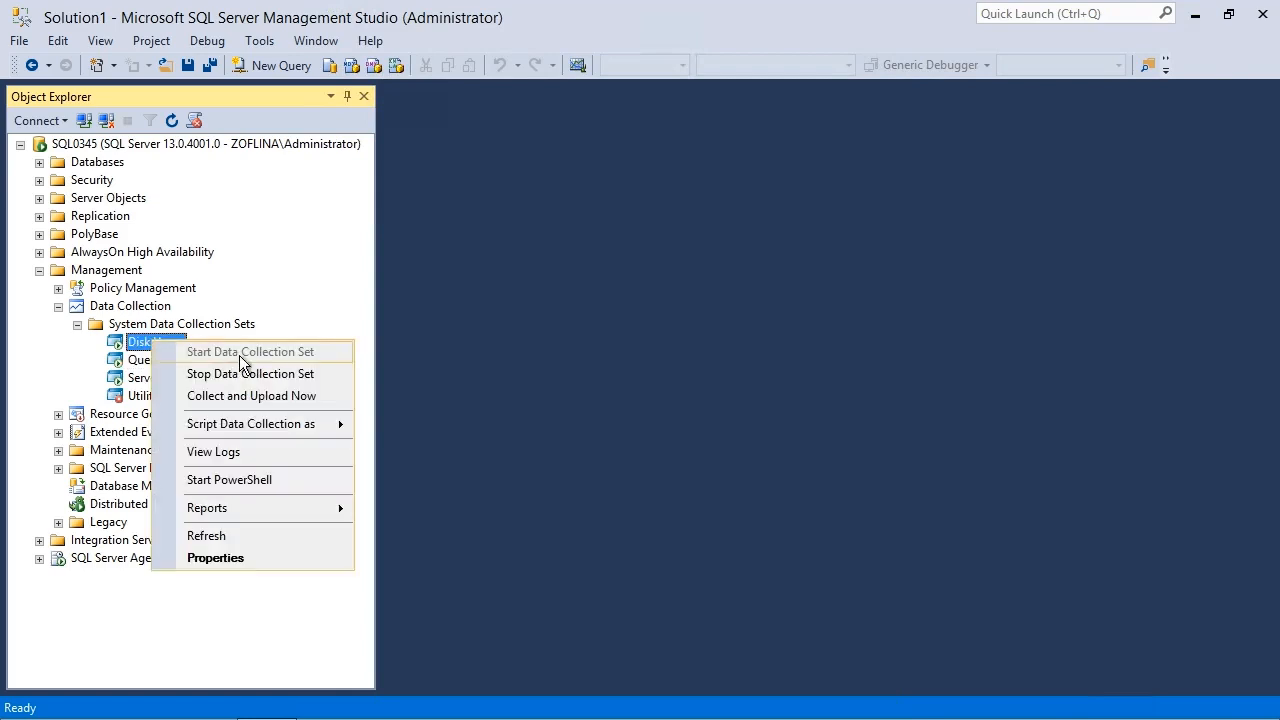
{"action": "mouse_move", "coordinate": [265, 380]}
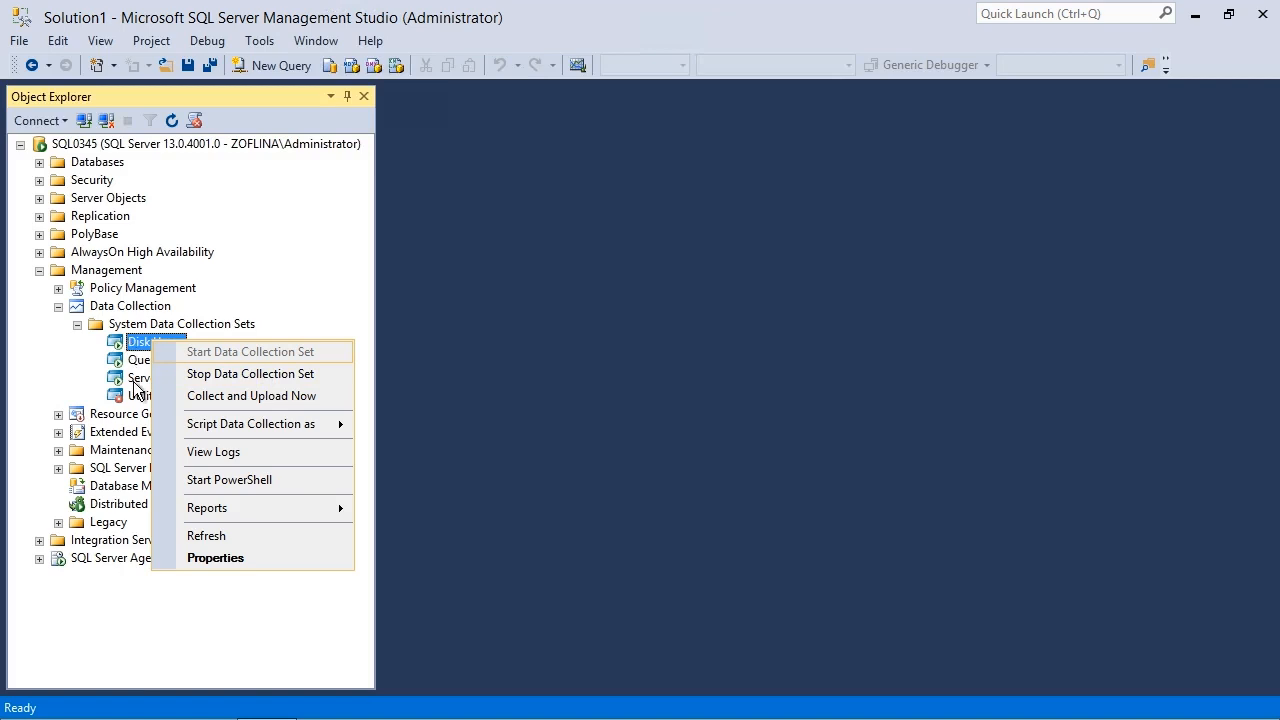
{"action": "mouse_move", "coordinate": [143, 385]}
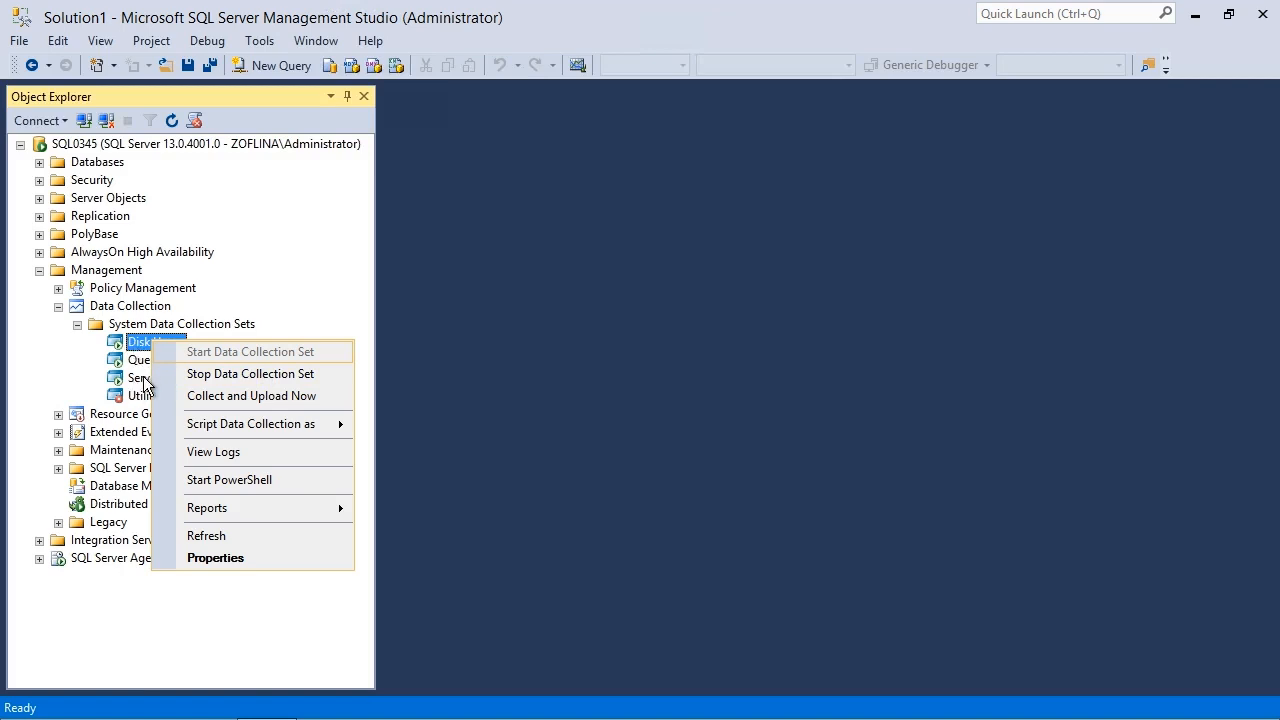
{"action": "mouse_move", "coordinate": [192, 348]}
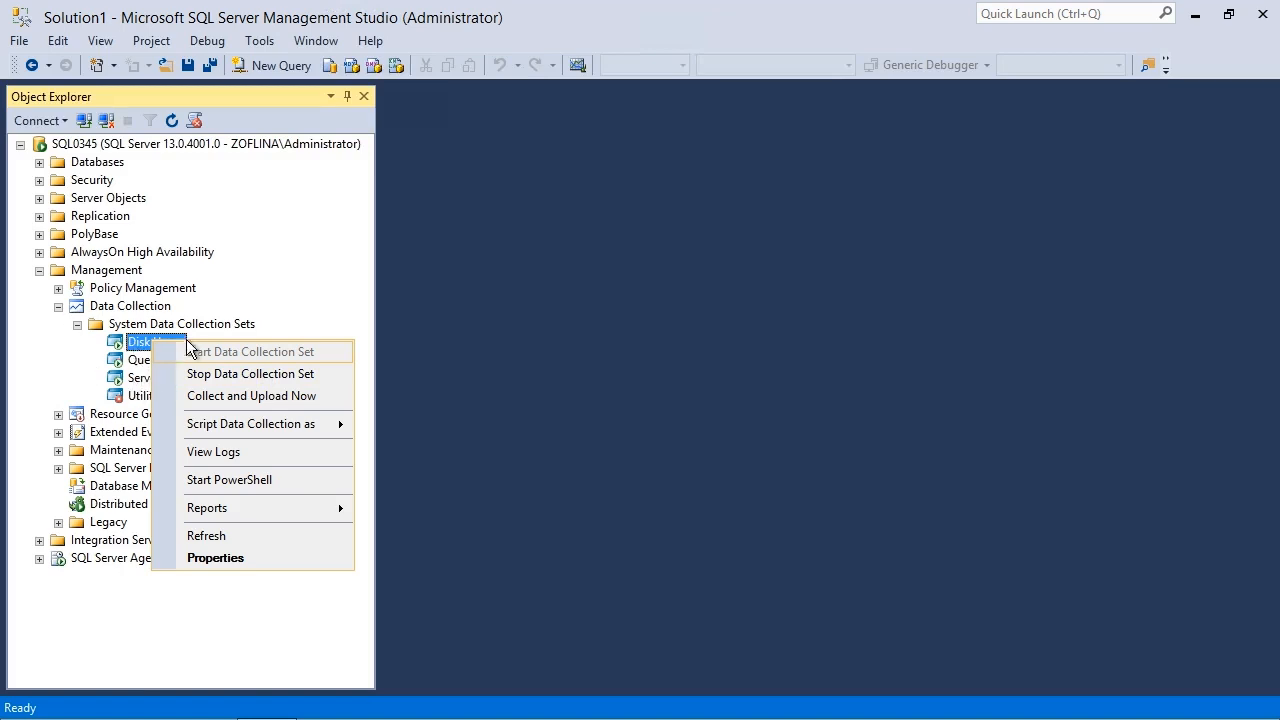
{"action": "mouse_move", "coordinate": [150, 363]}
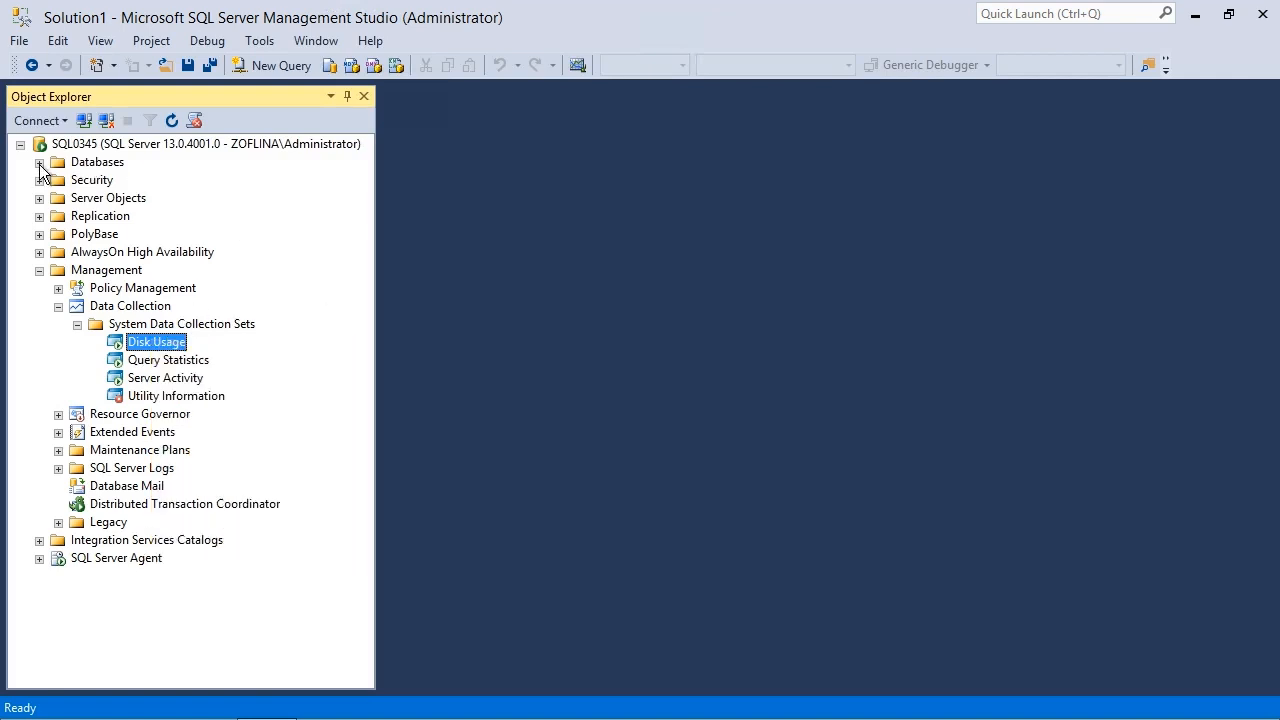
Step: Expand Databases and MDW, scrolling to its snapshots tables like snapshots.disk_usage
{"action": "left_click", "coordinate": [39, 162]}
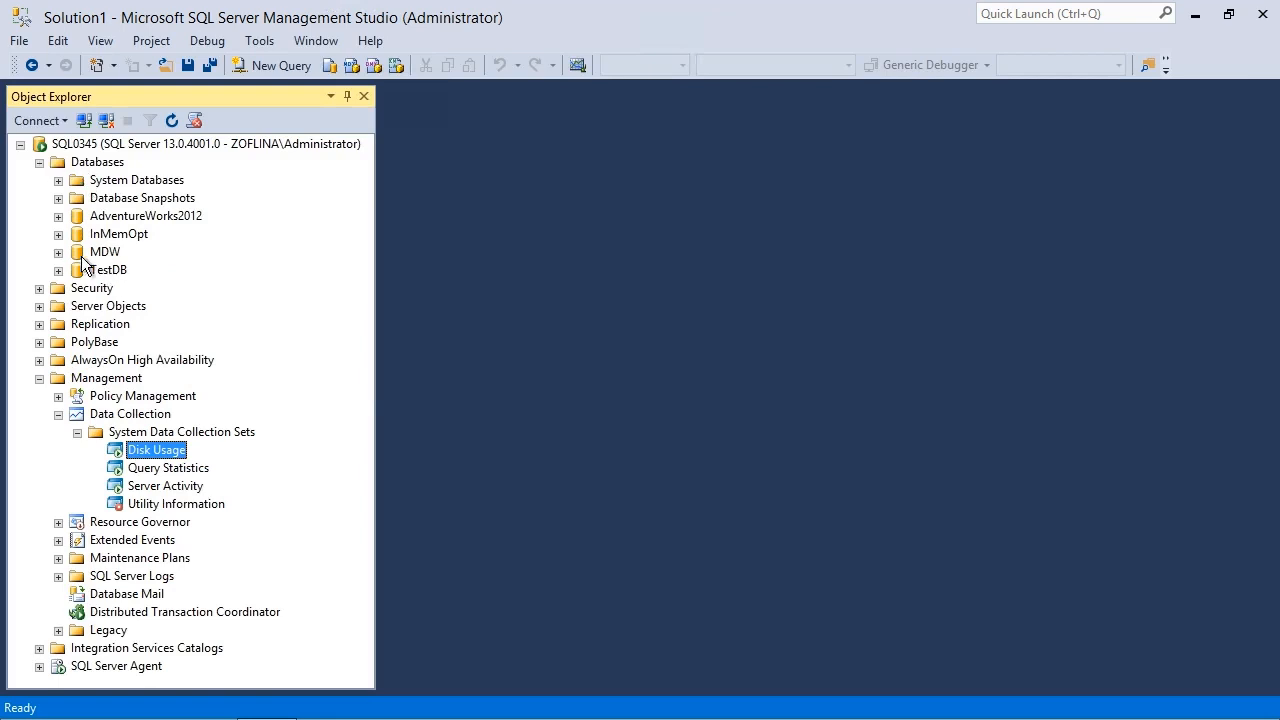
{"action": "left_click", "coordinate": [58, 252]}
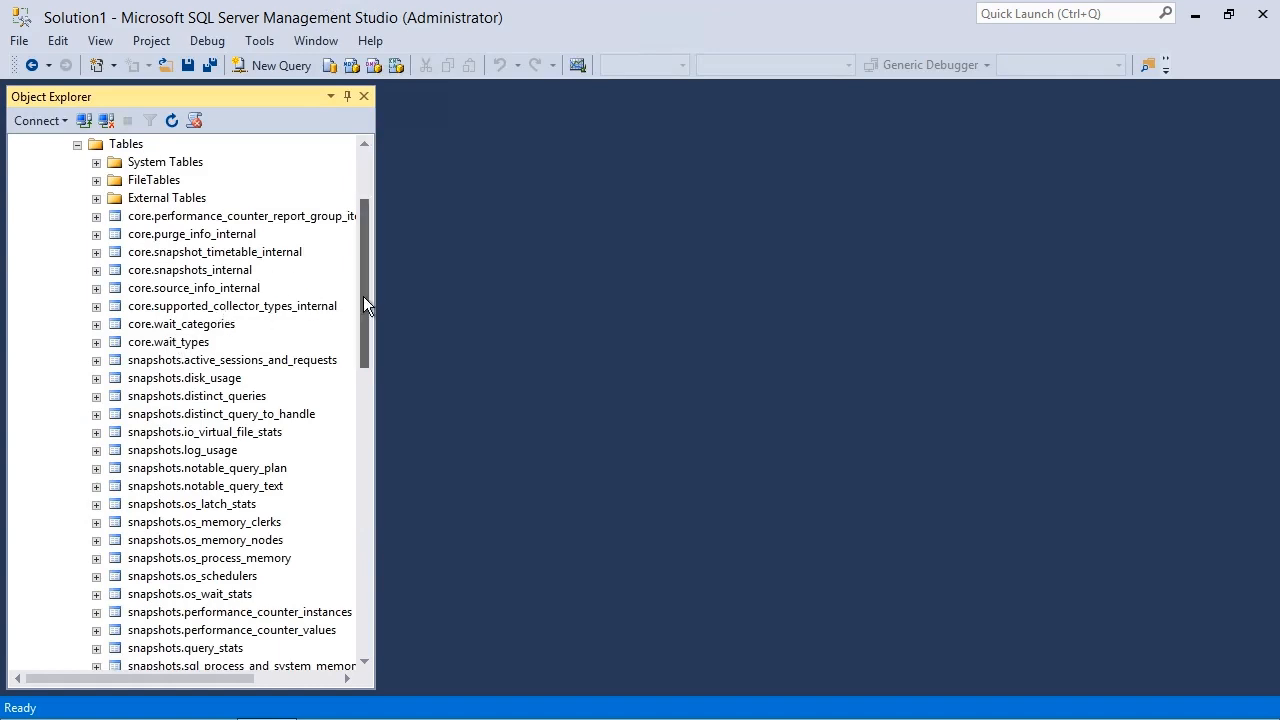
{"action": "scroll", "scroll_direction": "down", "scroll_amount": 3}
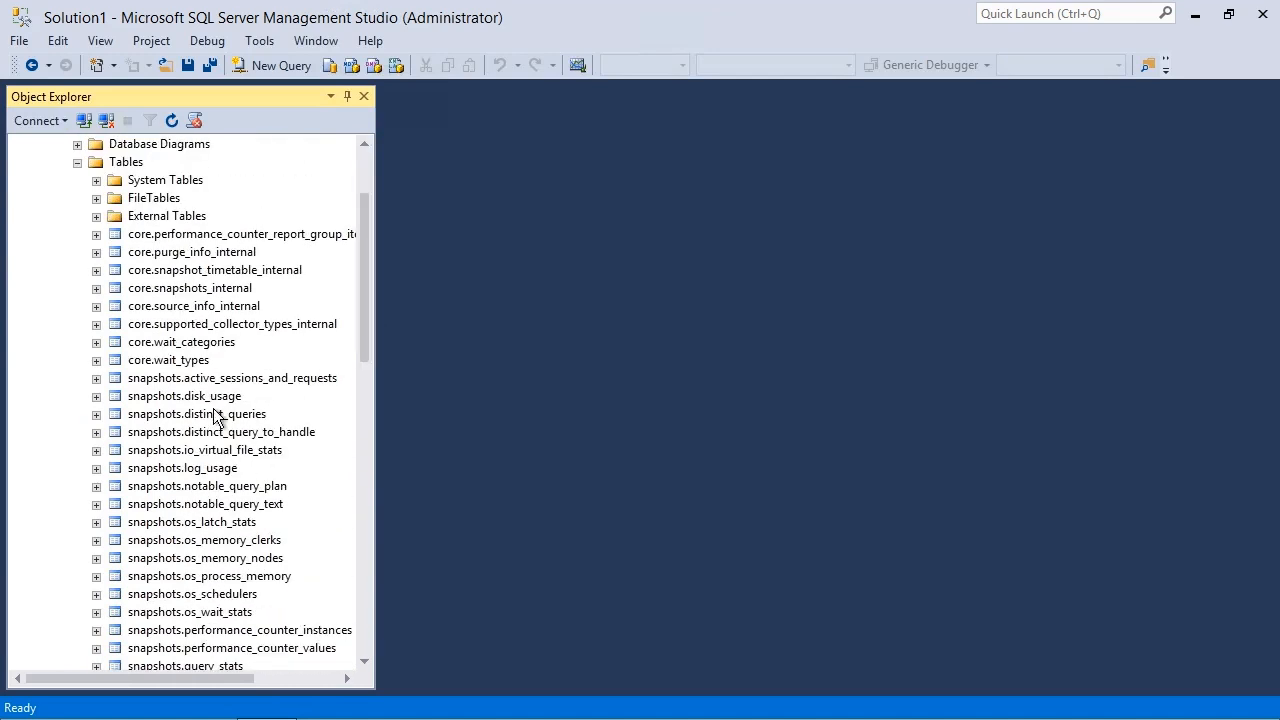
{"action": "left_click", "coordinate": [272, 65]}
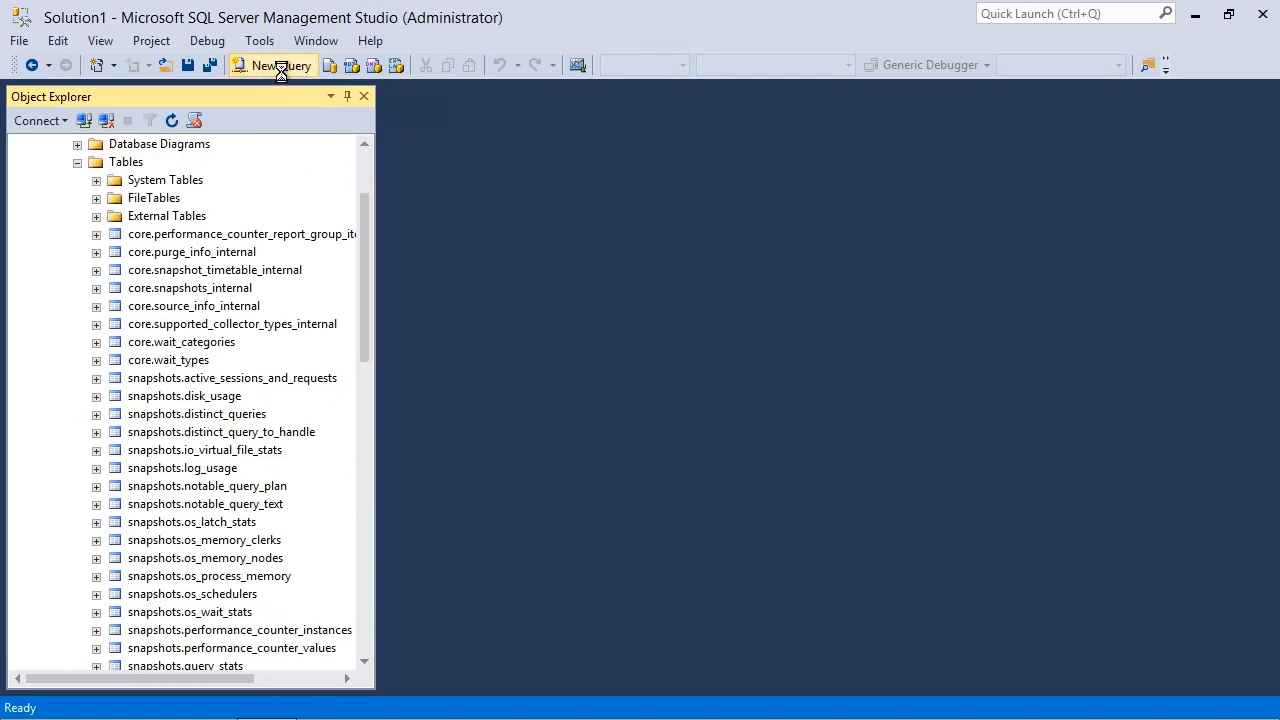
Step: Write and run SELECT * FROM [snapshots].[query_stats], which reports 'Invalid object name'
{"action": "left_click", "coordinate": [272, 65]}
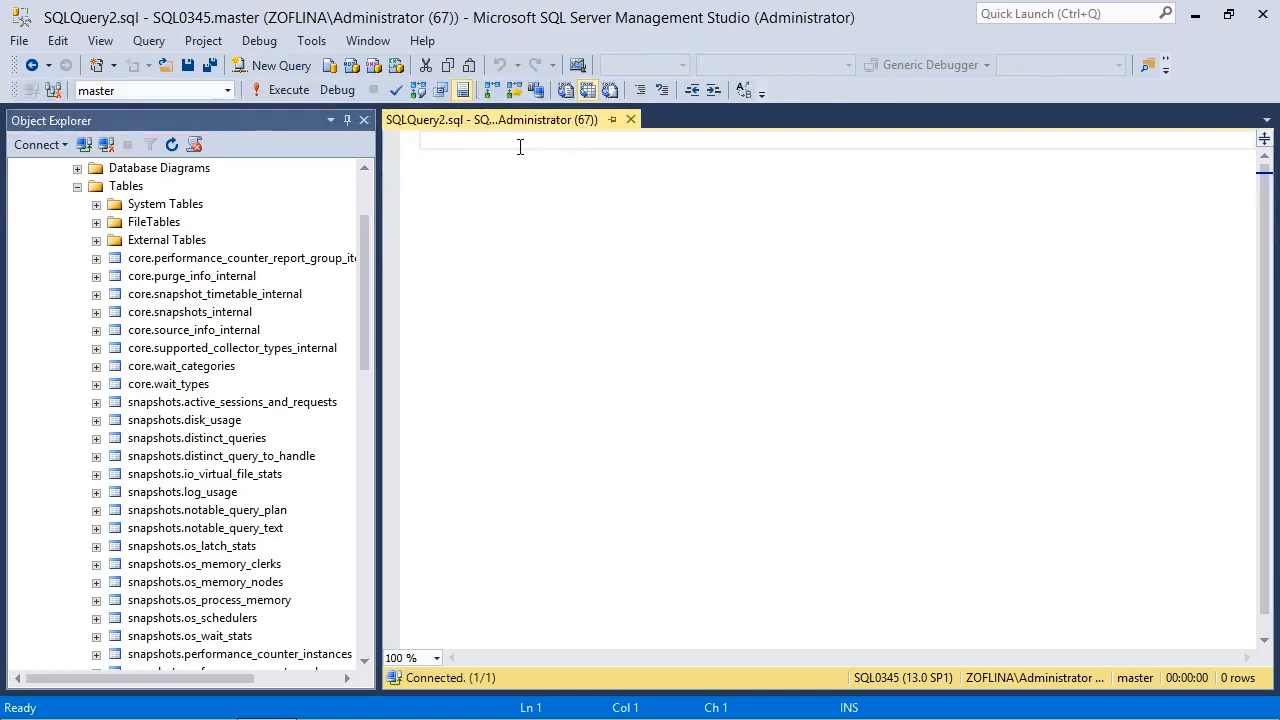
{"action": "type", "text": "SELECT"}
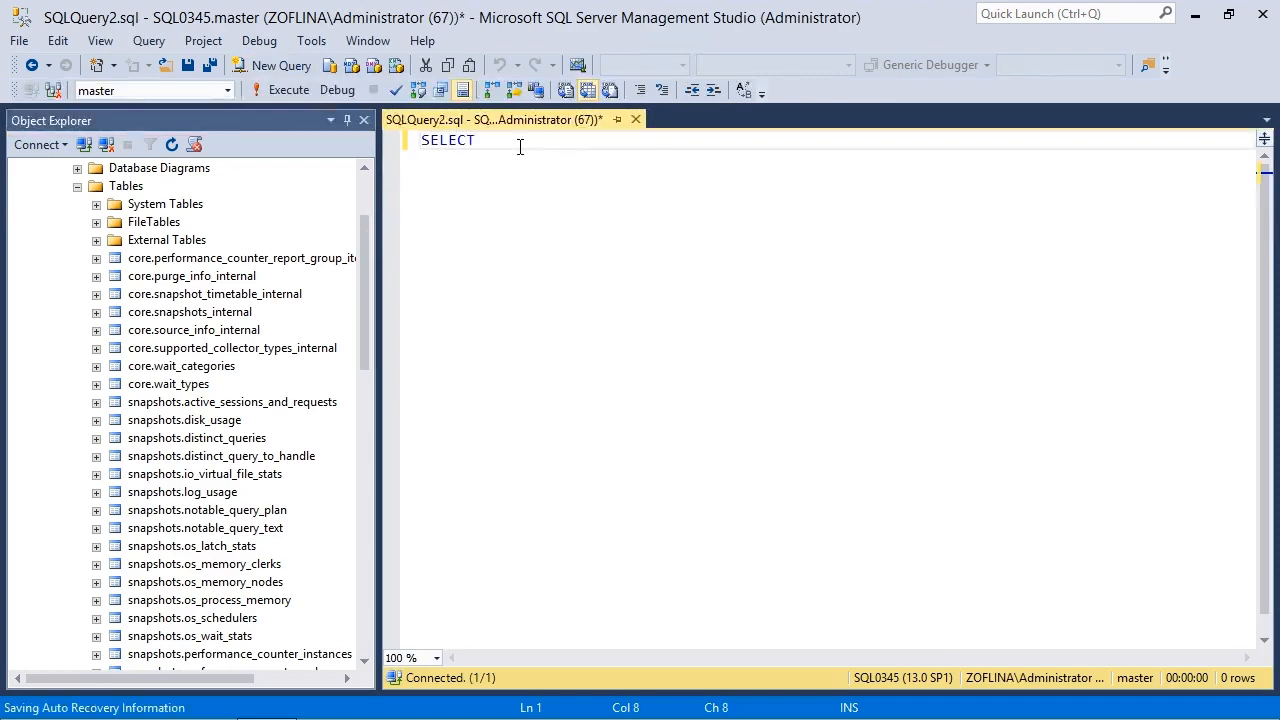
{"action": "type", "text": "* FROM"}
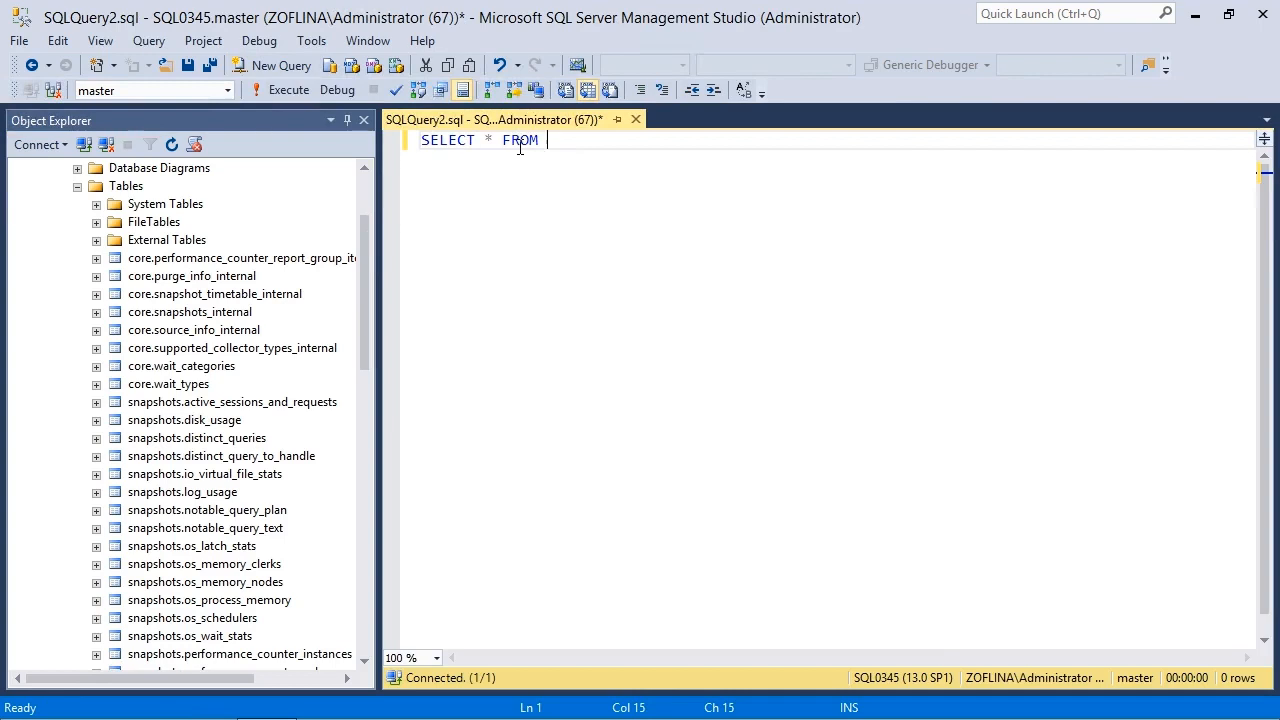
{"action": "mouse_move", "coordinate": [310, 536]}
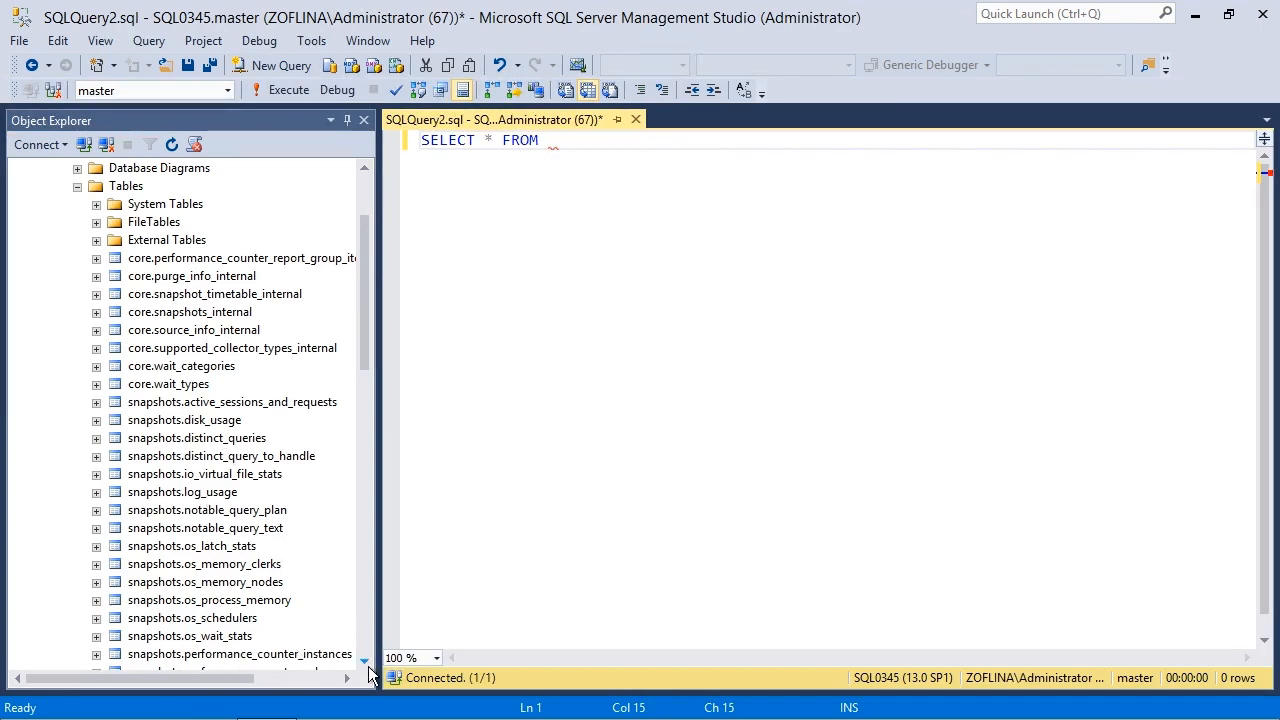
{"action": "scroll", "scroll_direction": "down", "scroll_amount": 3}
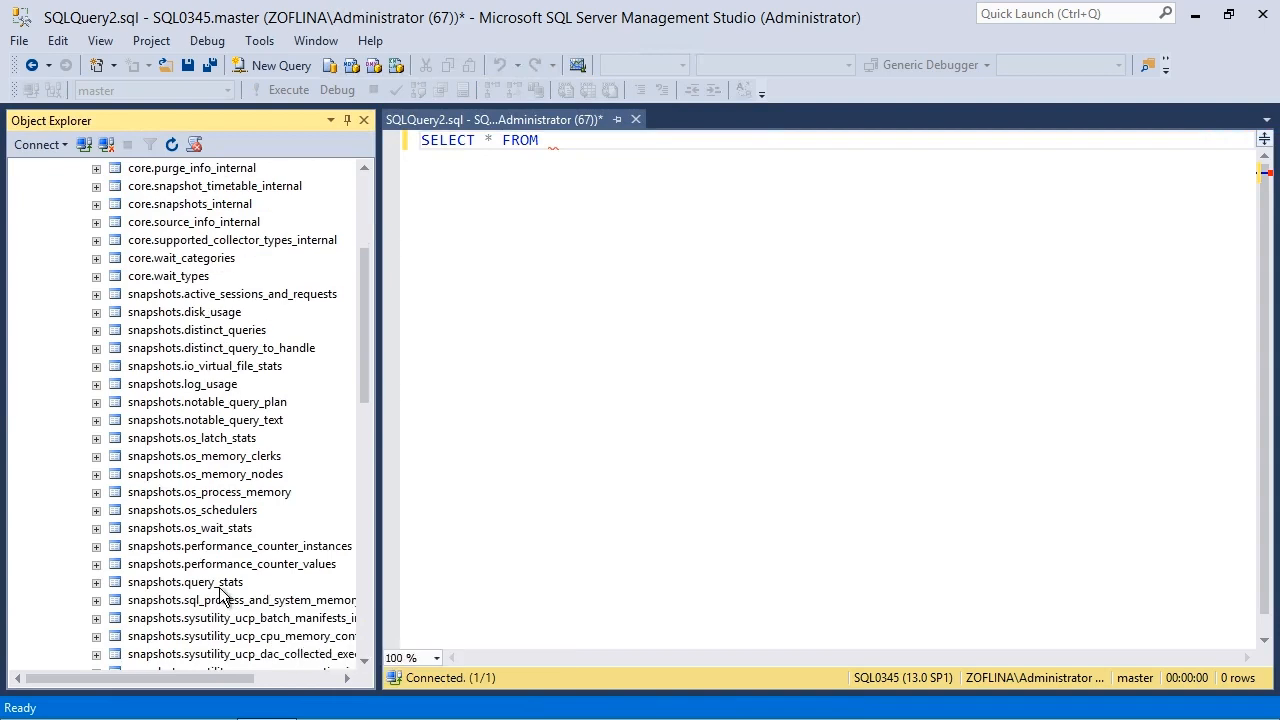
{"action": "type", "text": "[snapshots].[query_stats]"}
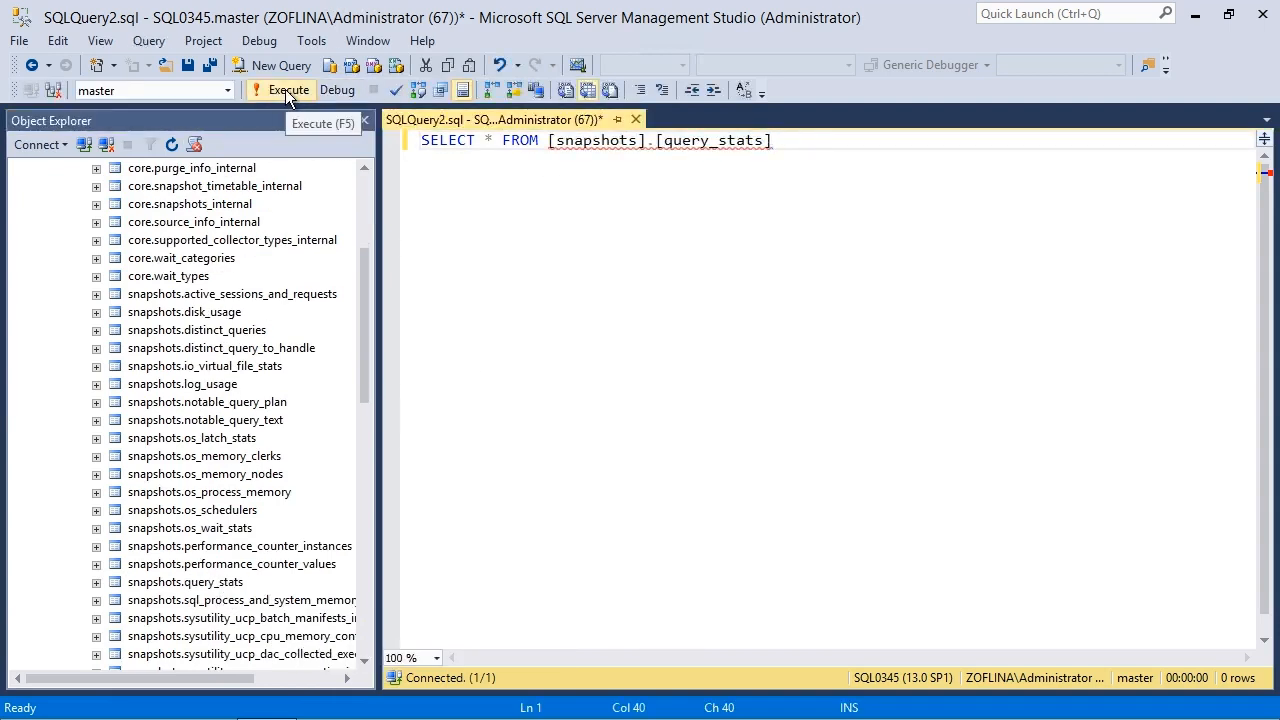
{"action": "left_click", "coordinate": [288, 90]}
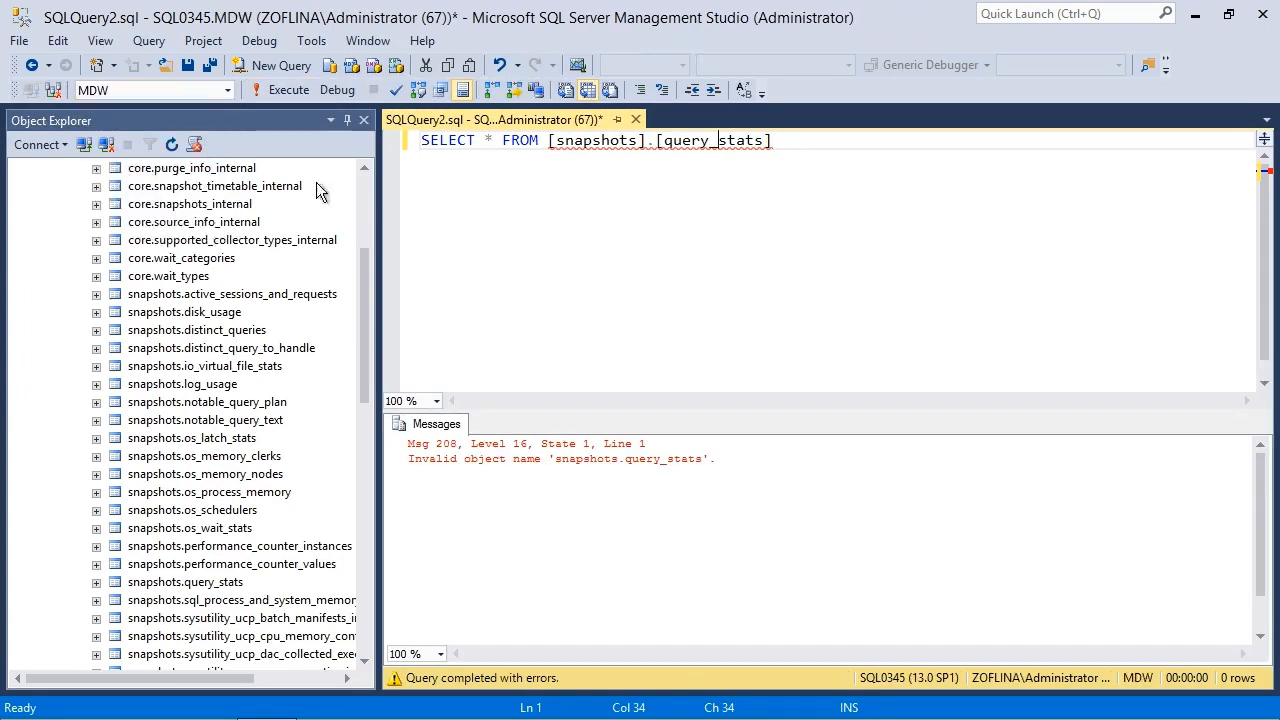
Step: Rerun the query on MDW and browse the 3371 returned query statistics rows
{"action": "left_click", "coordinate": [288, 90]}
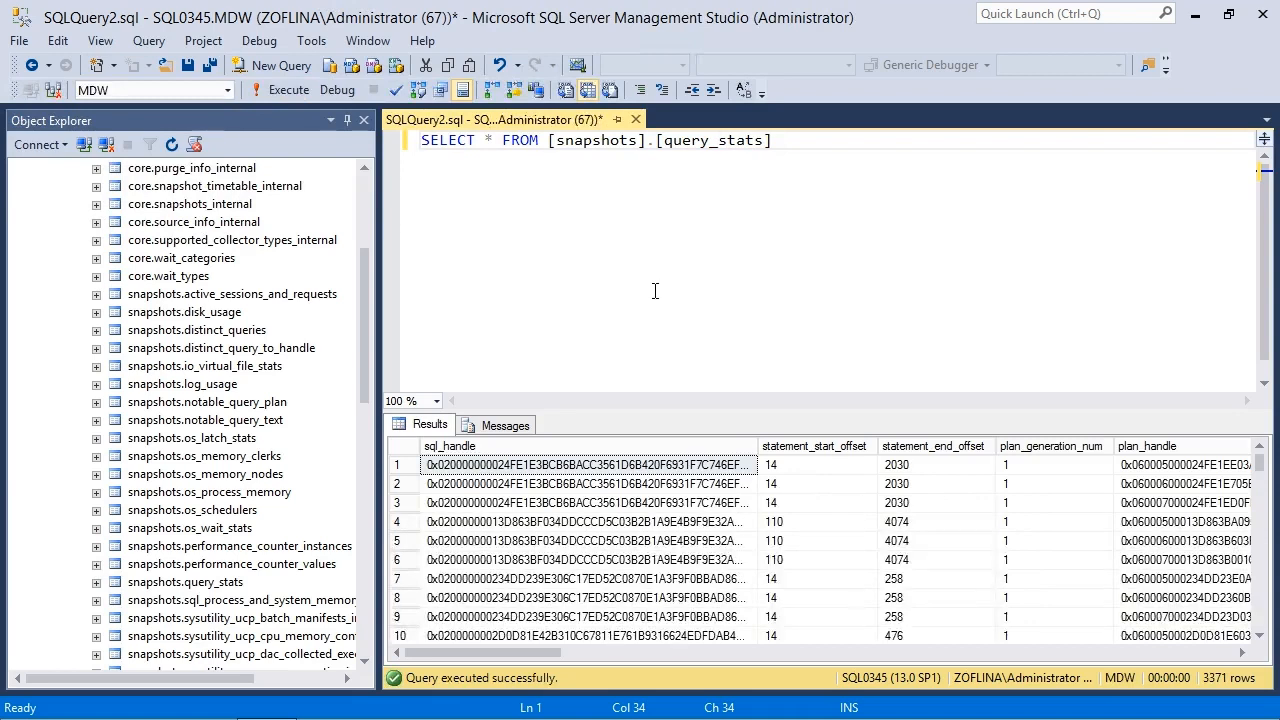
{"action": "scroll", "scroll_direction": "right", "scroll_amount": 3}
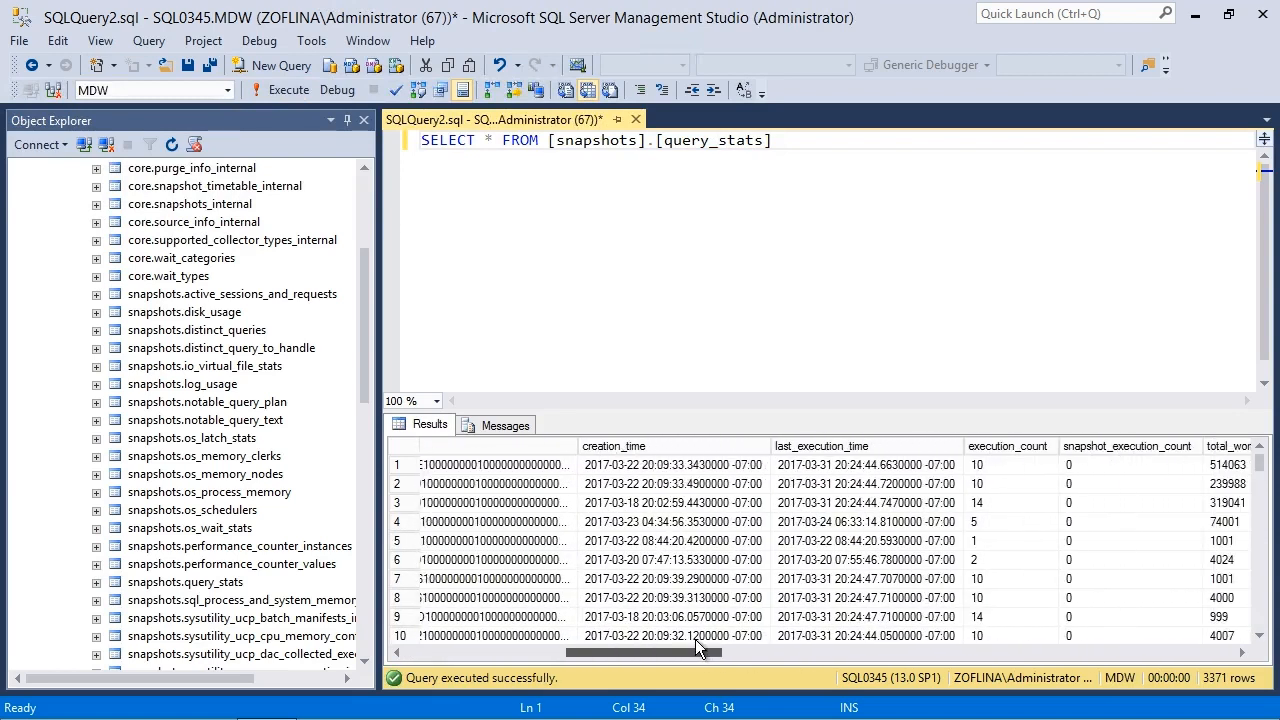
{"action": "scroll", "scroll_direction": "right", "scroll_amount": 3}
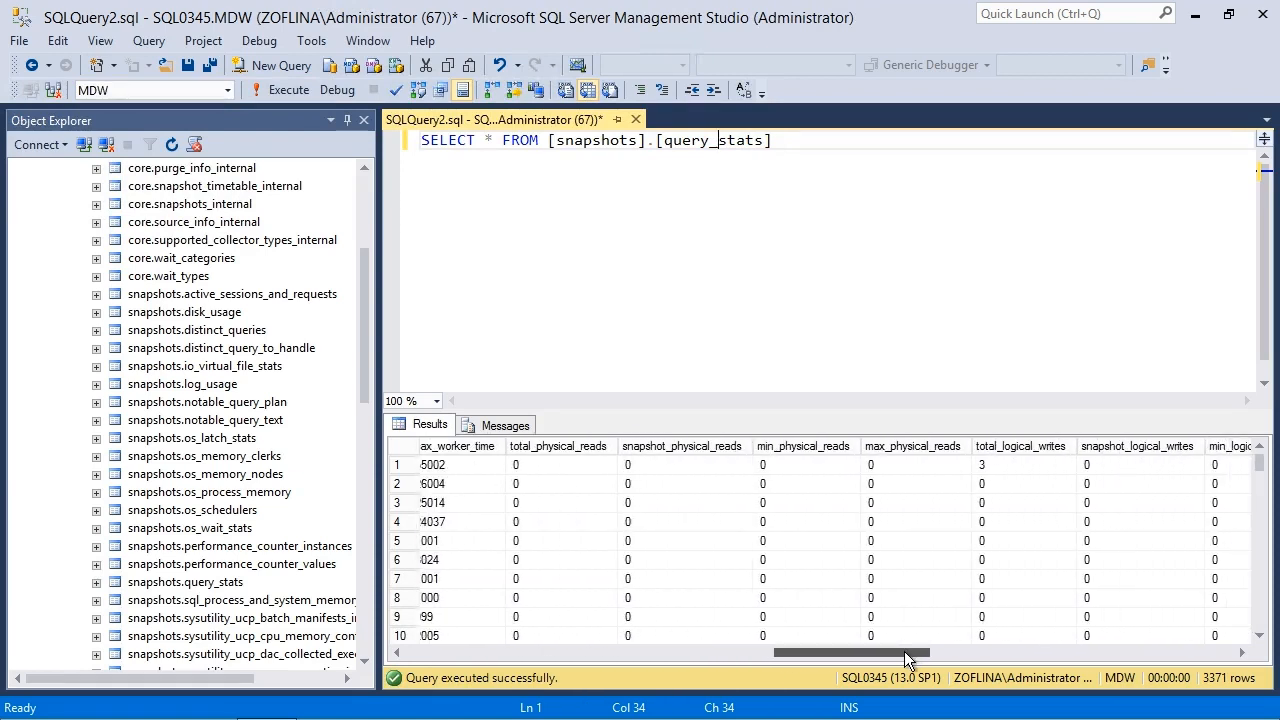
{"action": "scroll", "scroll_direction": "right", "scroll_amount": 3}
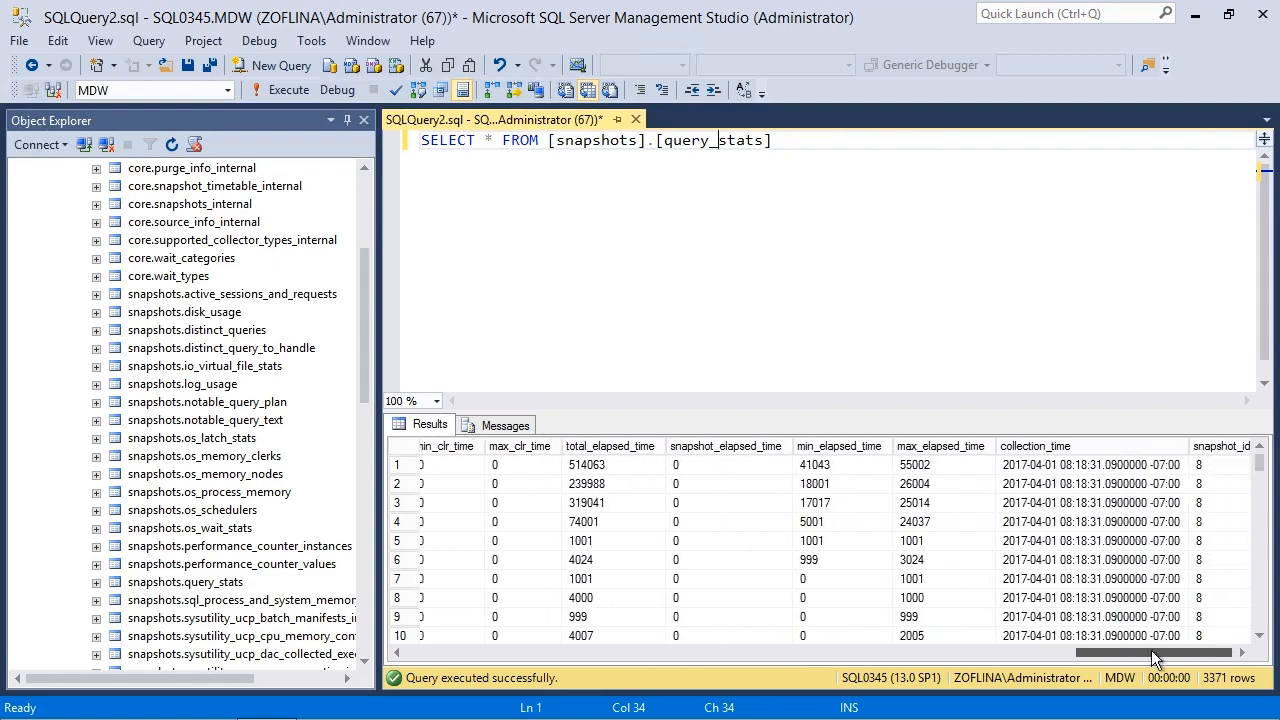
{"action": "left_click_drag", "start_coordinate": [1150, 653], "coordinate": [830, 653]}
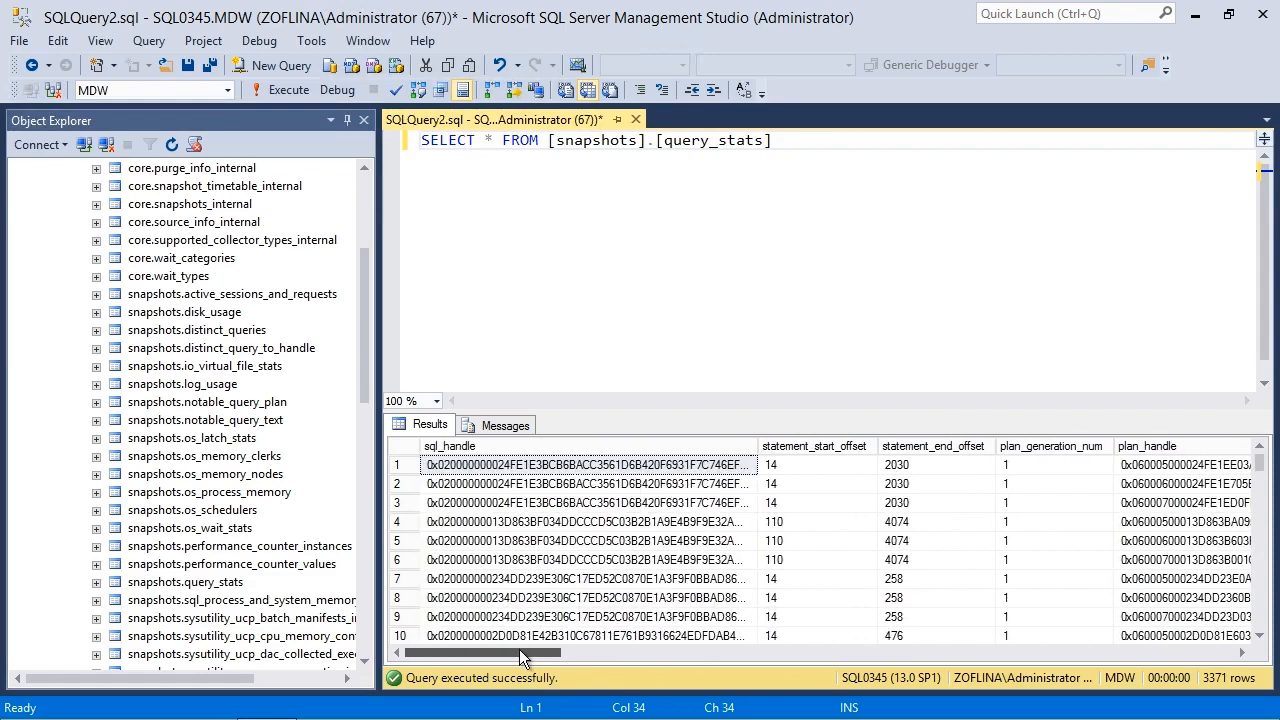
{"action": "scroll", "scroll_direction": "down", "scroll_amount": 3}
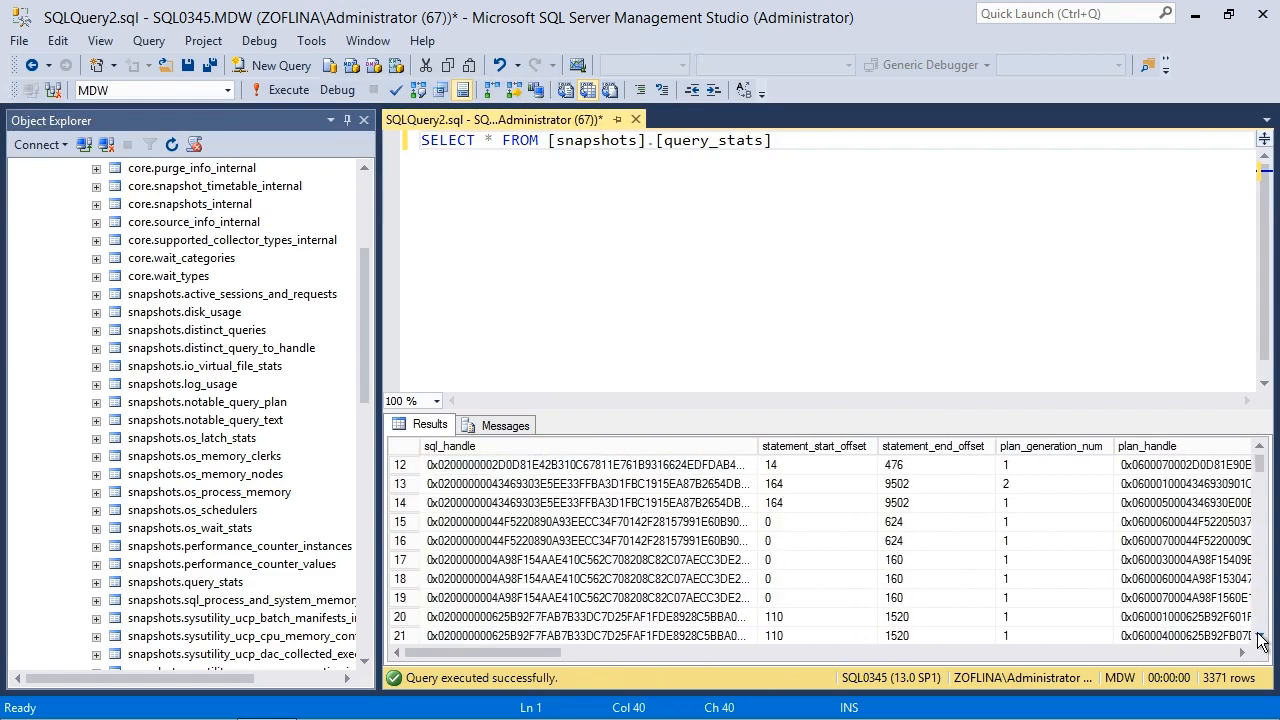
{"action": "scroll", "scroll_direction": "down", "scroll_amount": 3}
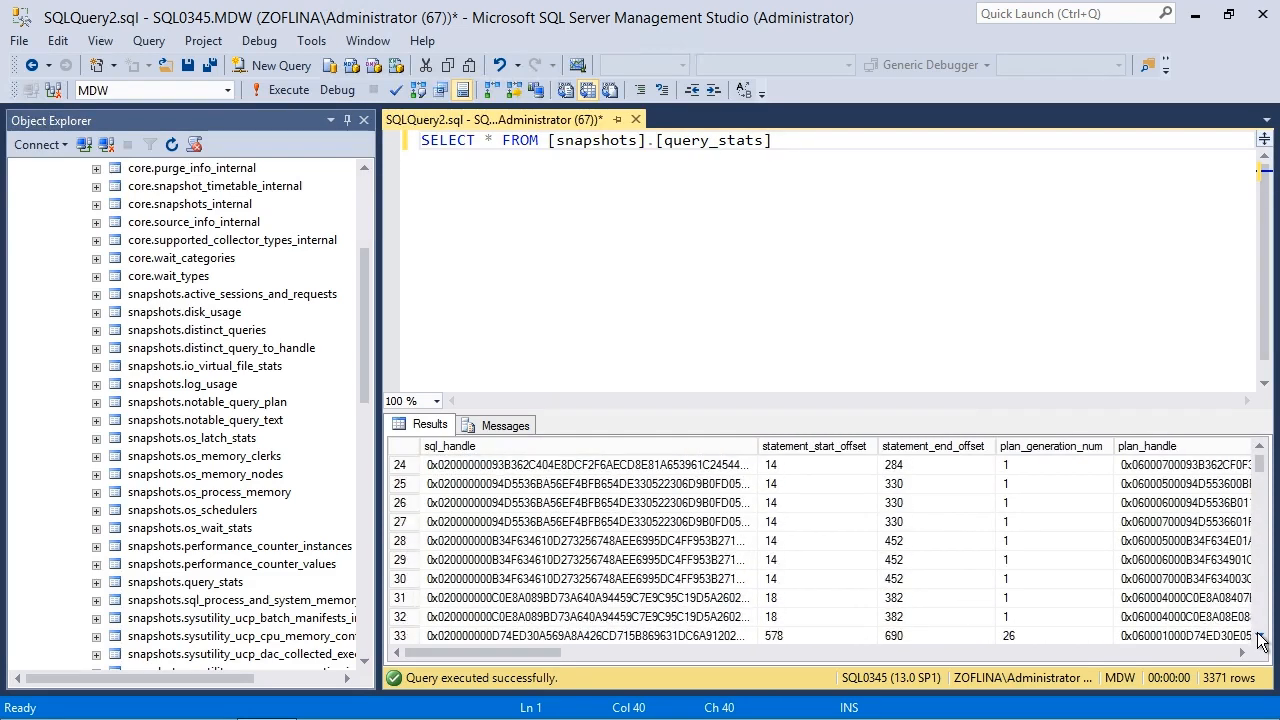
{"action": "scroll", "scroll_direction": "down", "scroll_amount": 3}
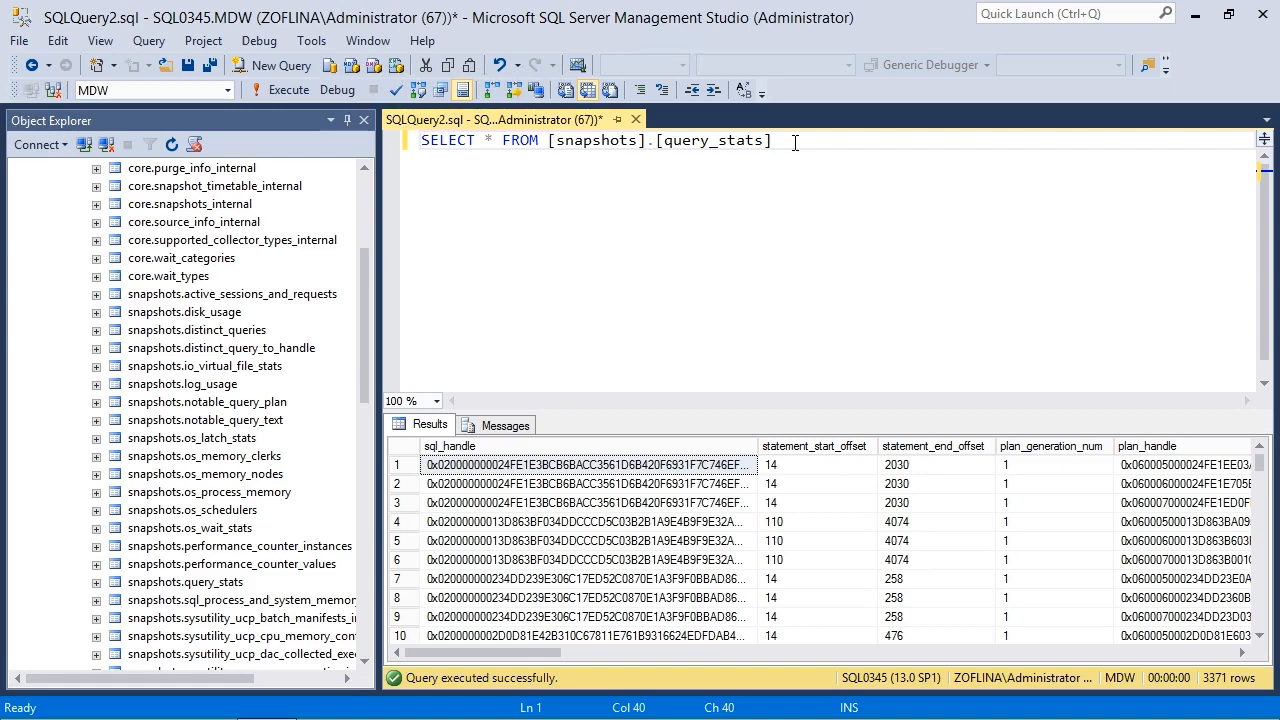
{"action": "mouse_move", "coordinate": [808, 612]}
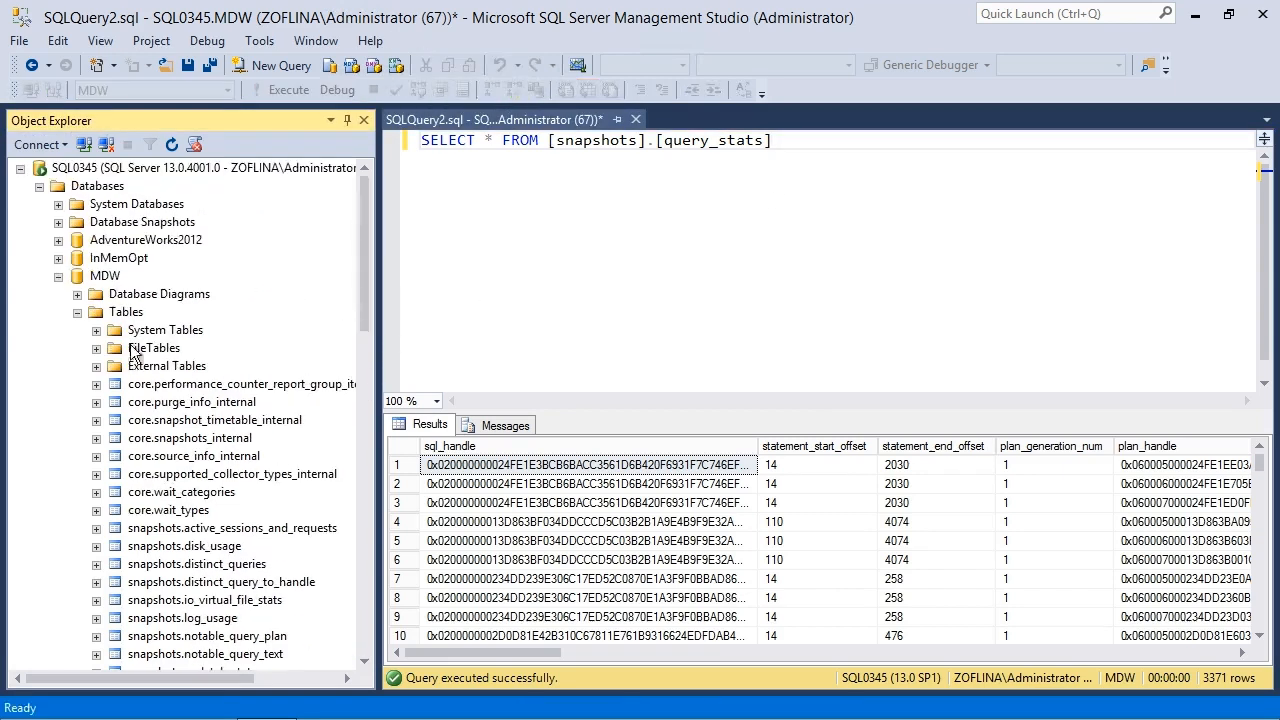
{"action": "scroll", "scroll_direction": "down", "scroll_amount": 3}
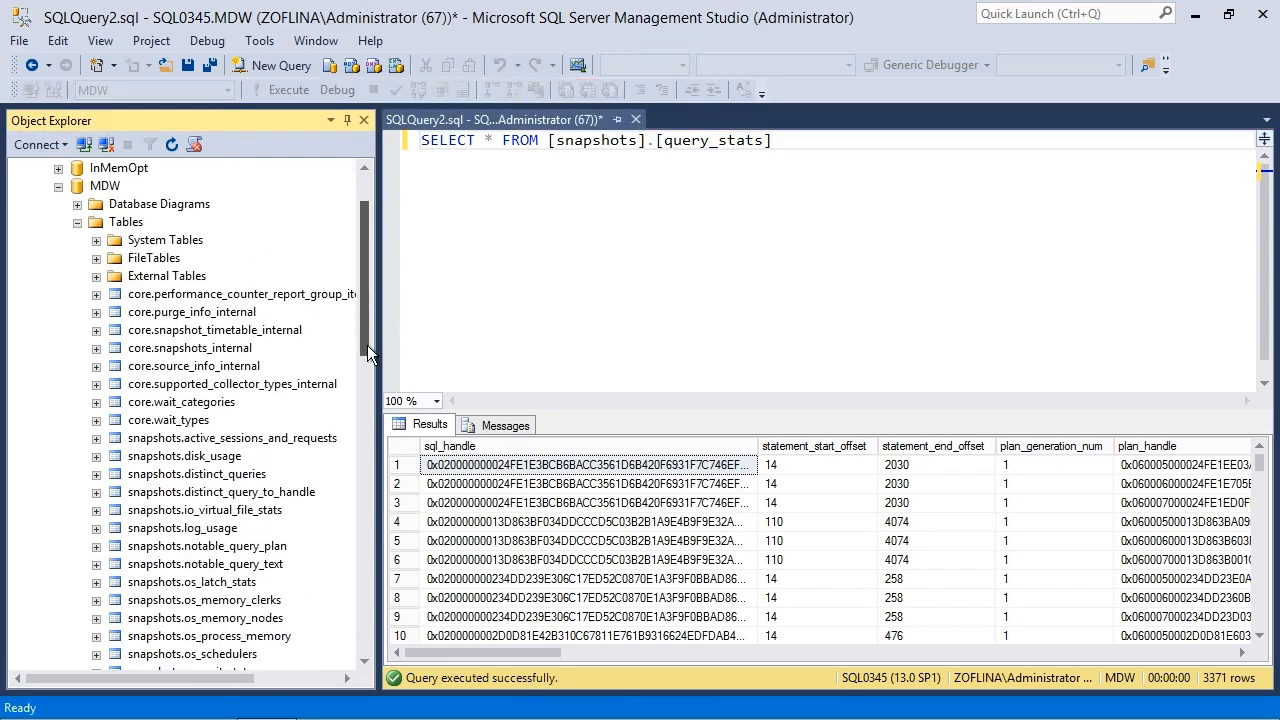
{"action": "scroll", "scroll_direction": "down", "scroll_amount": 3}
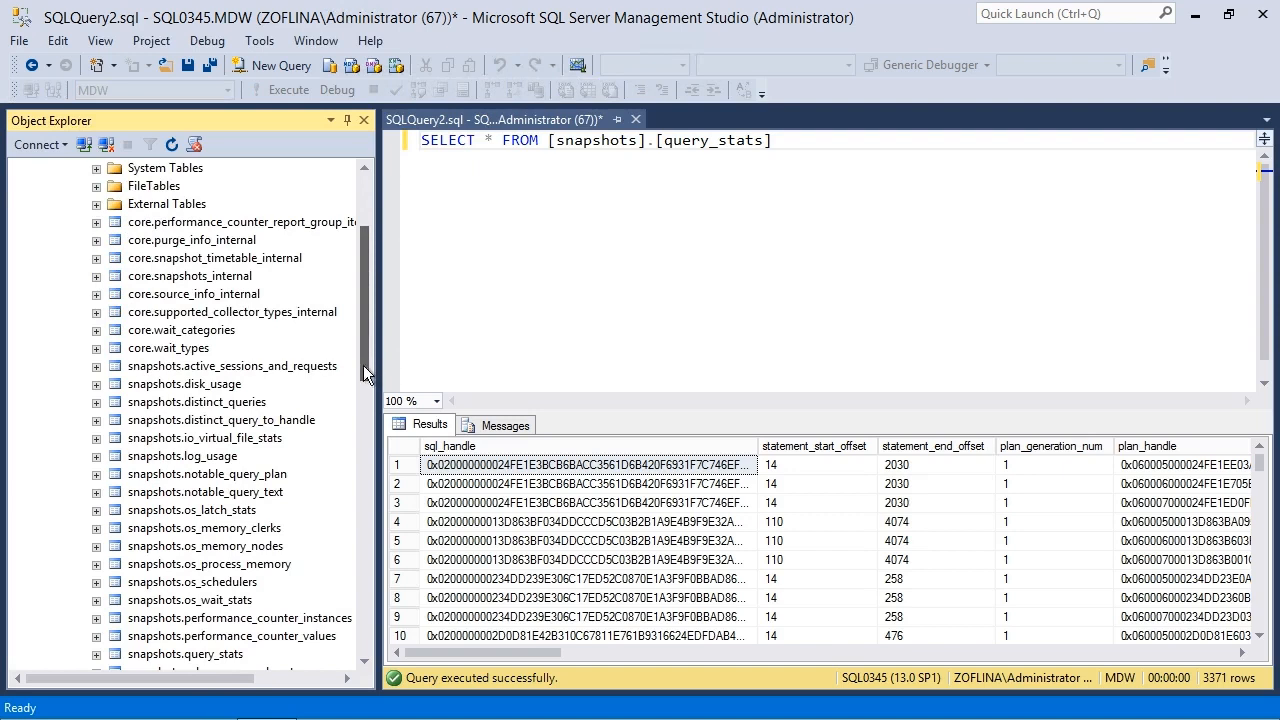
{"action": "scroll", "scroll_direction": "down", "scroll_amount": 3}
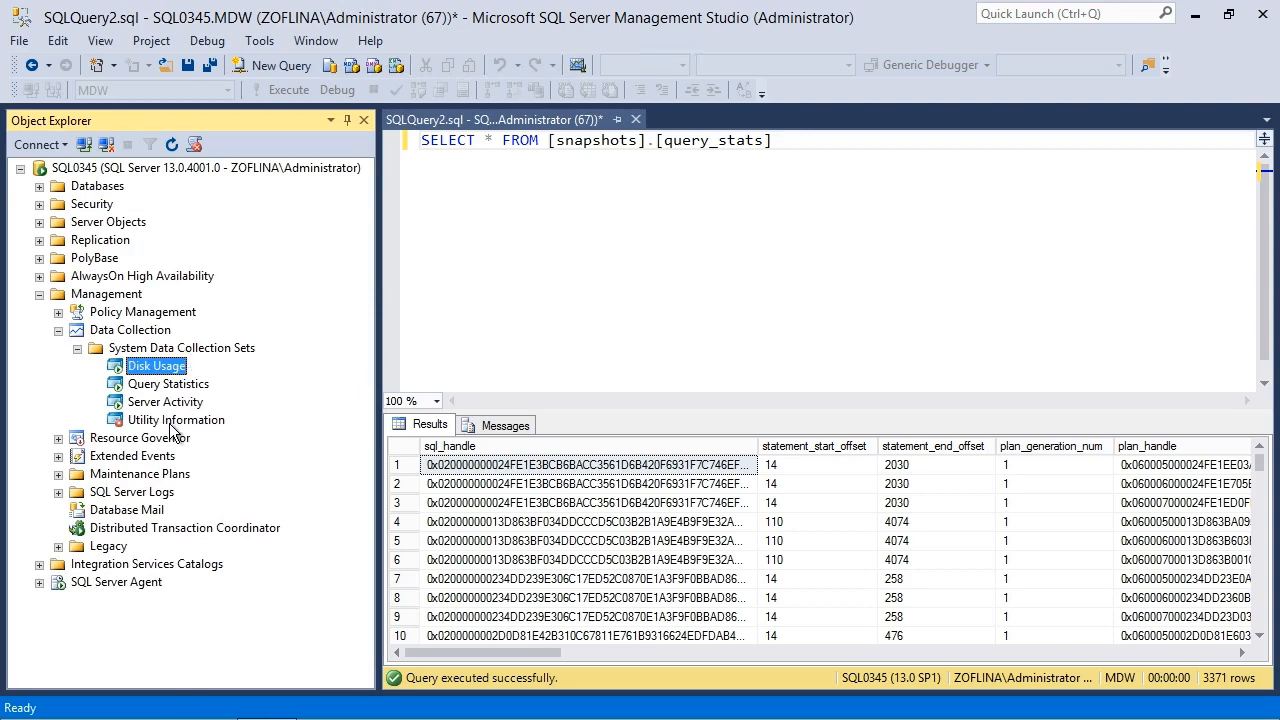
{"action": "mouse_move", "coordinate": [589, 297]}
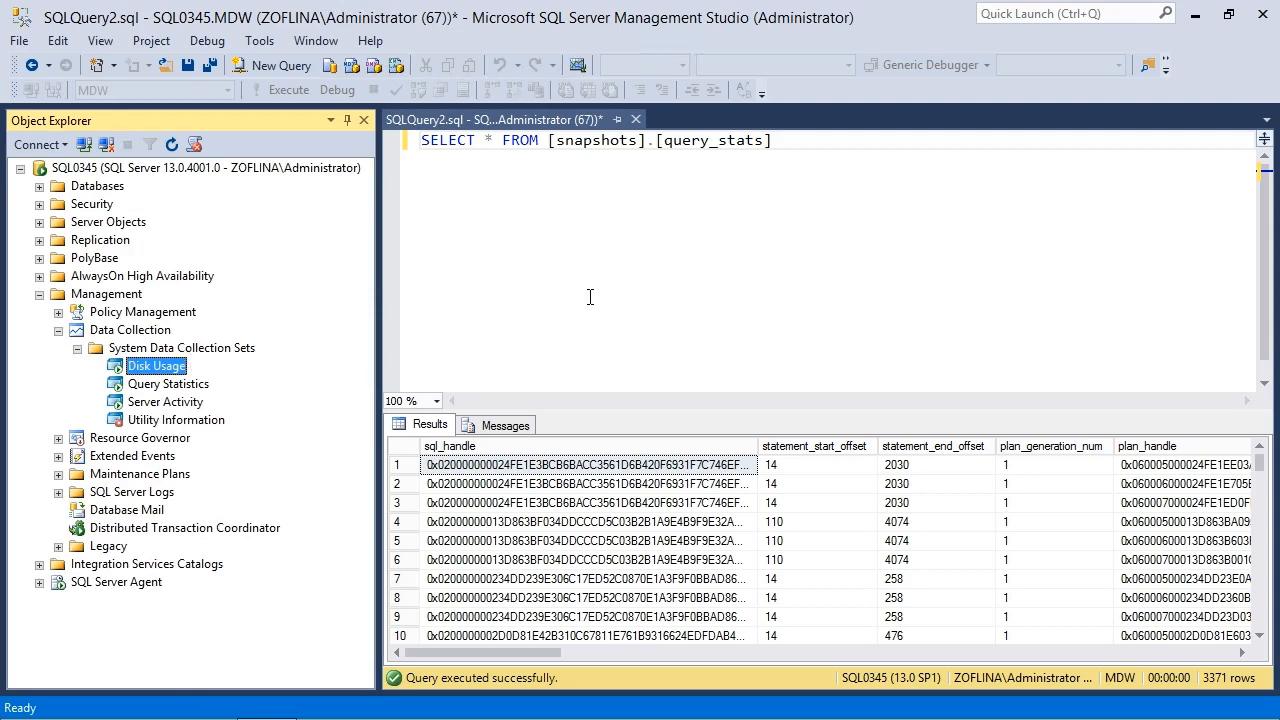